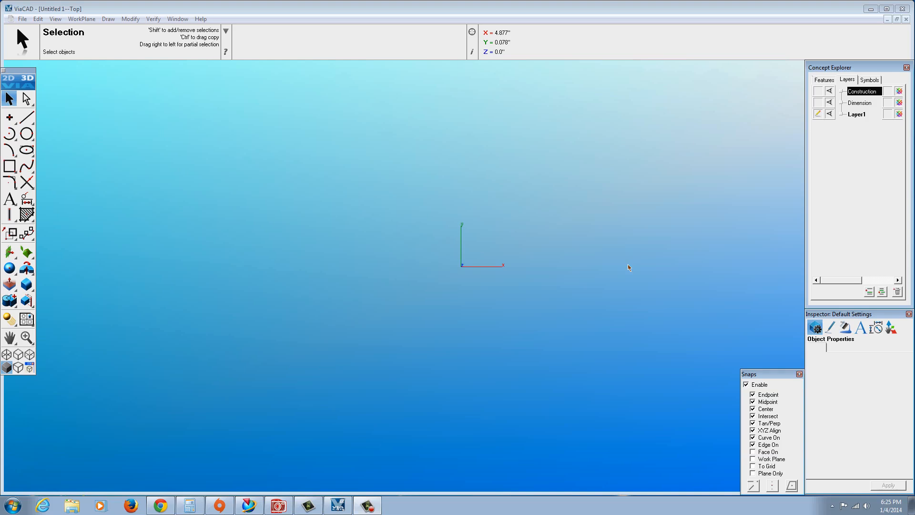
mouse_move(104, 188)
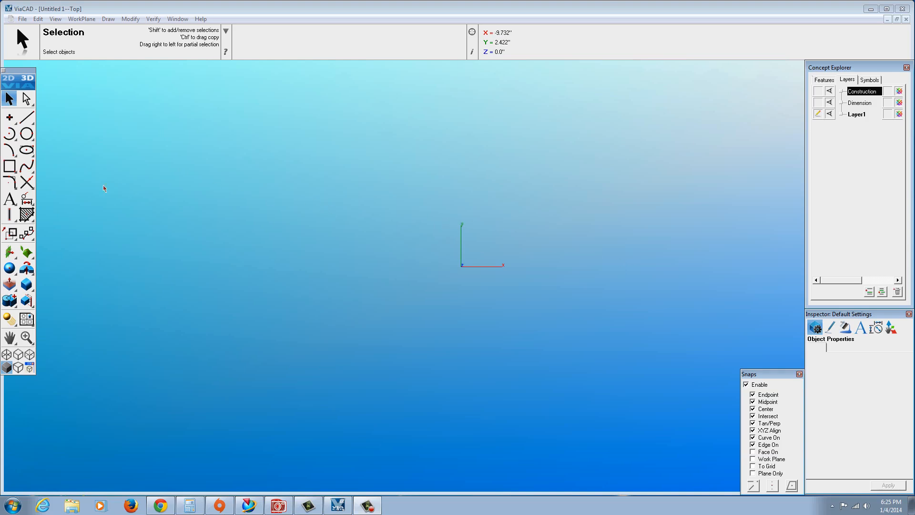
mouse_move(80, 230)
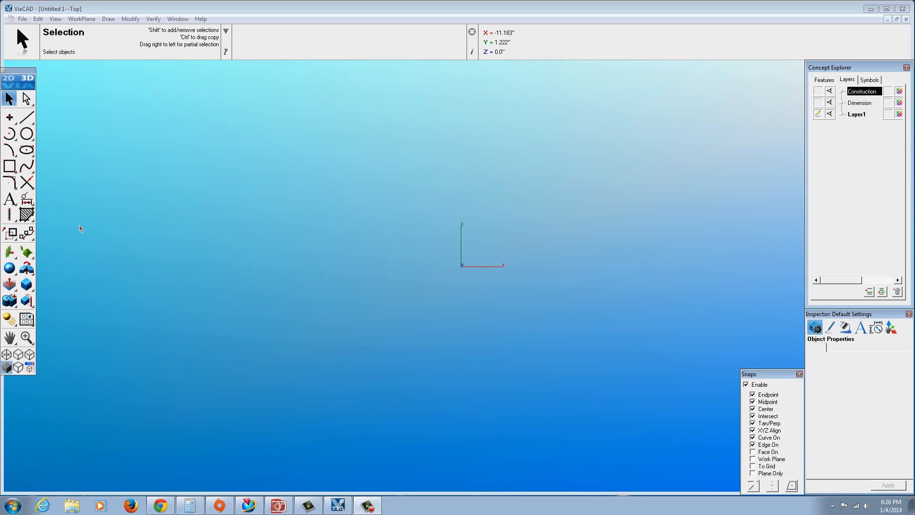
mouse_move(70, 232)
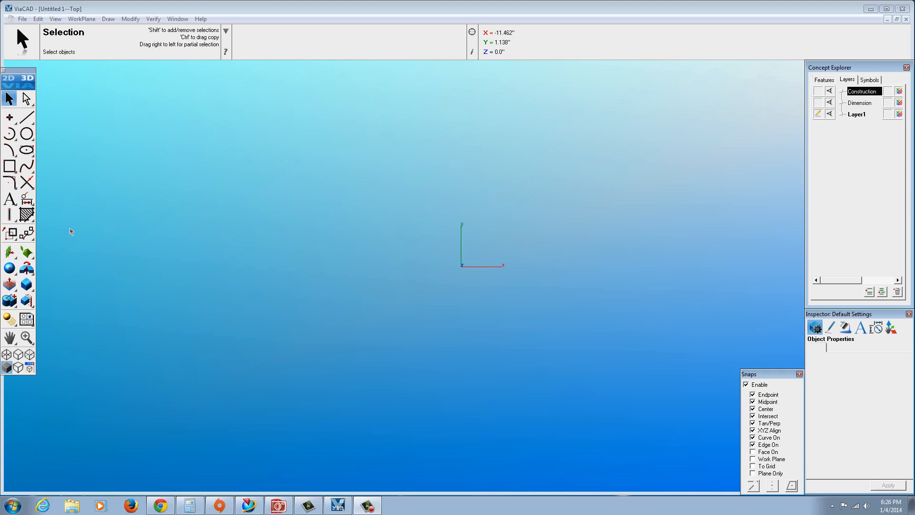
mouse_move(43, 228)
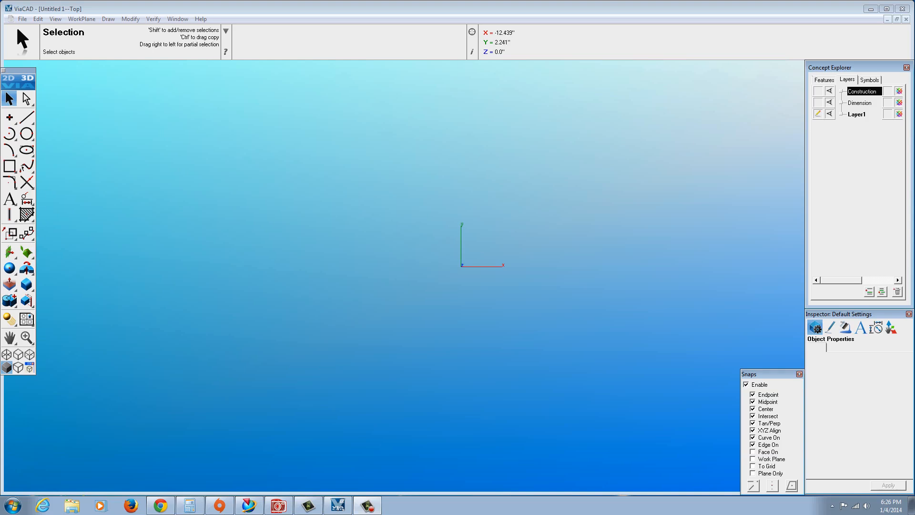
mouse_move(122, 167)
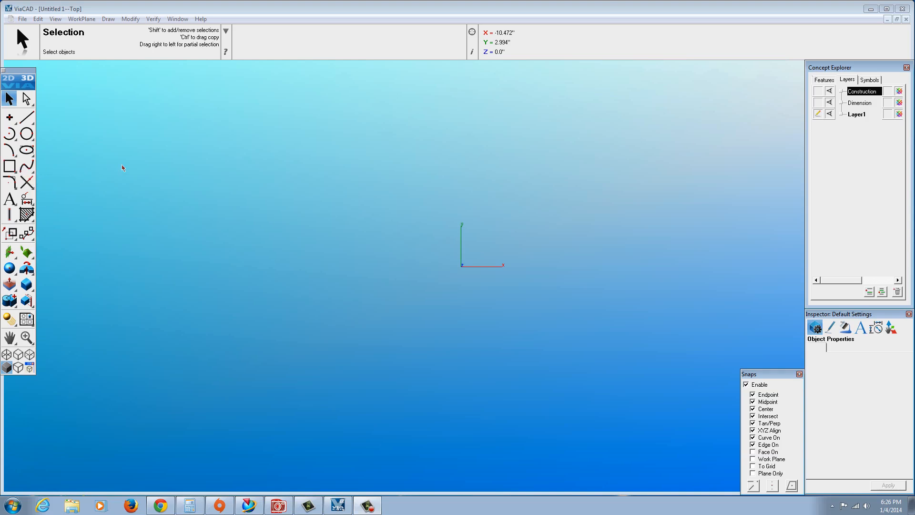
mouse_move(854, 352)
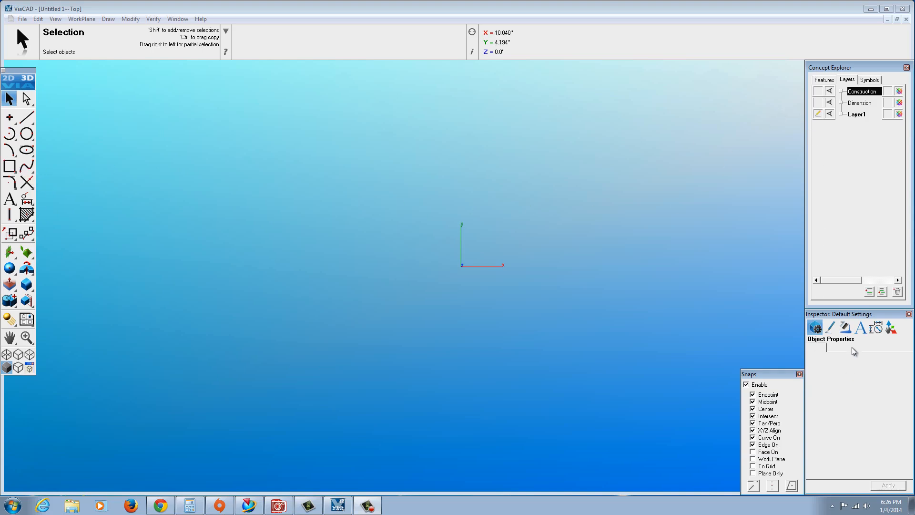
mouse_move(844, 321)
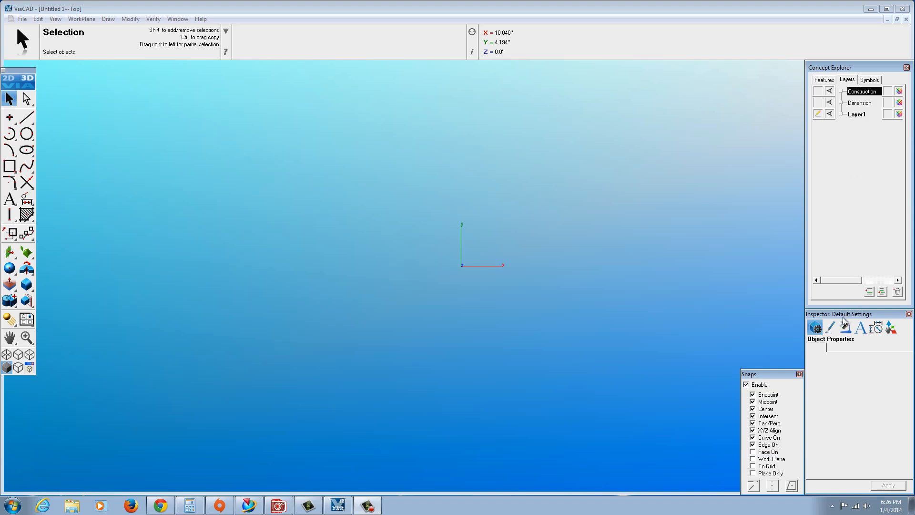
mouse_move(315, 58)
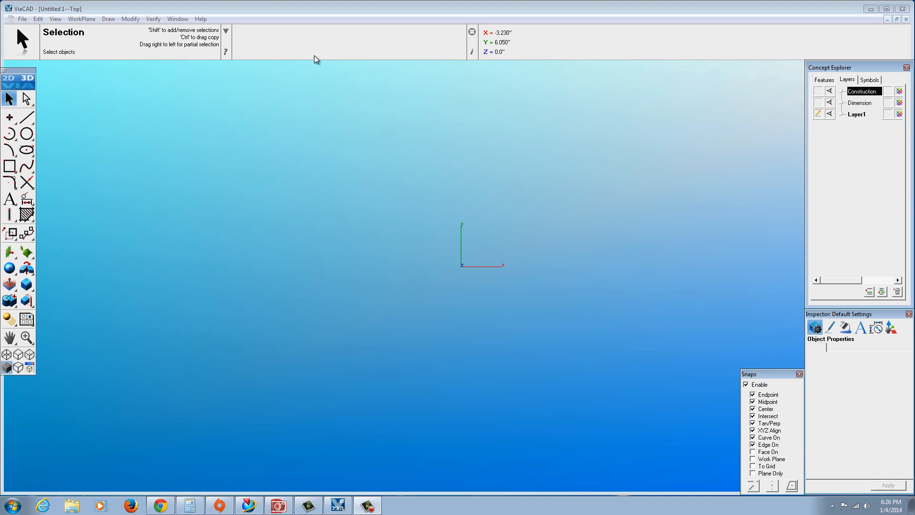
- Look through the panel list without changes, then open the program Preferences
left_click(178, 19)
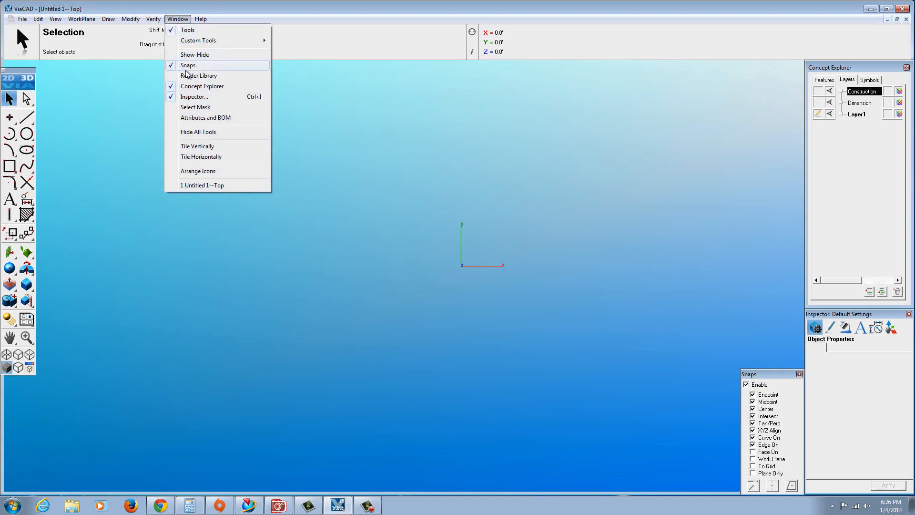
mouse_move(194, 97)
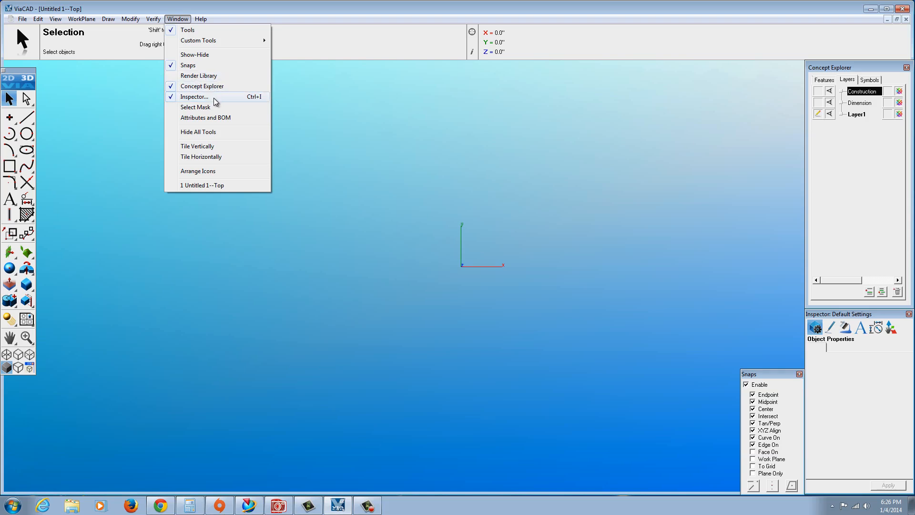
mouse_move(278, 115)
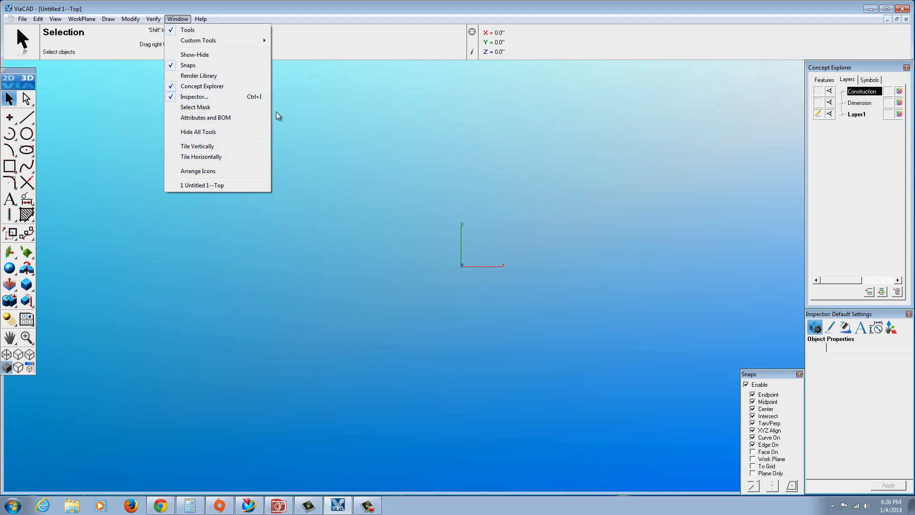
mouse_move(291, 9)
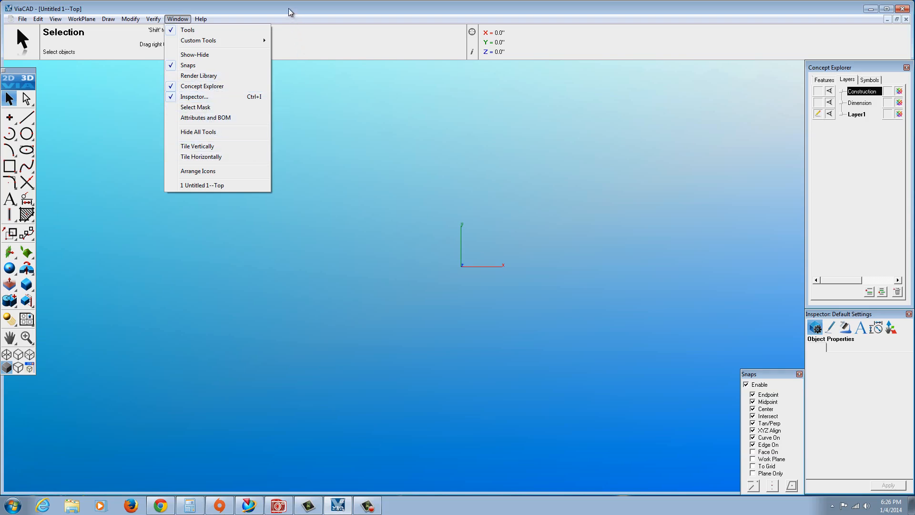
left_click(651, 208)
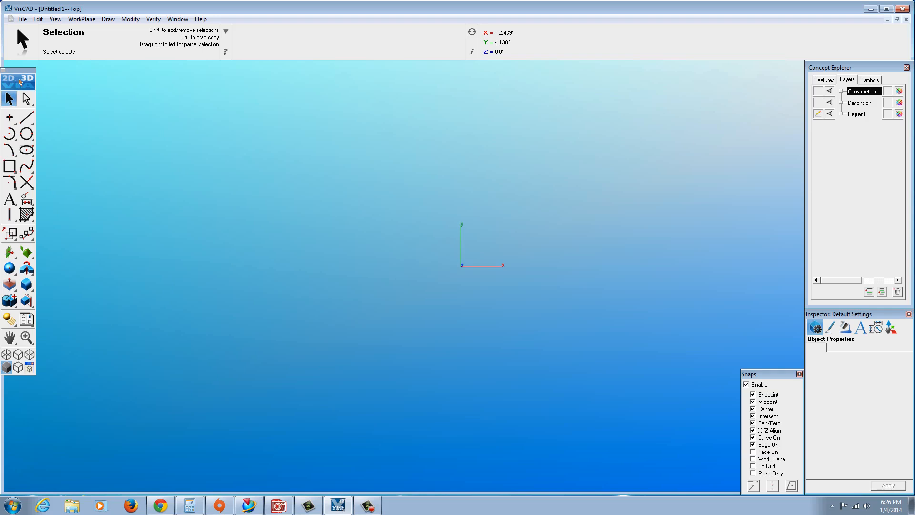
mouse_move(22, 84)
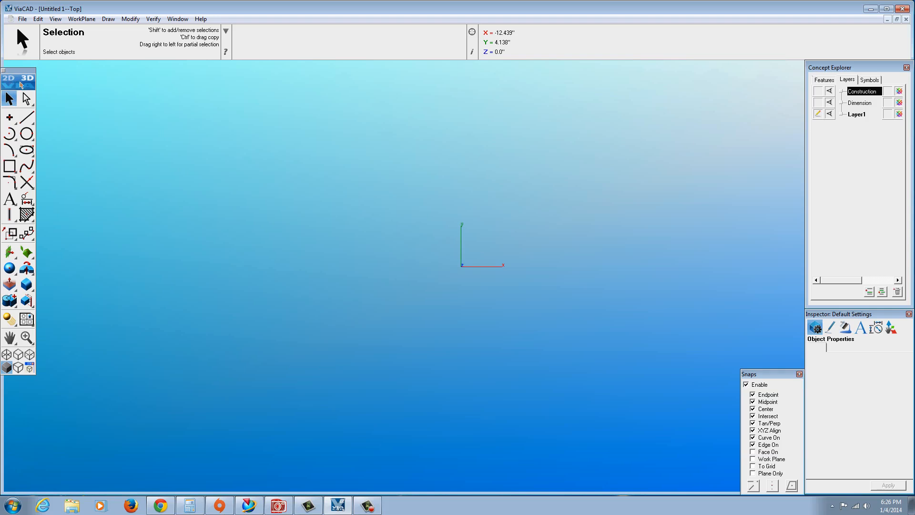
left_click(20, 90)
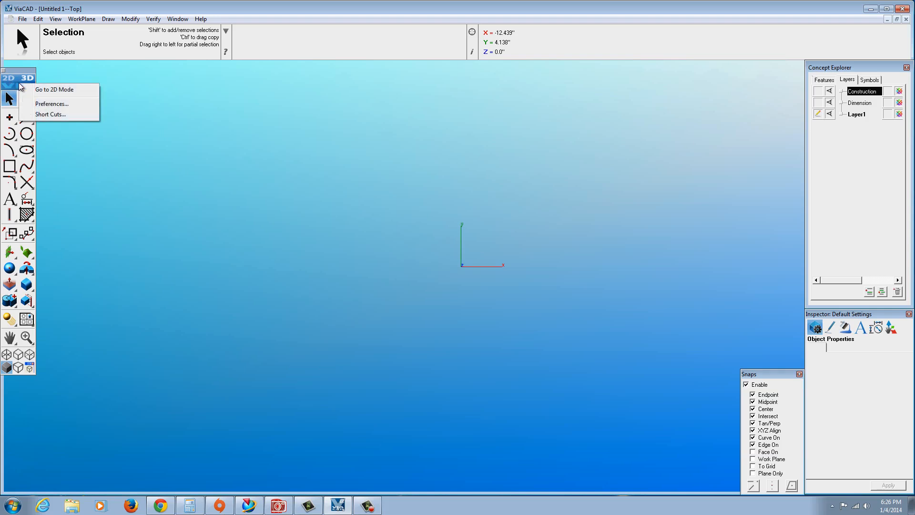
mouse_move(53, 117)
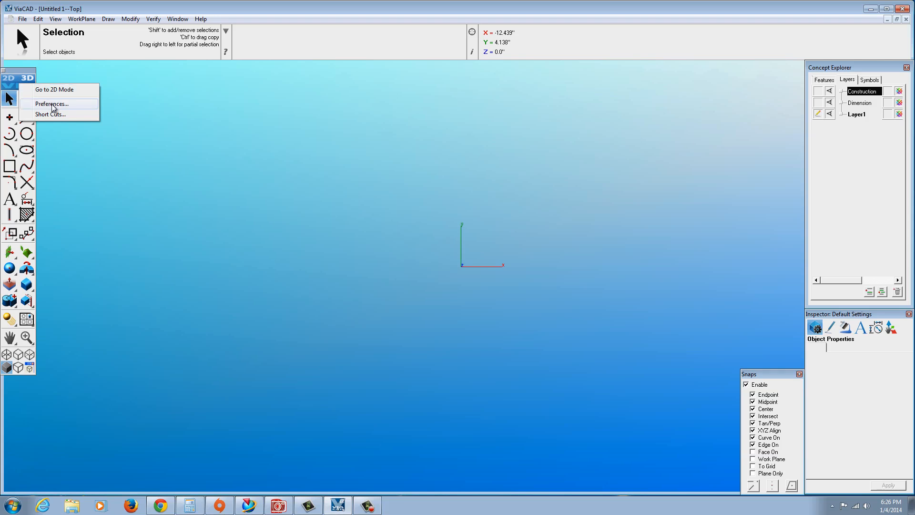
left_click(51, 103)
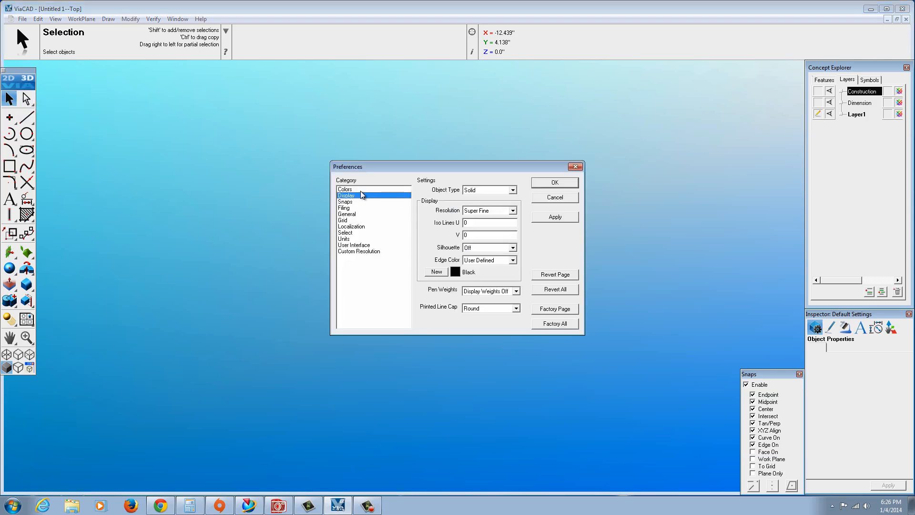
- Review the Colors category, keeping the four-colour gradient background
left_click(345, 189)
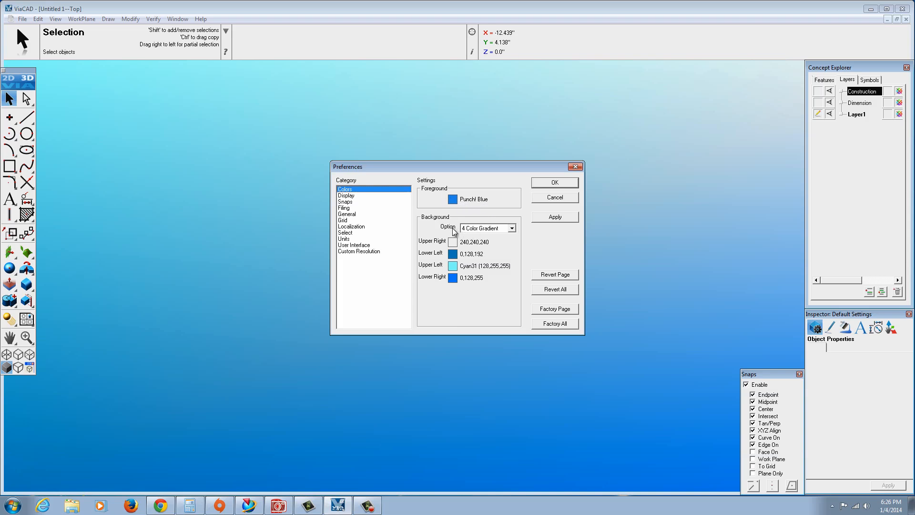
left_click(512, 228)
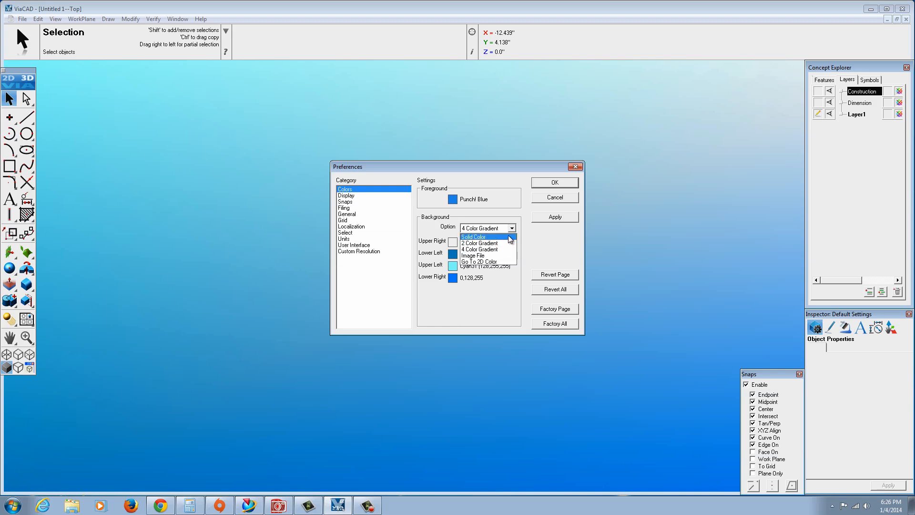
left_click(484, 249)
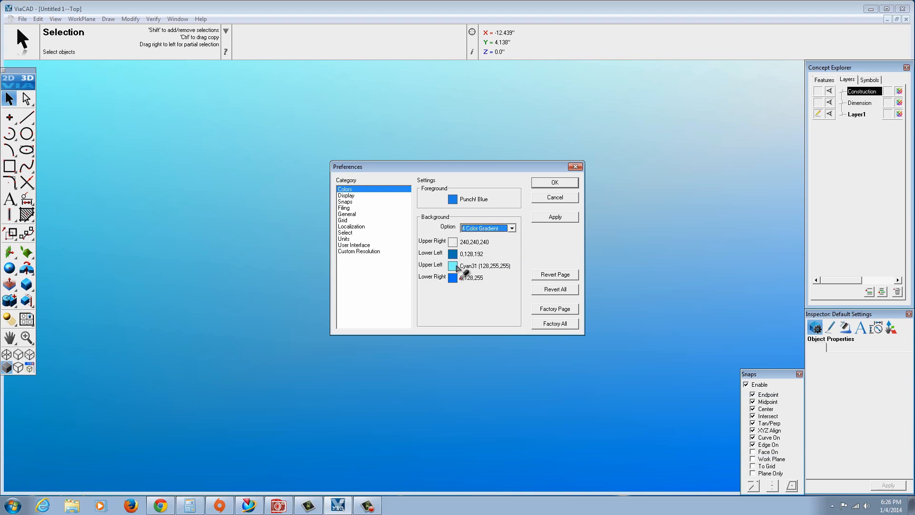
left_click(452, 265)
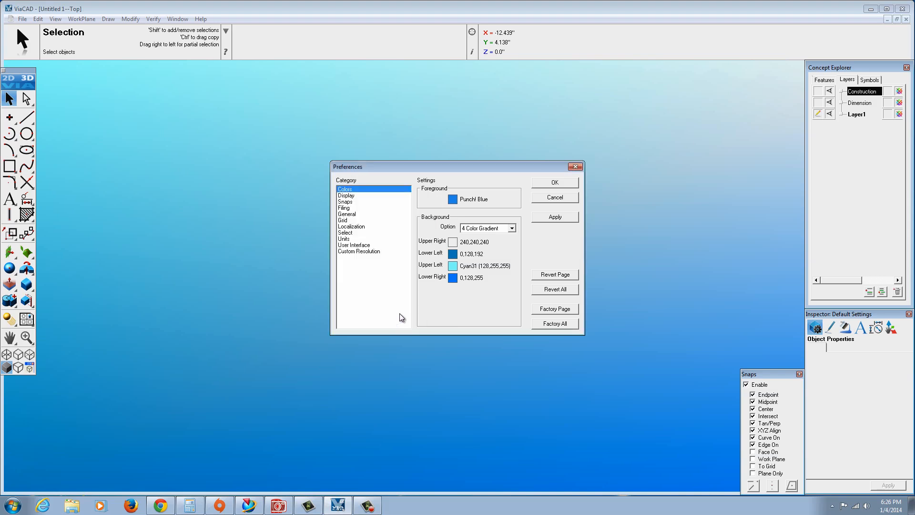
- Check the Display preferences, keeping Super Fine resolution and black edge colour
left_click(346, 195)
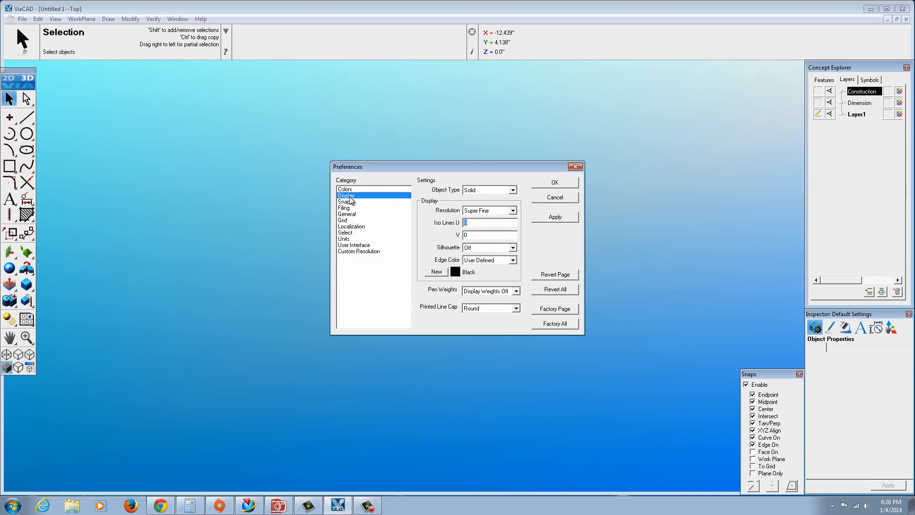
left_click(513, 190)
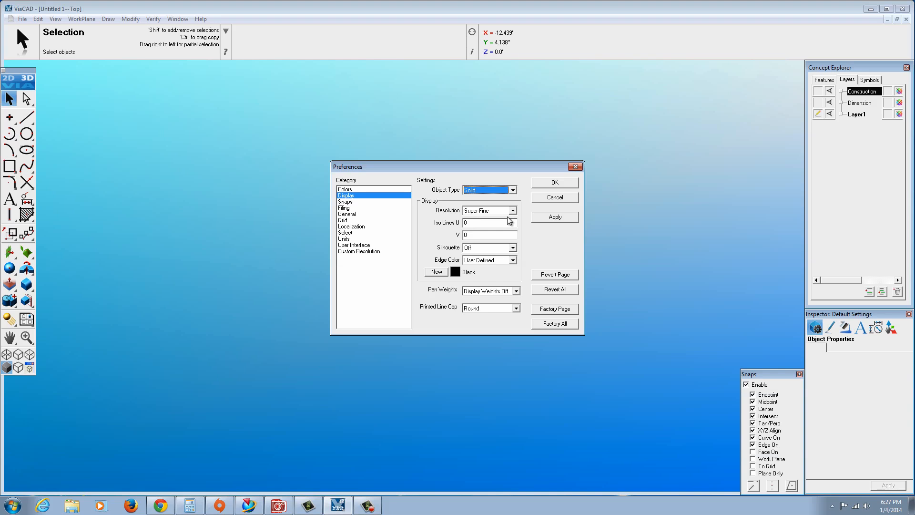
mouse_move(514, 216)
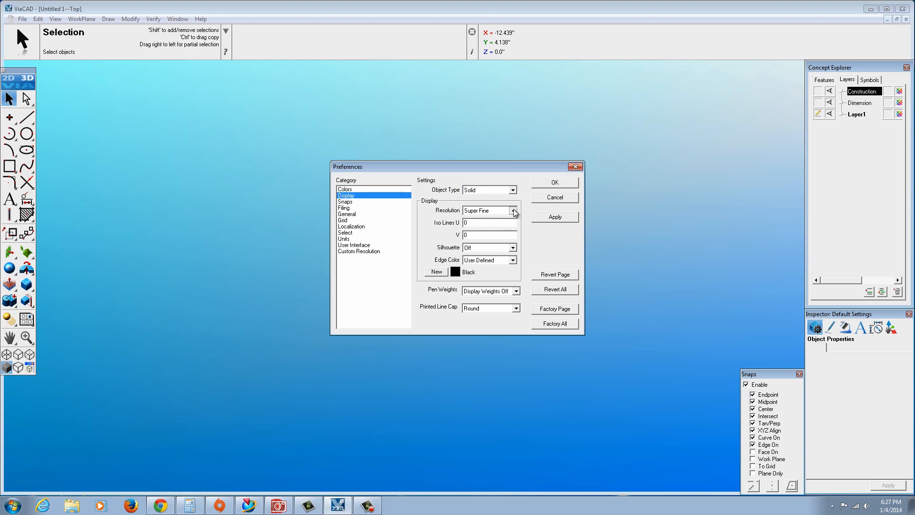
left_click(515, 210)
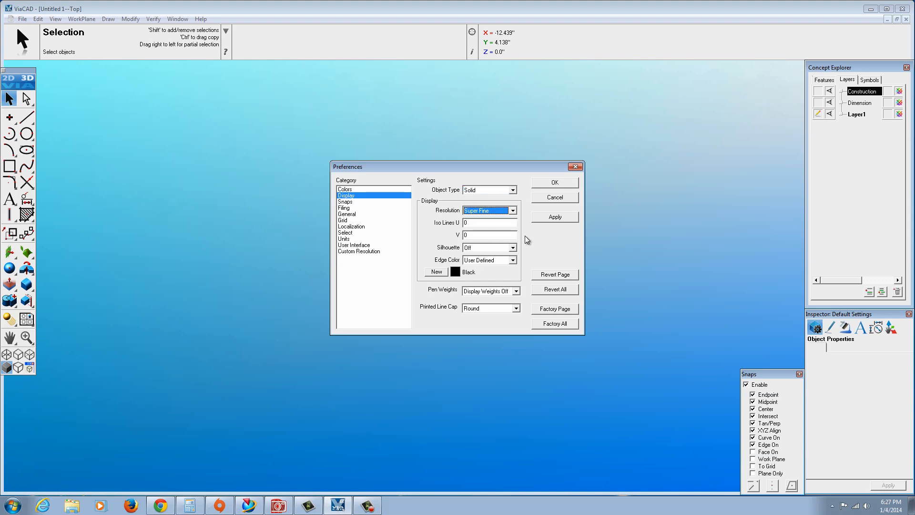
mouse_move(530, 238)
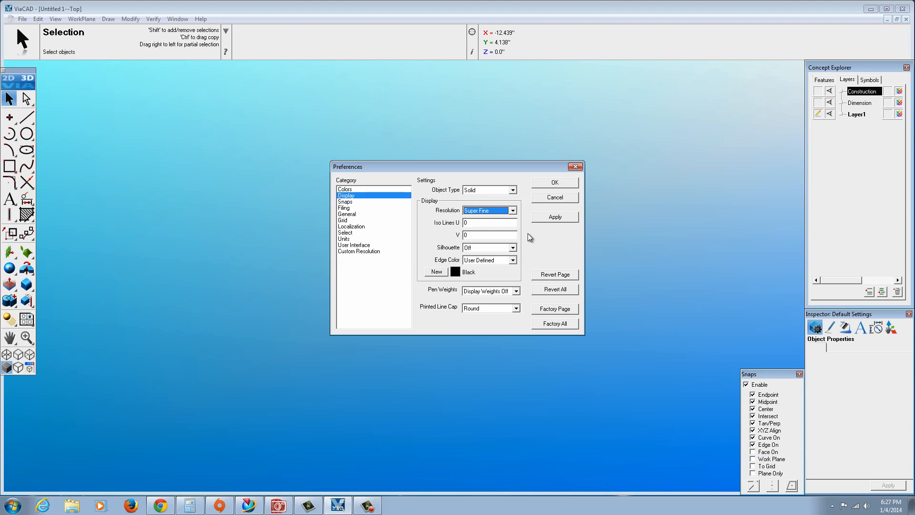
left_click(513, 210)
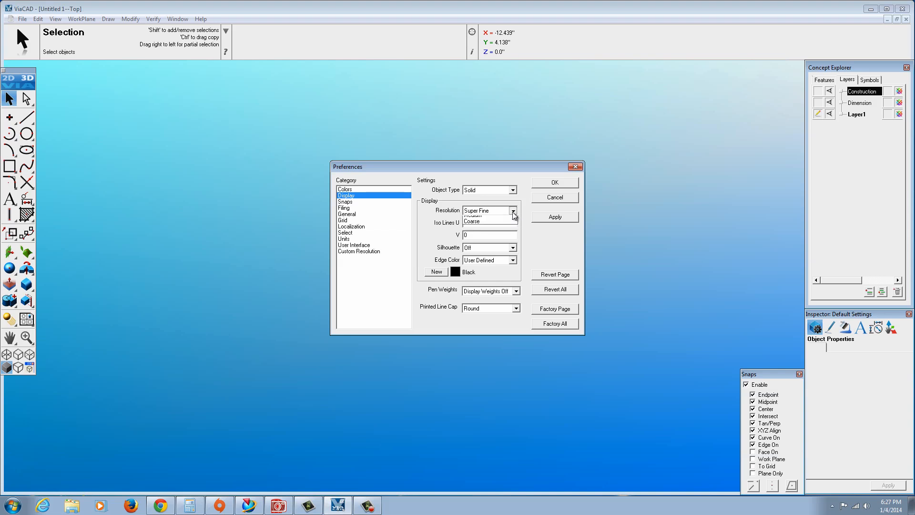
left_click(487, 210)
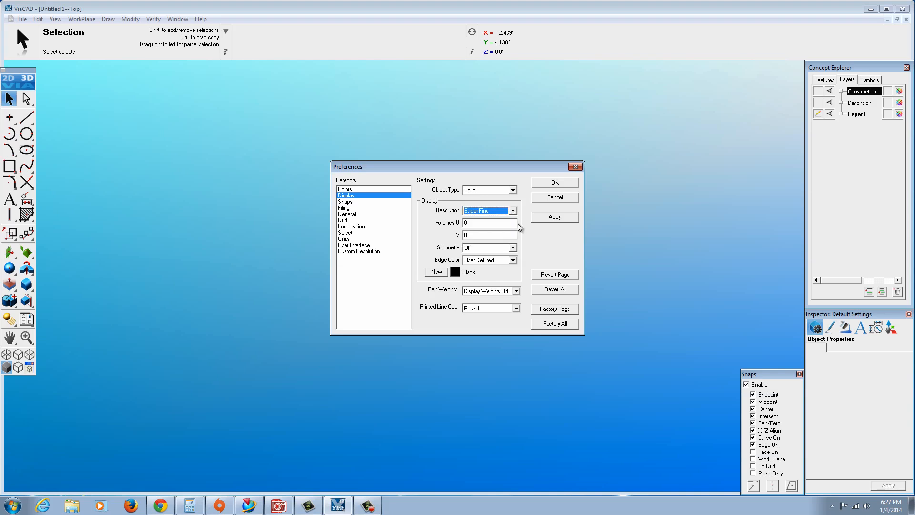
mouse_move(517, 257)
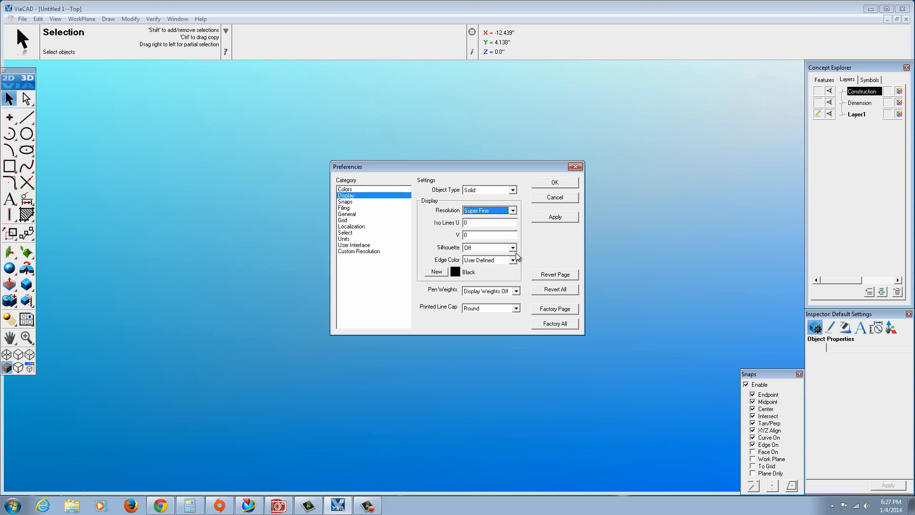
mouse_move(459, 280)
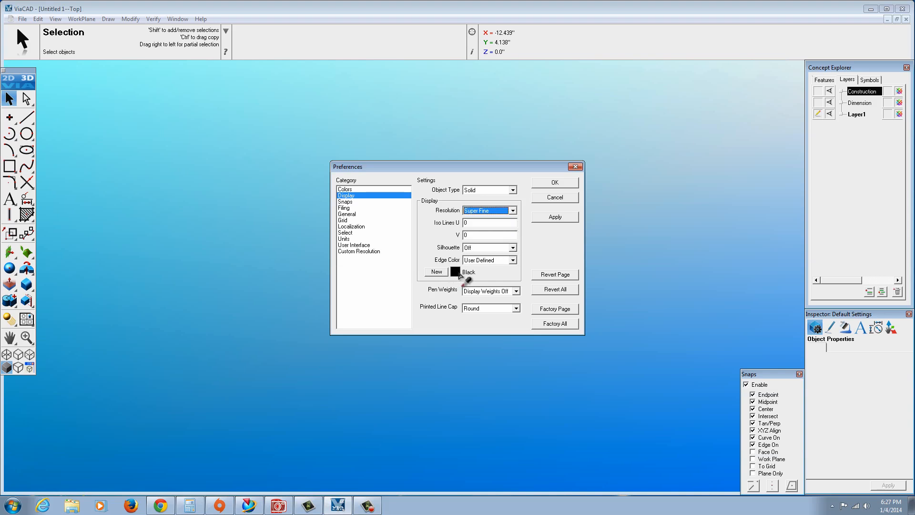
left_click(515, 290)
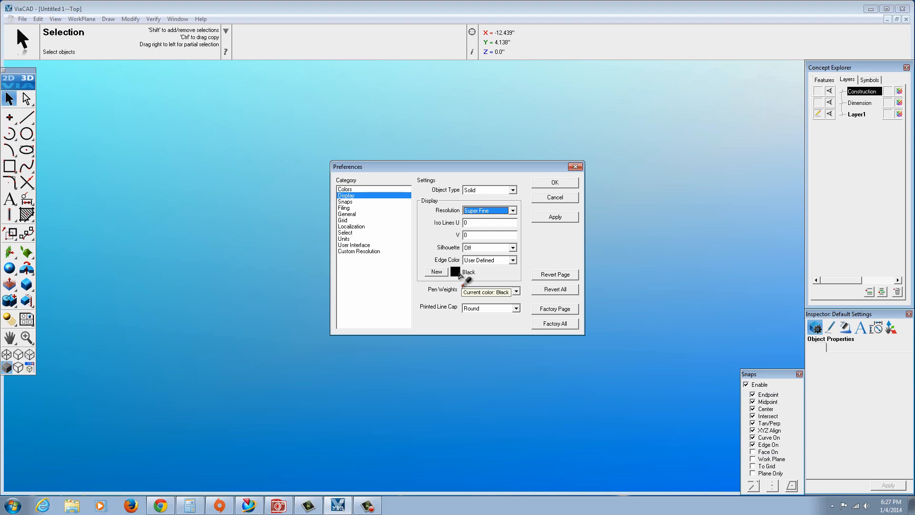
left_click(515, 291)
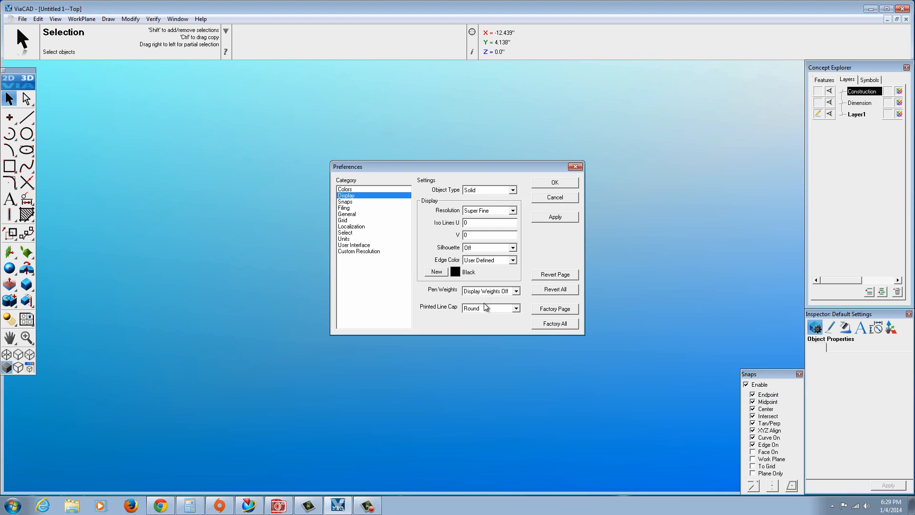
mouse_move(474, 313)
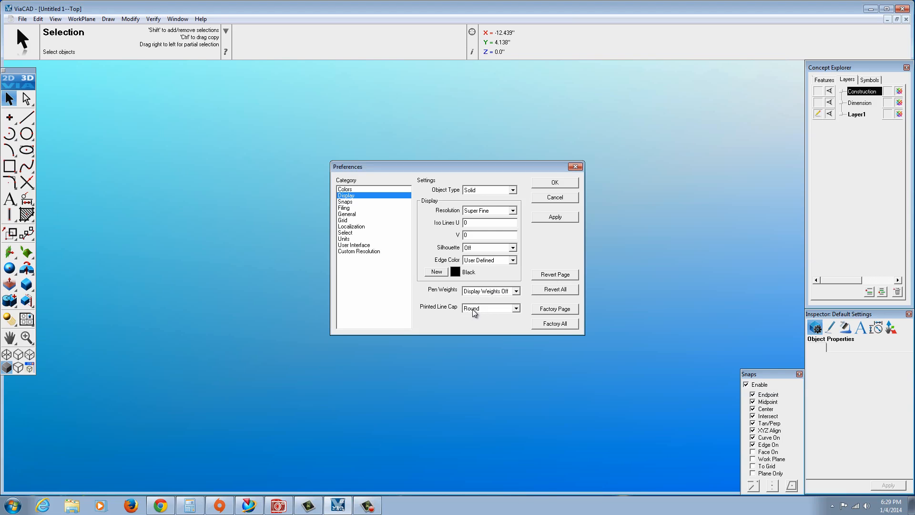
- Review the Snaps, Filing, General, Grid, Select and Units categories, keeping three decimal digits
left_click(345, 201)
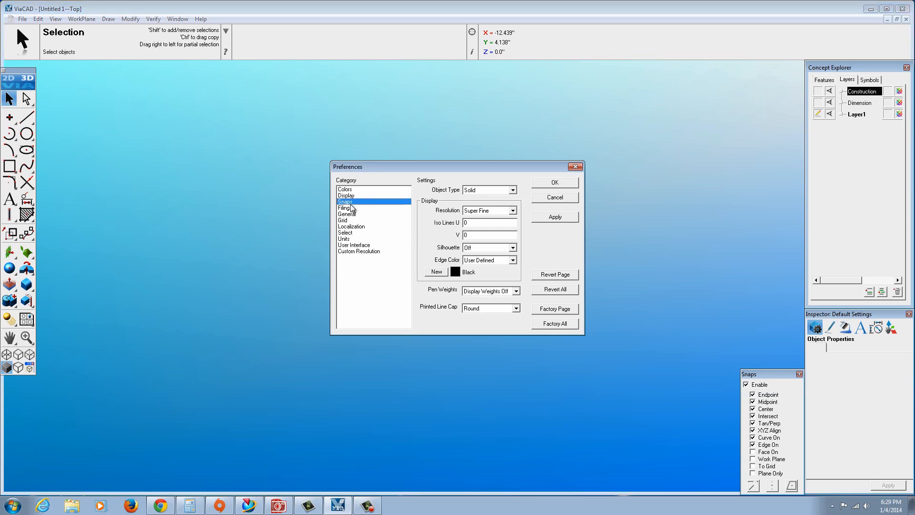
left_click(344, 208)
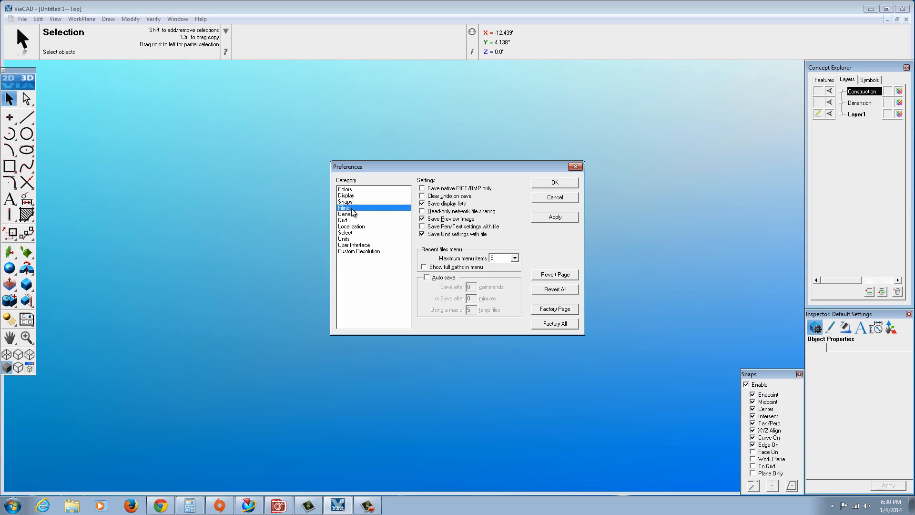
left_click(345, 213)
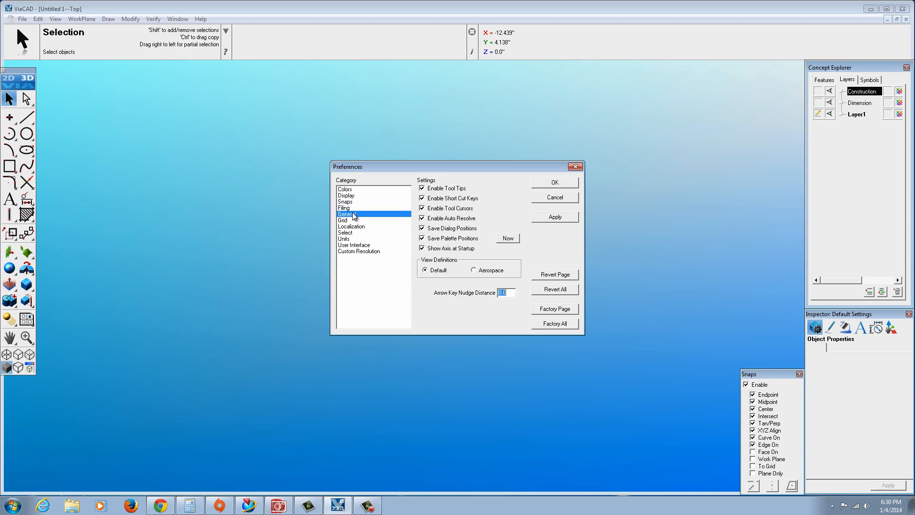
left_click(342, 220)
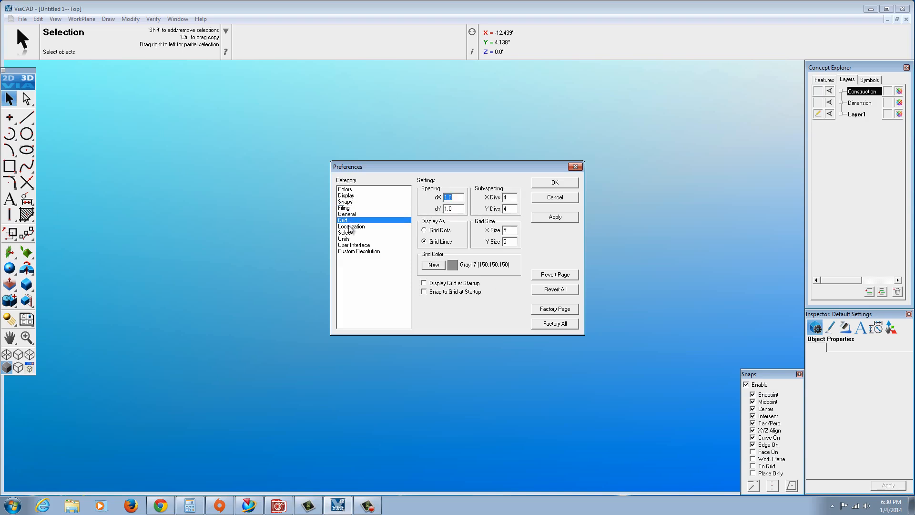
left_click(345, 233)
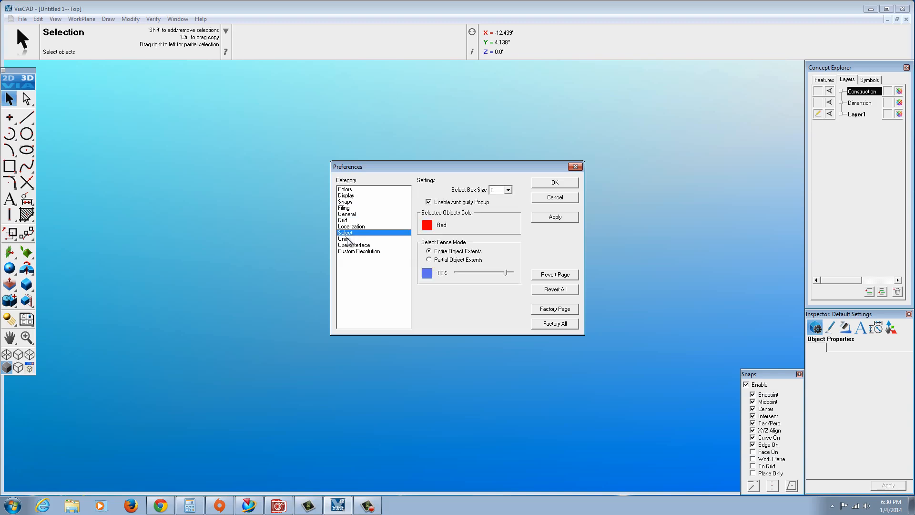
left_click(343, 238)
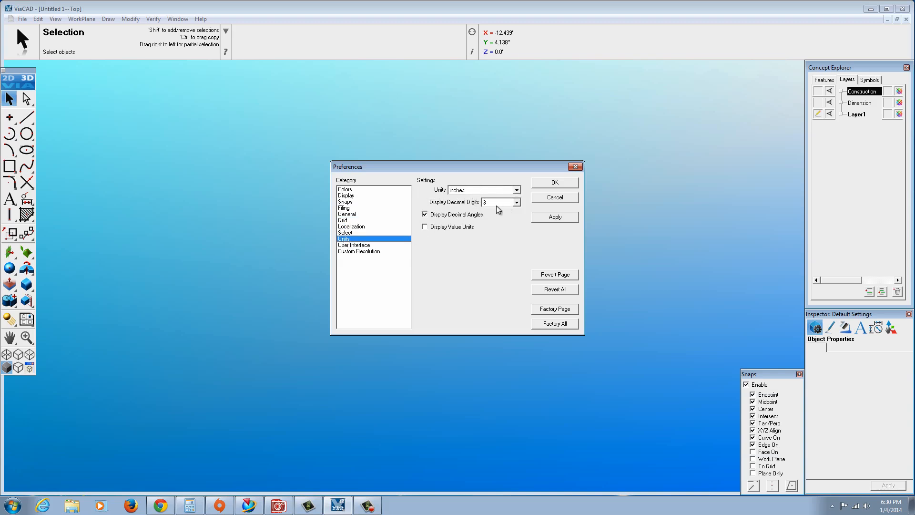
left_click(516, 202)
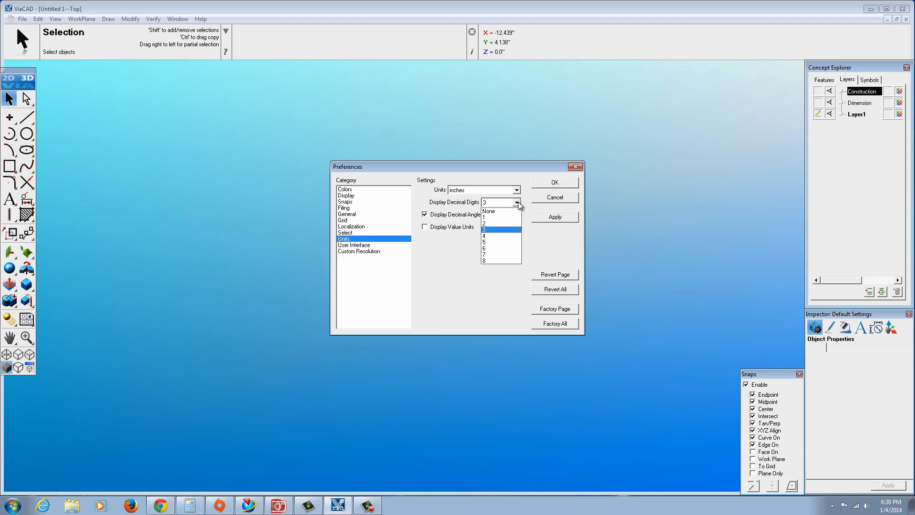
left_click(491, 239)
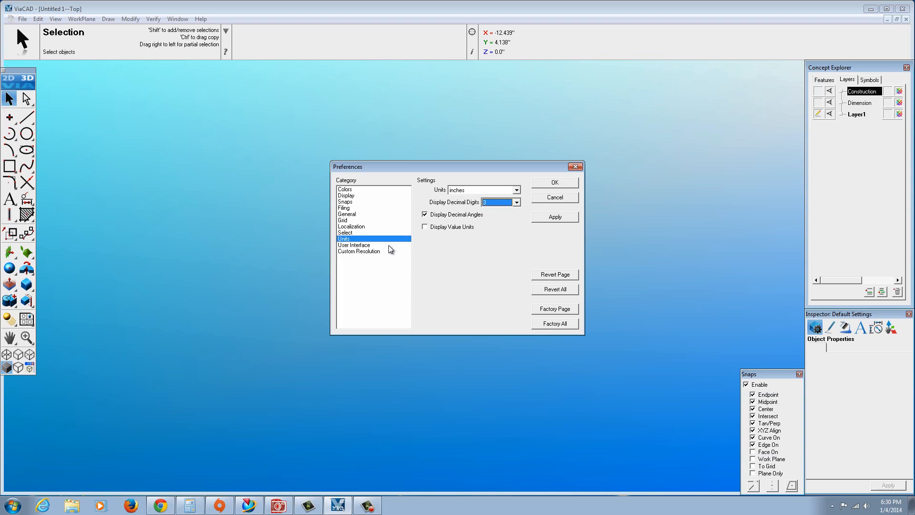
- Review User Interface and Custom Resolution (Super Fine), accept, reopen and close Preferences
left_click(354, 244)
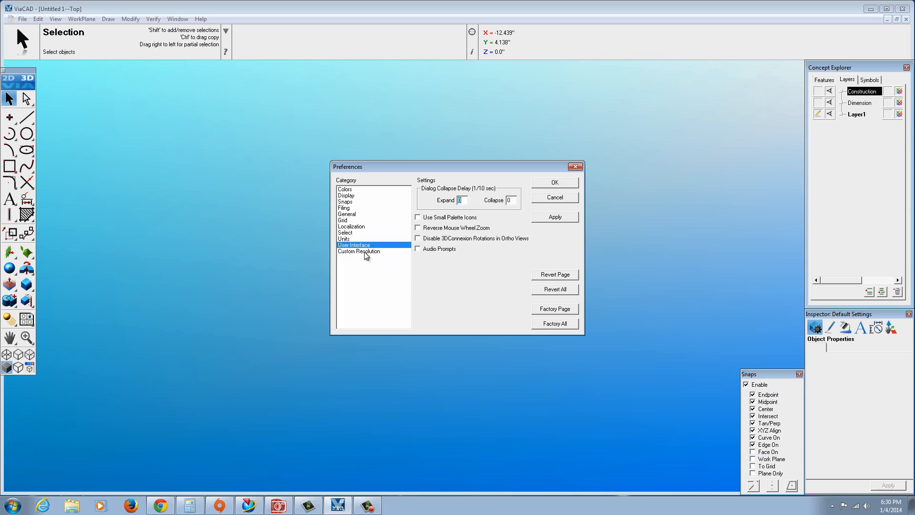
left_click(359, 251)
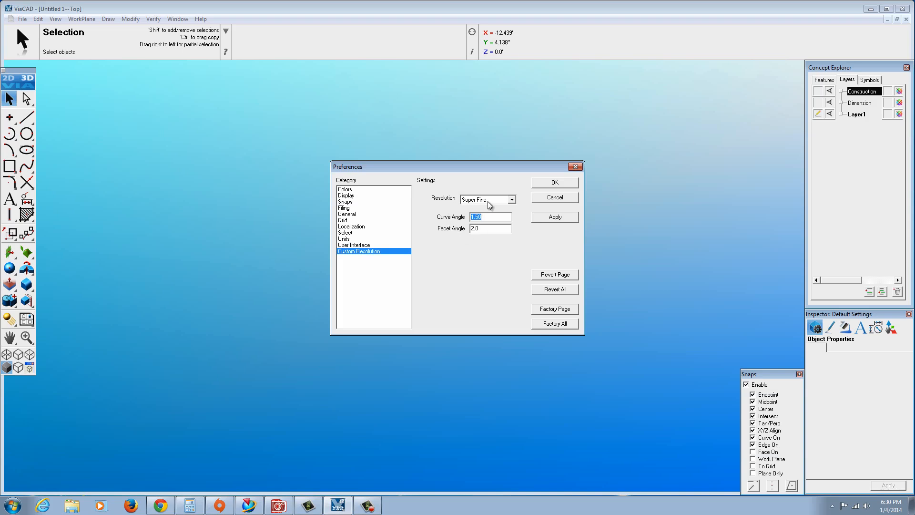
left_click(512, 199)
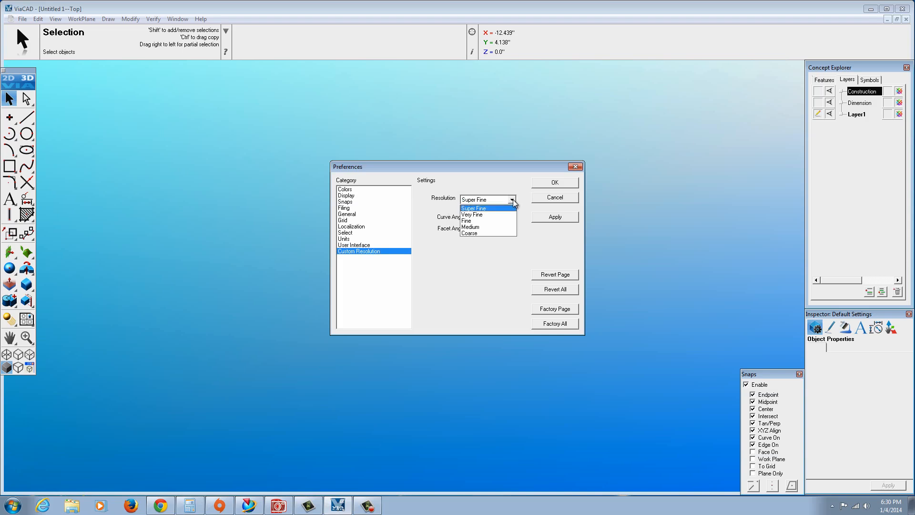
left_click(474, 208)
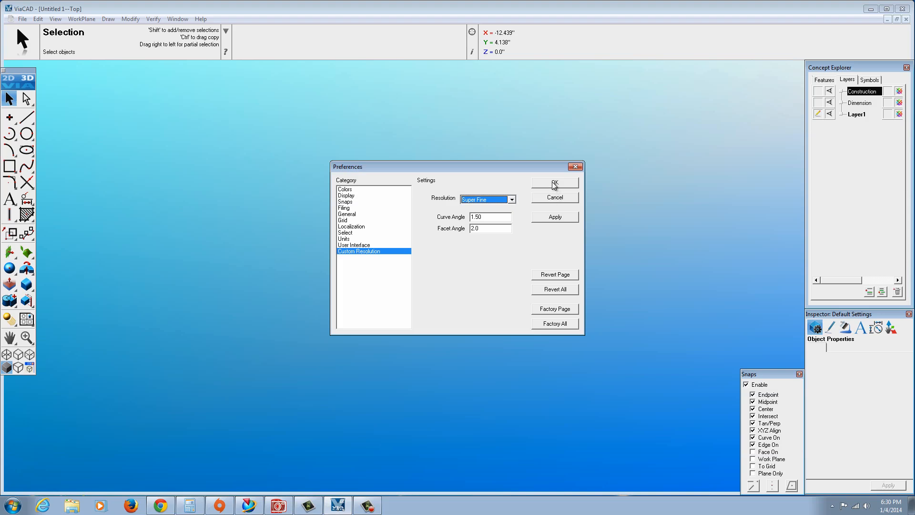
left_click(555, 183)
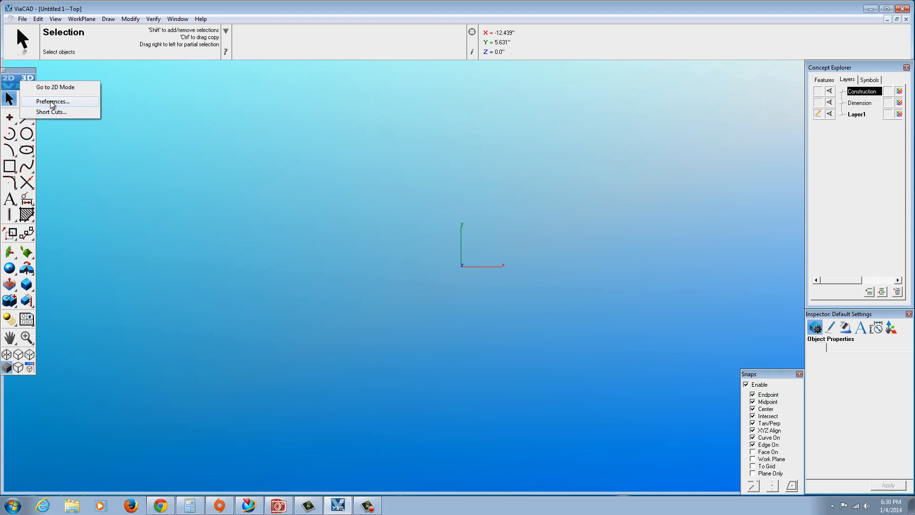
left_click(53, 101)
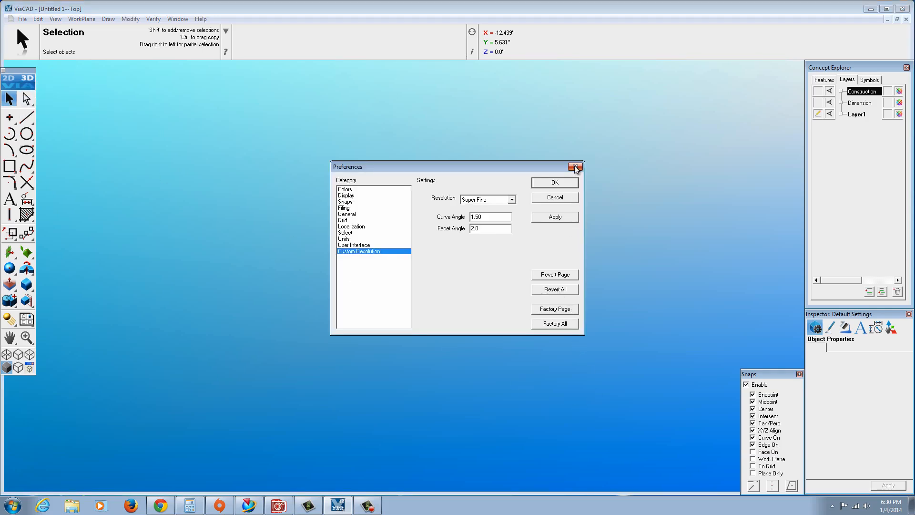
left_click(575, 167)
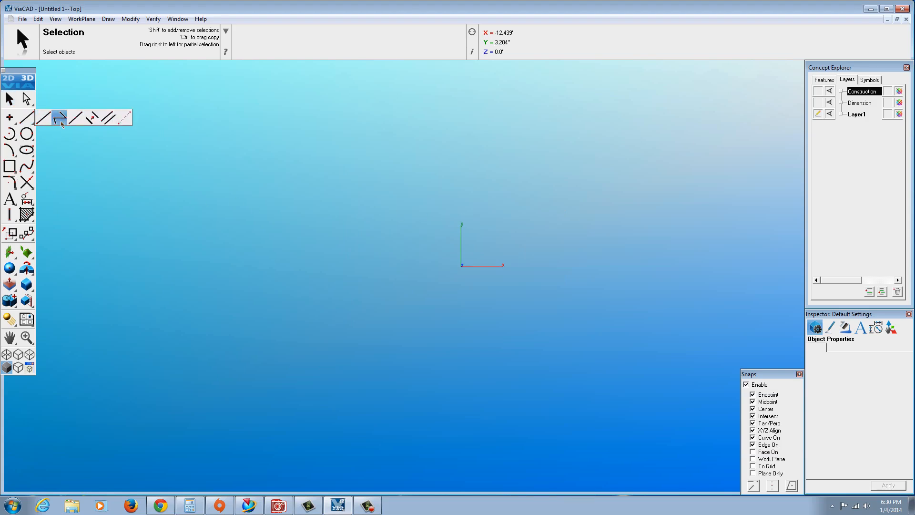
mouse_move(47, 123)
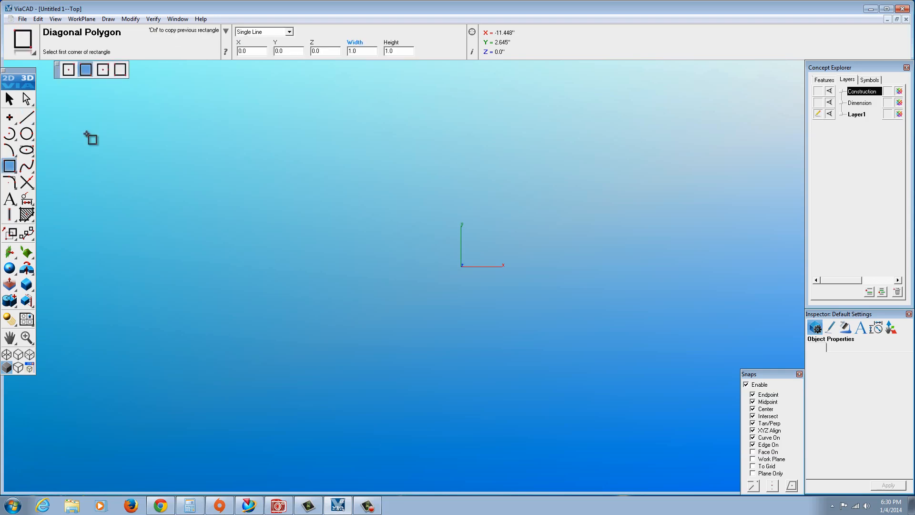
mouse_move(65, 71)
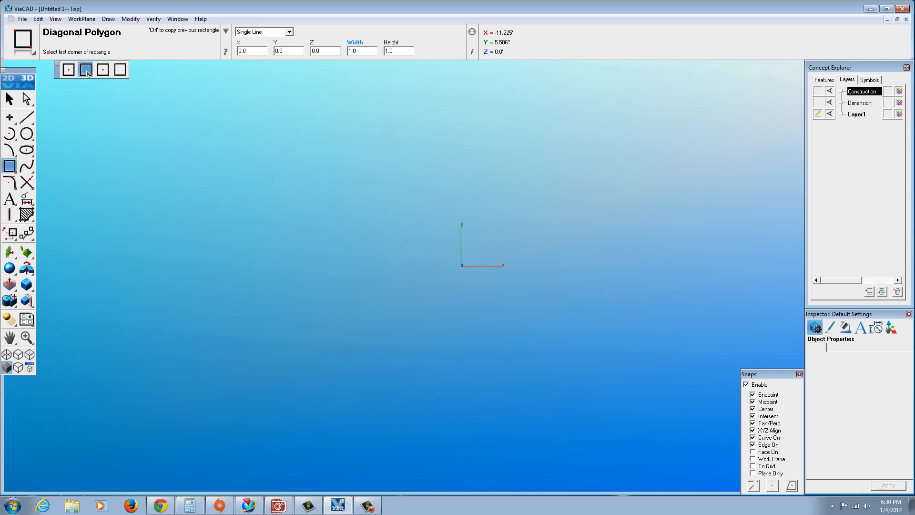
mouse_move(102, 70)
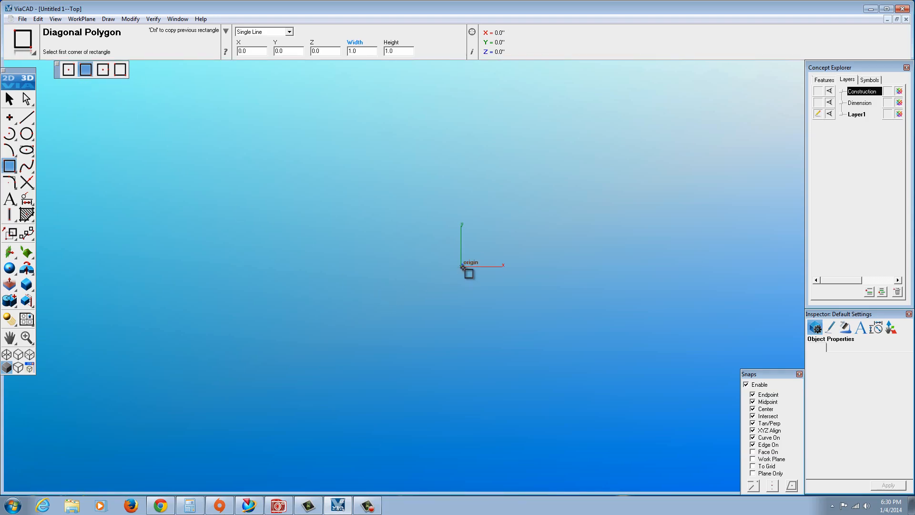
- Draw a rectangle from the origin and enter width 3 in the input bar
left_click_drag(462, 266, 555, 120)
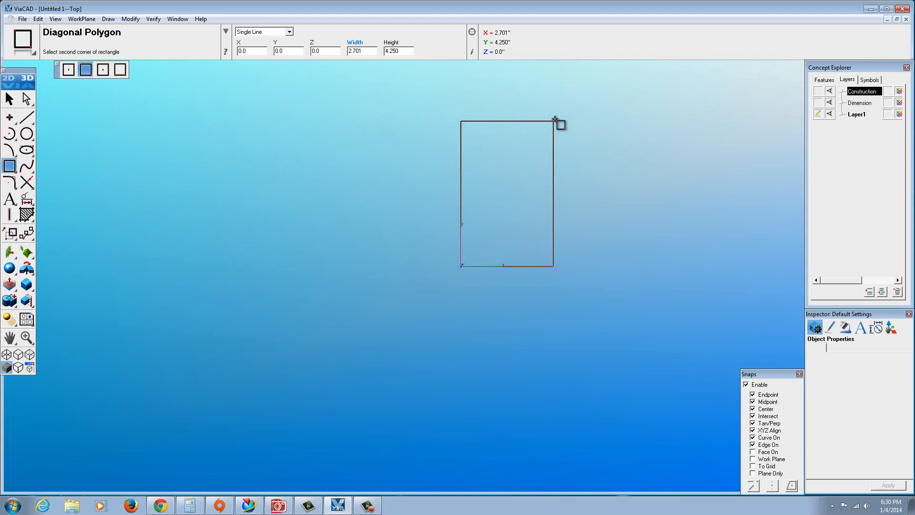
left_click(554, 119)
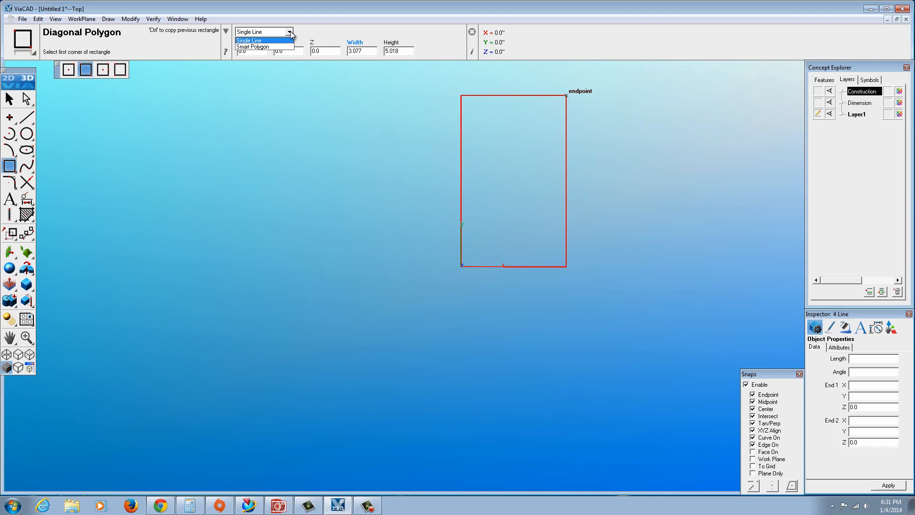
left_click(256, 40)
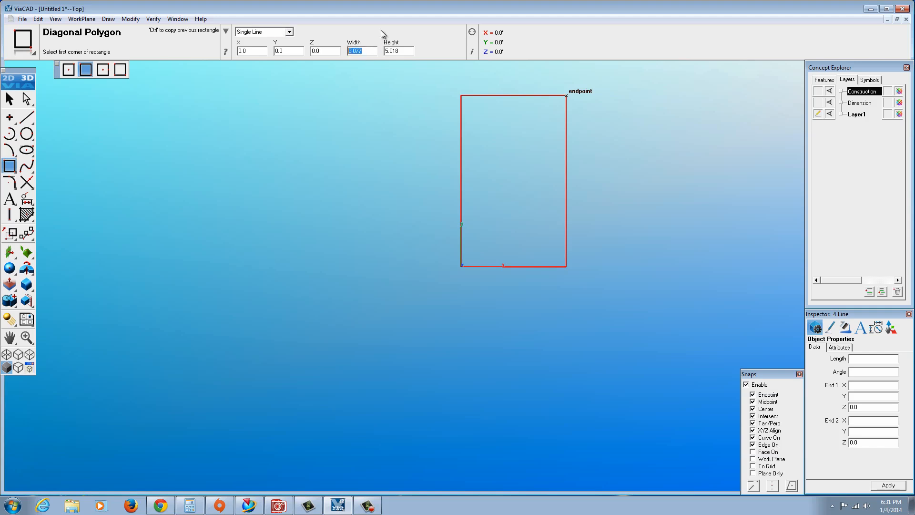
type("3")
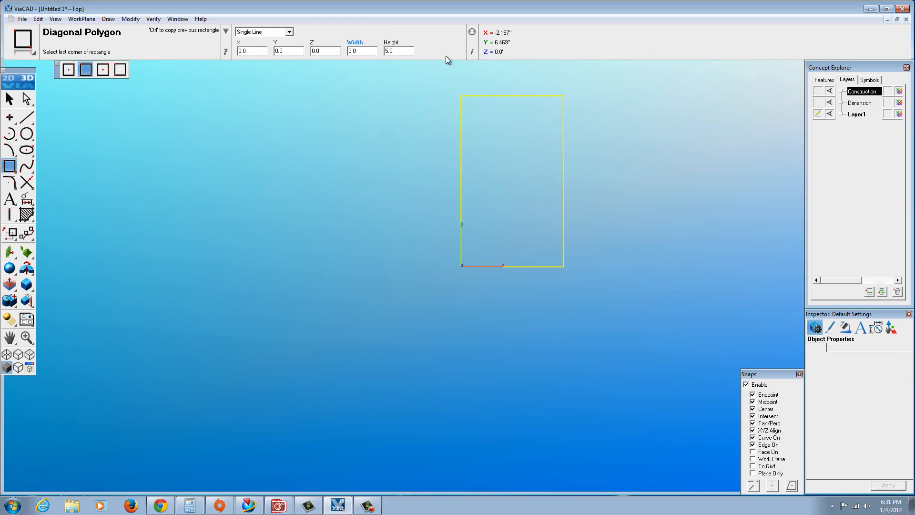
mouse_move(567, 147)
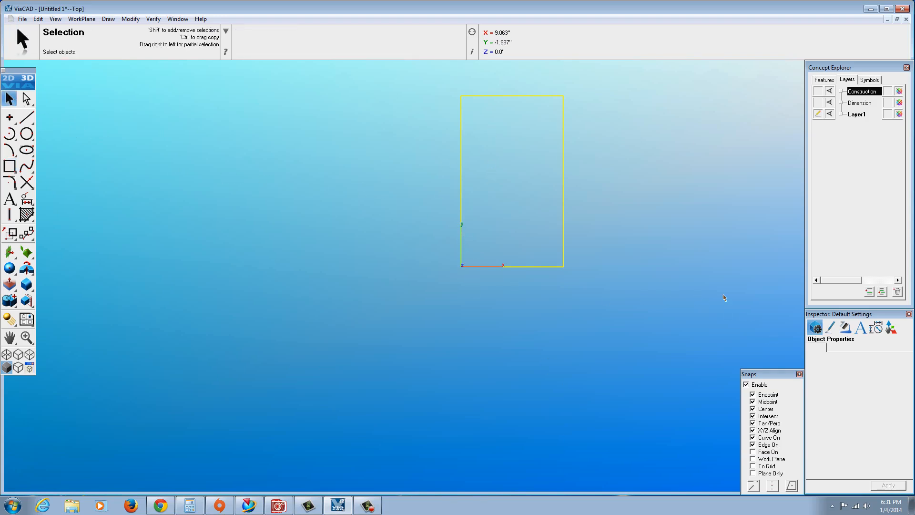
mouse_move(450, 88)
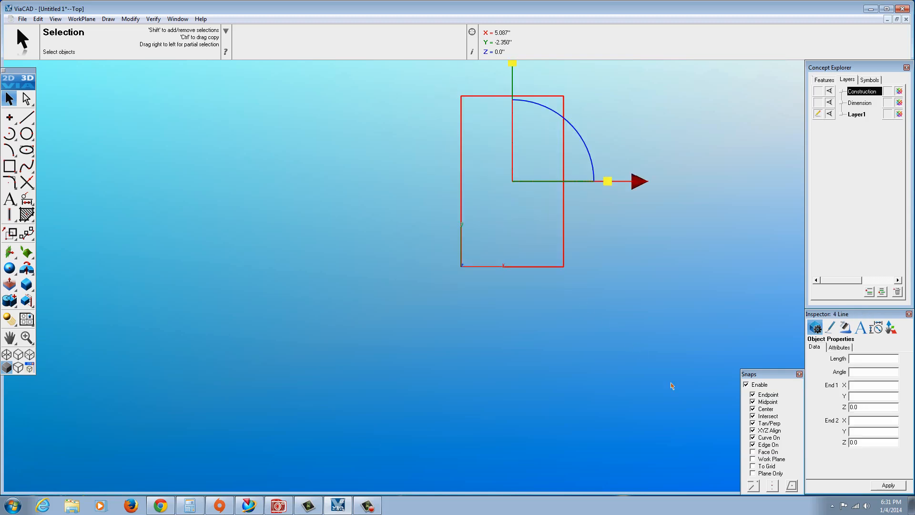
mouse_move(557, 257)
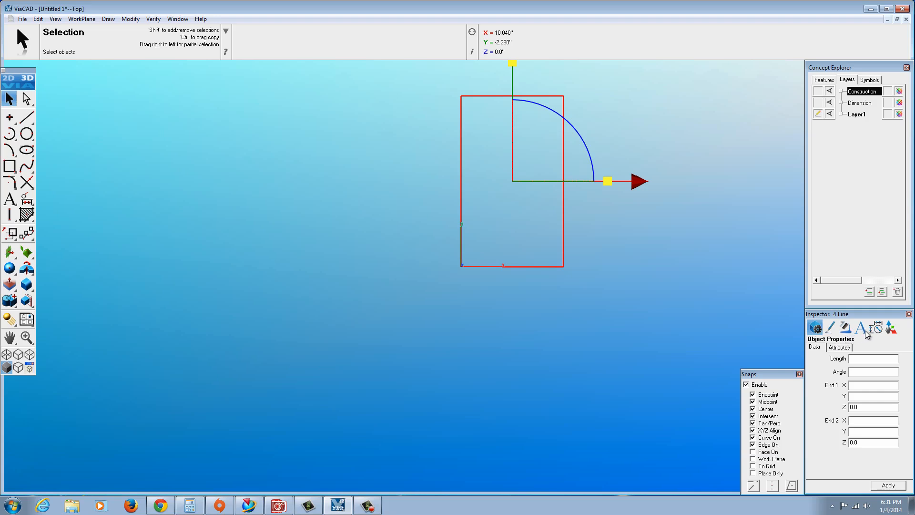
- Change the rectangle's outline pen colour from yellow to black in the Inspector
left_click(830, 327)
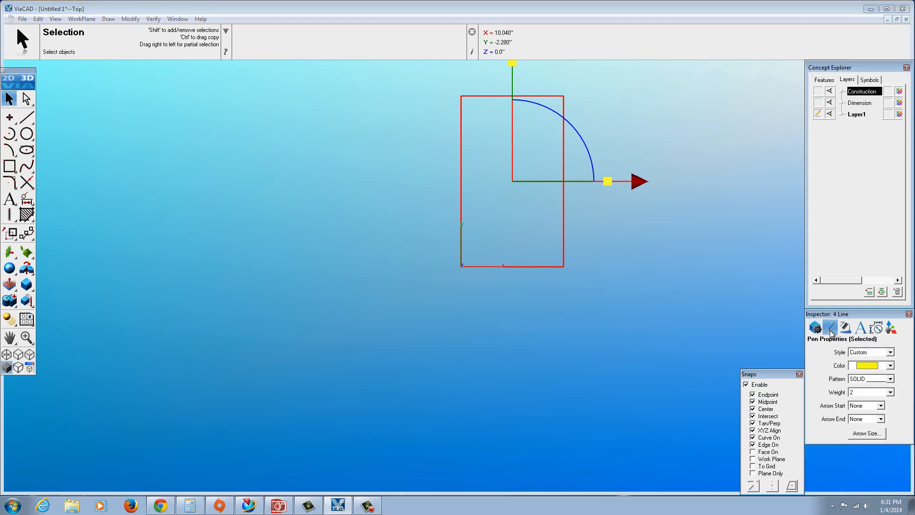
left_click(887, 365)
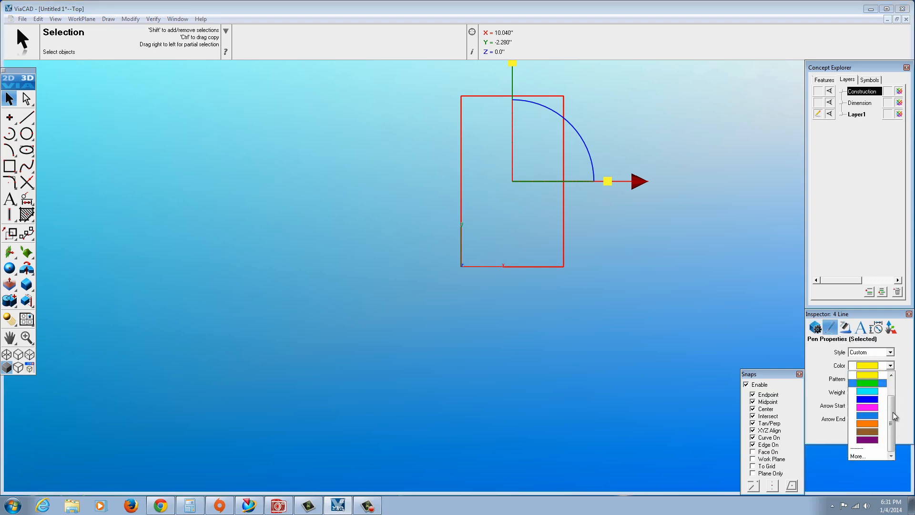
left_click(866, 393)
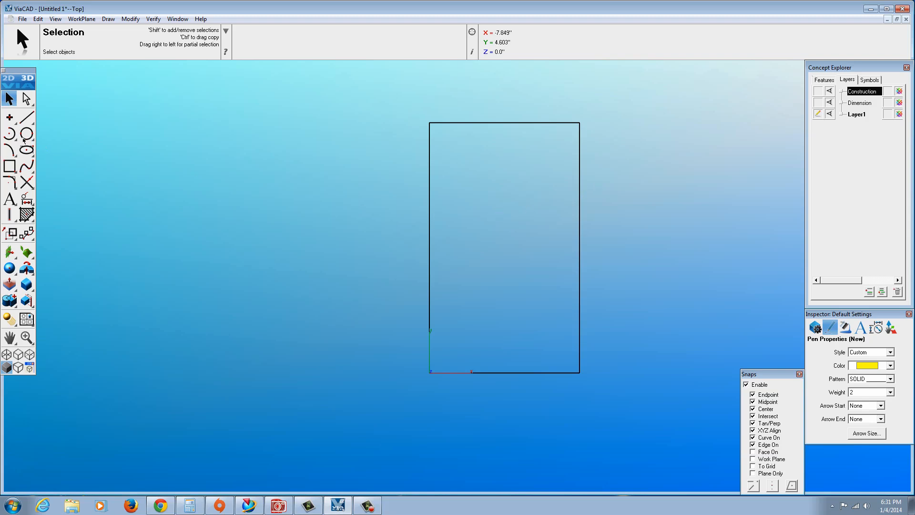
- Draw a centre-point circle of diameter 0.75 at (1, 4) inside the rectangle
left_click(25, 148)
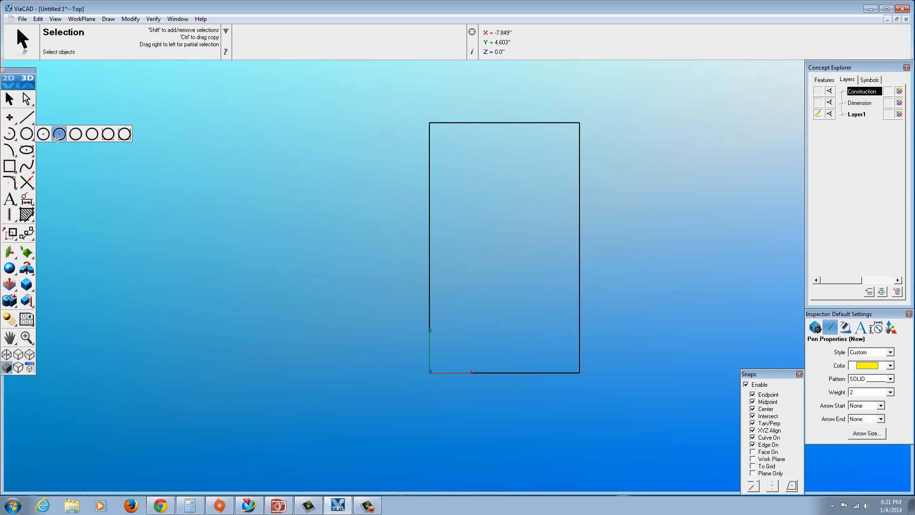
left_click(57, 144)
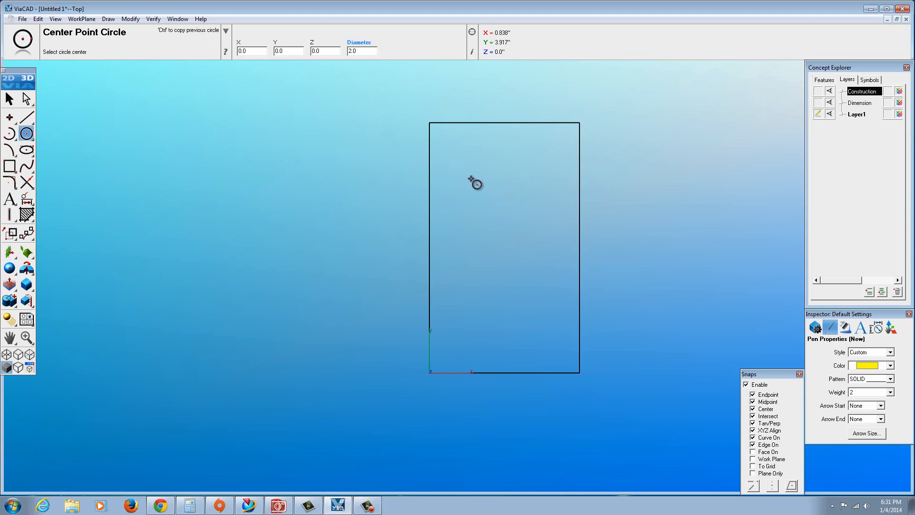
left_click(473, 182)
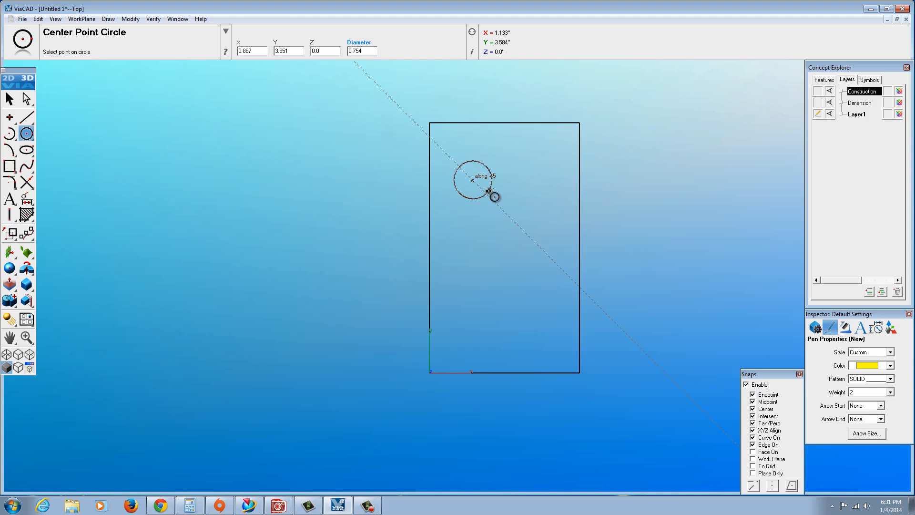
left_click(491, 195)
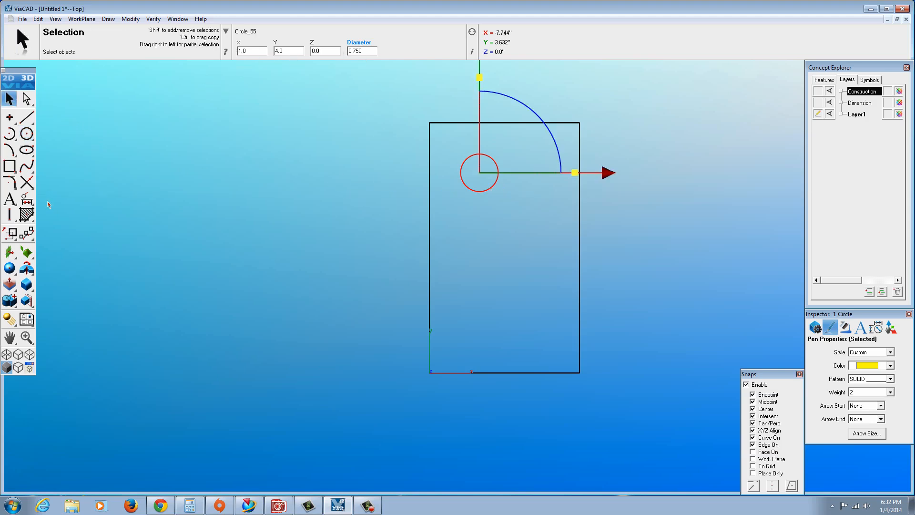
mouse_move(26, 197)
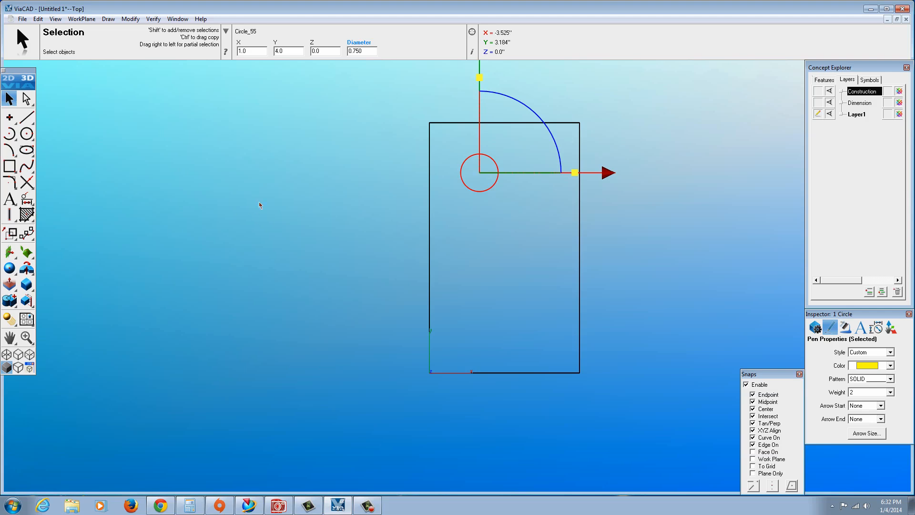
mouse_move(465, 146)
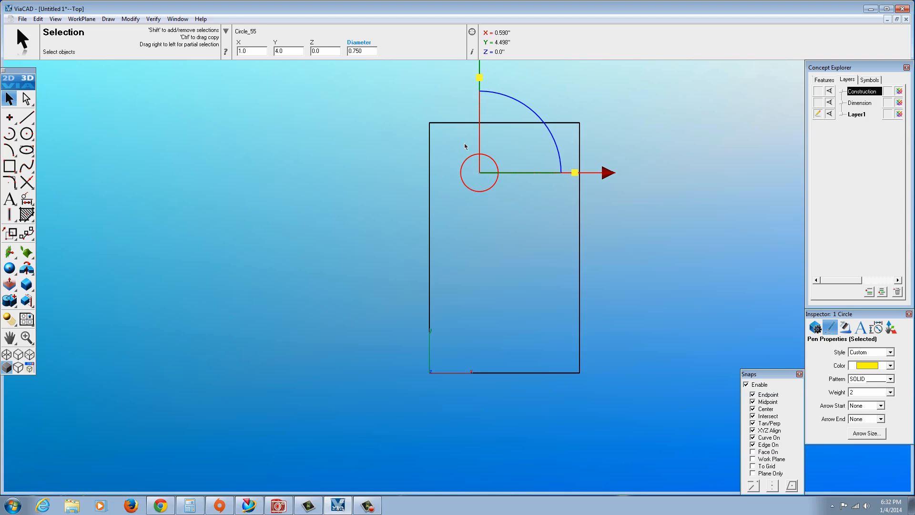
right_click(445, 129)
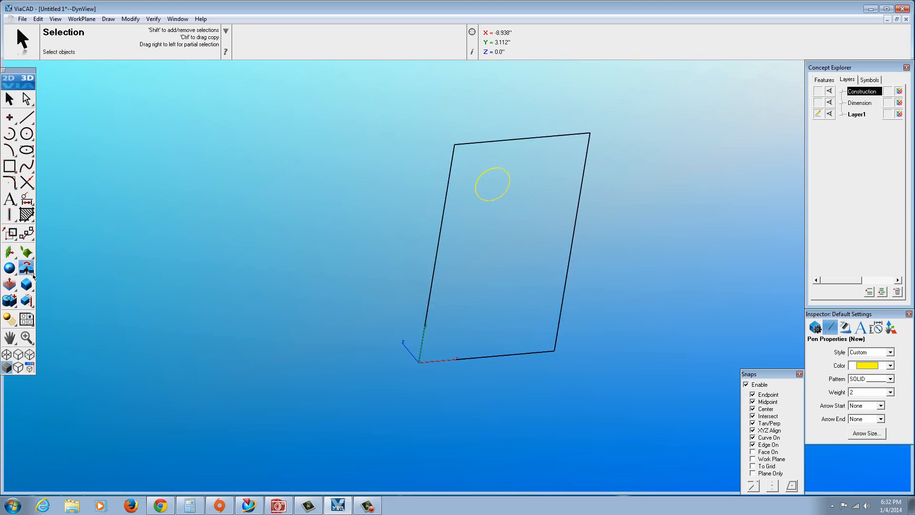
- Extrude the rectangle and circle 1.0 by distance into a solid block with a hole
left_click(26, 268)
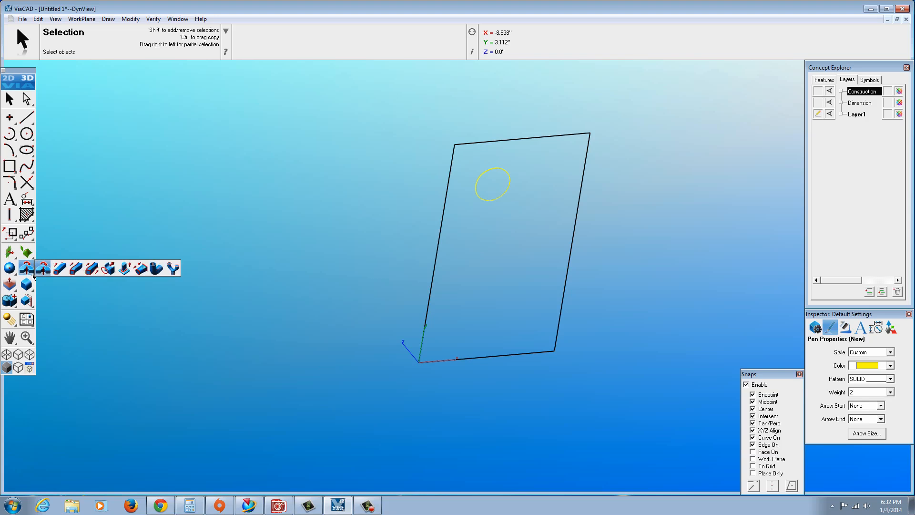
mouse_move(59, 269)
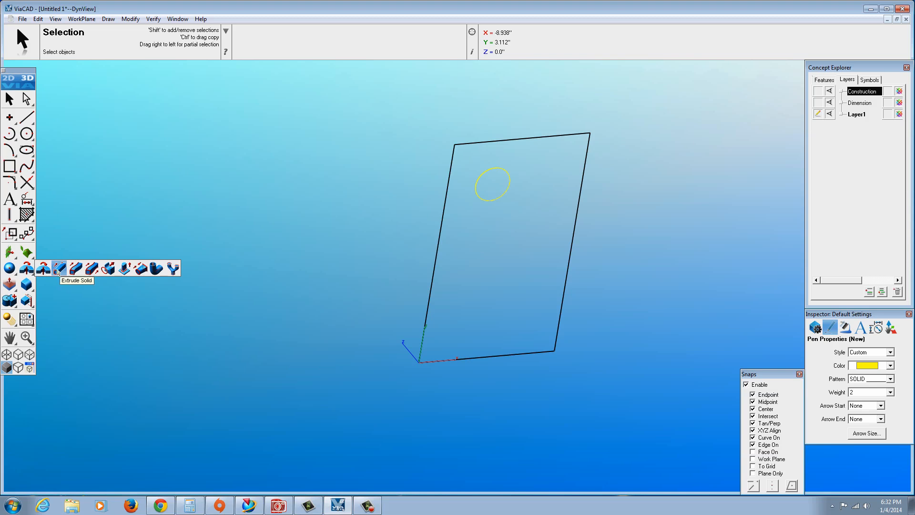
left_click(61, 268)
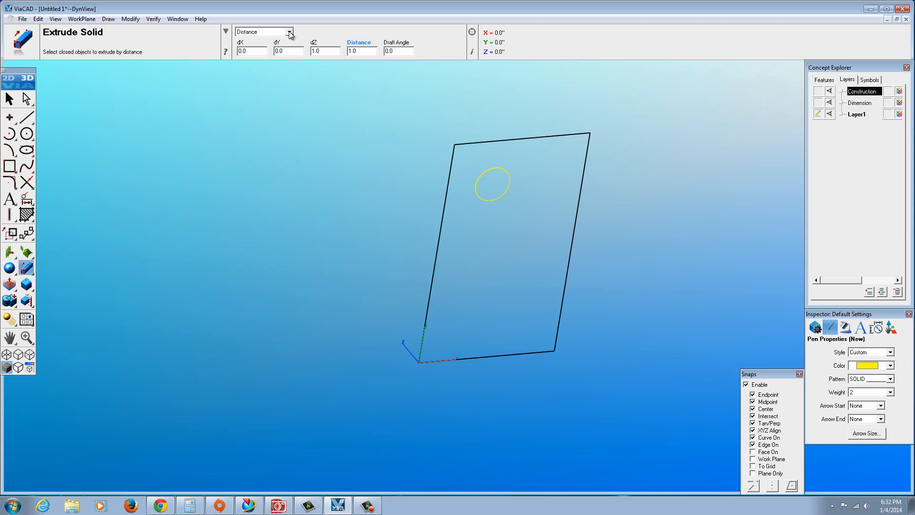
left_click(289, 32)
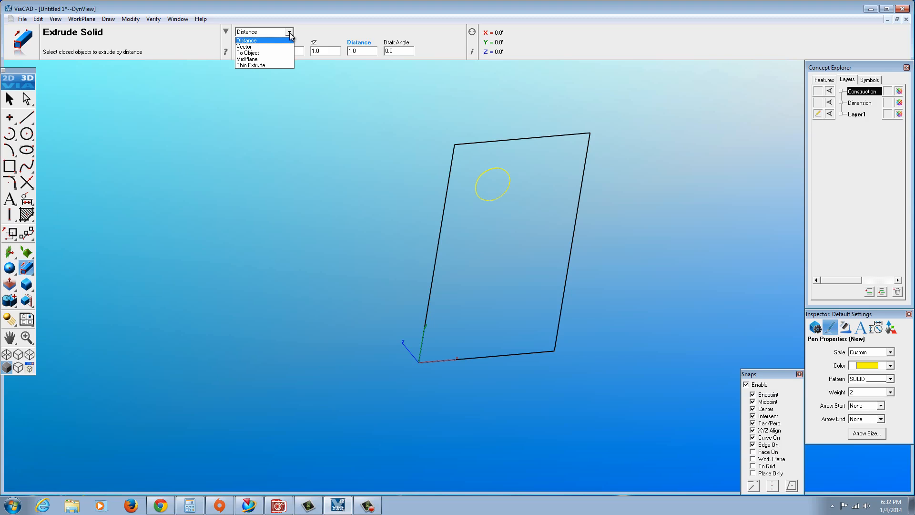
left_click(251, 40)
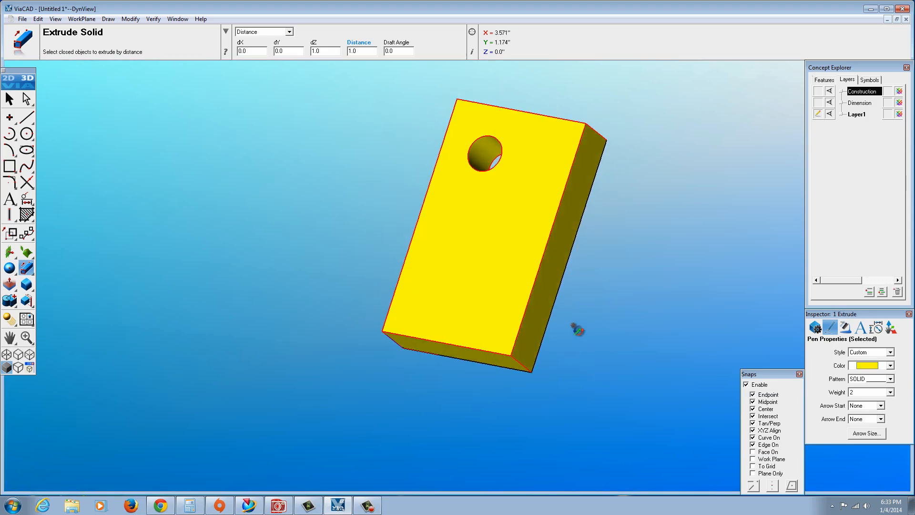
left_click_drag(574, 330, 362, 64)
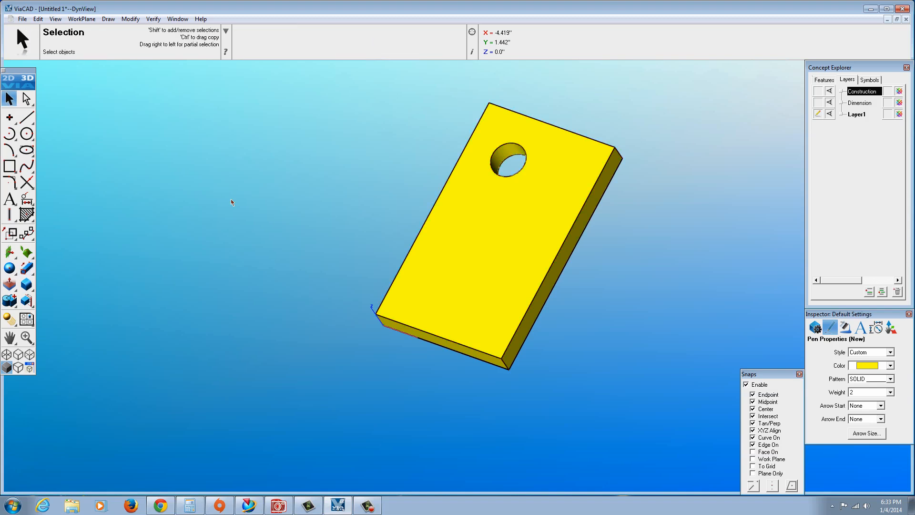
mouse_move(481, 298)
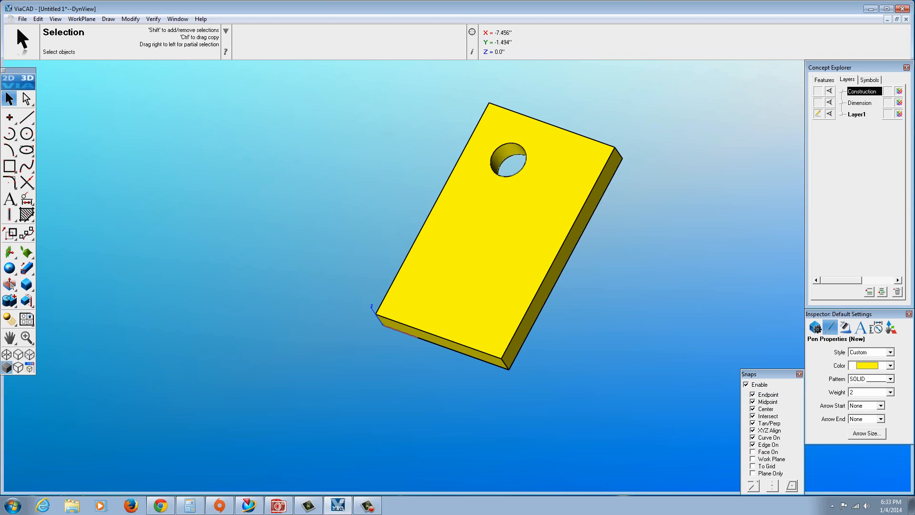
mouse_move(9, 282)
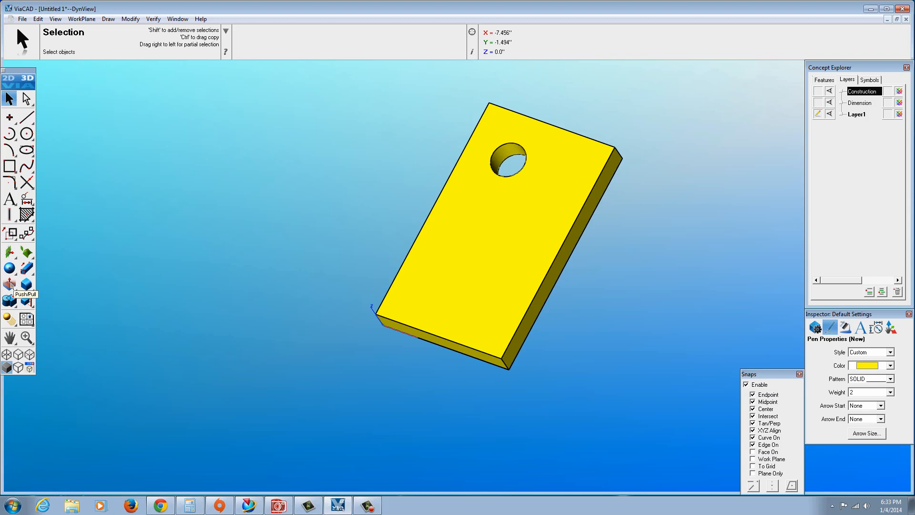
left_click(9, 283)
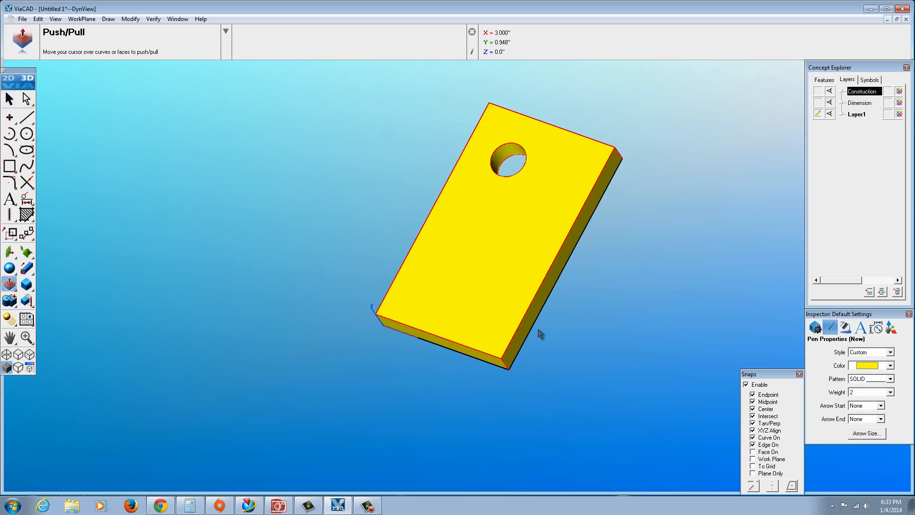
left_click(543, 314)
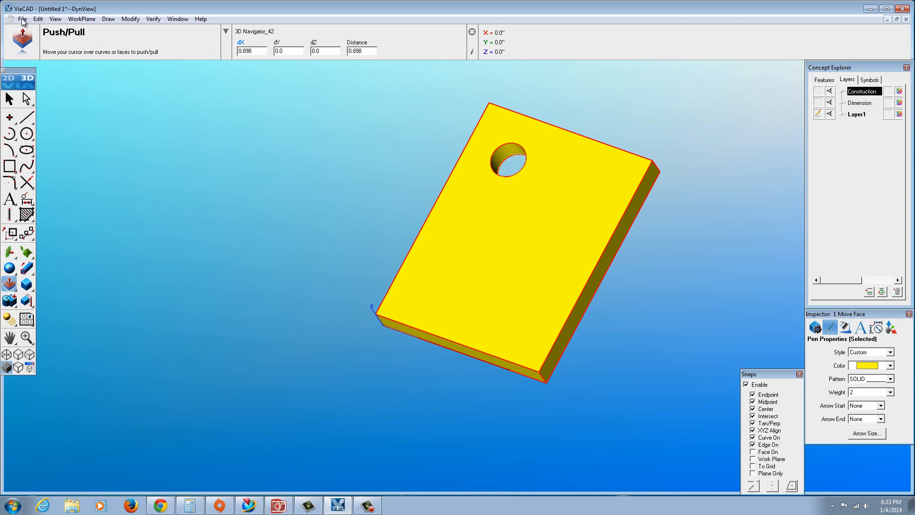
left_click(36, 18)
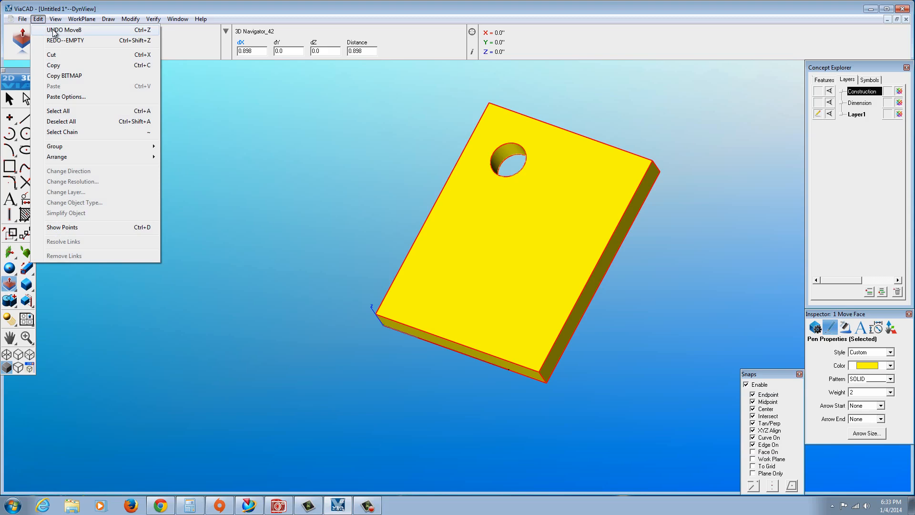
left_click(62, 32)
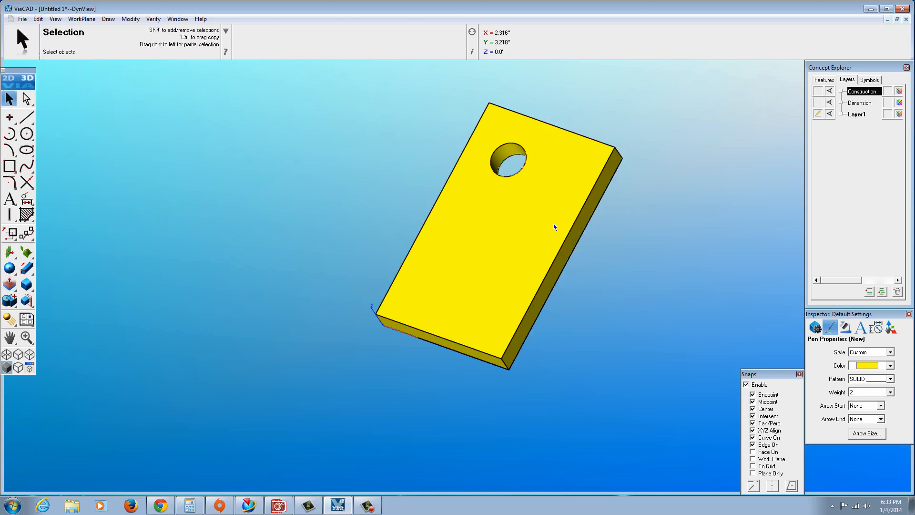
mouse_move(362, 318)
type("3")
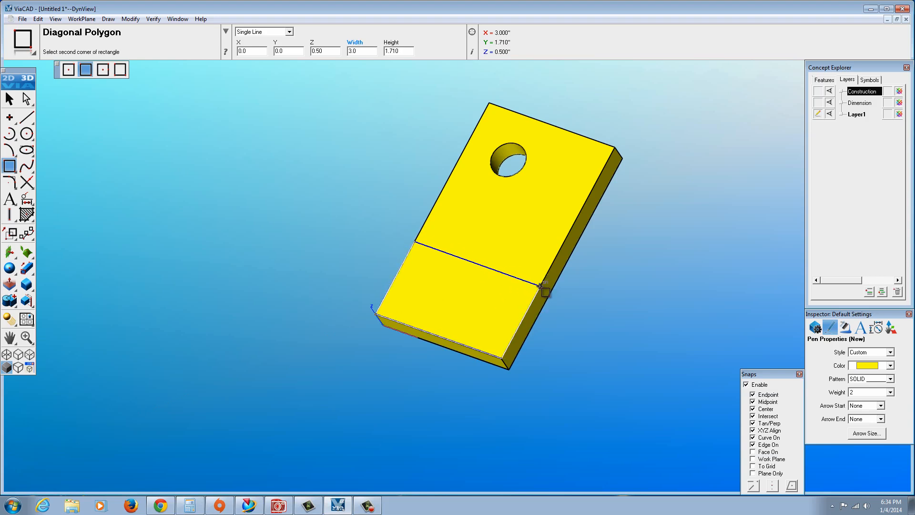
- Place the rectangle's far corner on the block's top face at Z 0.50
left_click(544, 293)
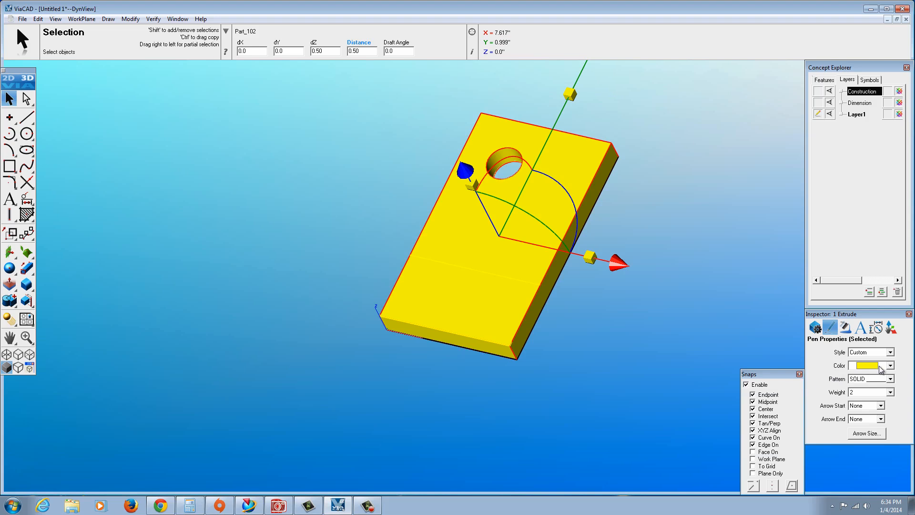
- Set the holed block's colour to blue in the Inspector
left_click(888, 366)
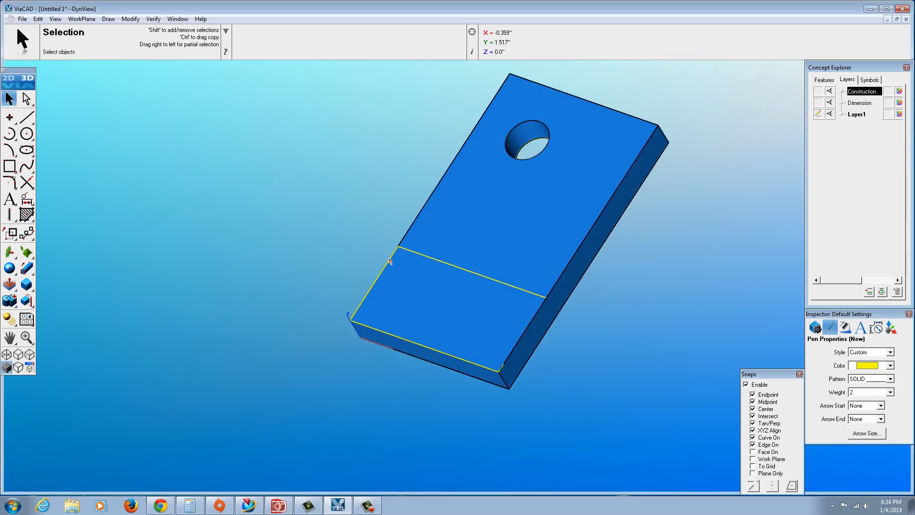
left_click(22, 78)
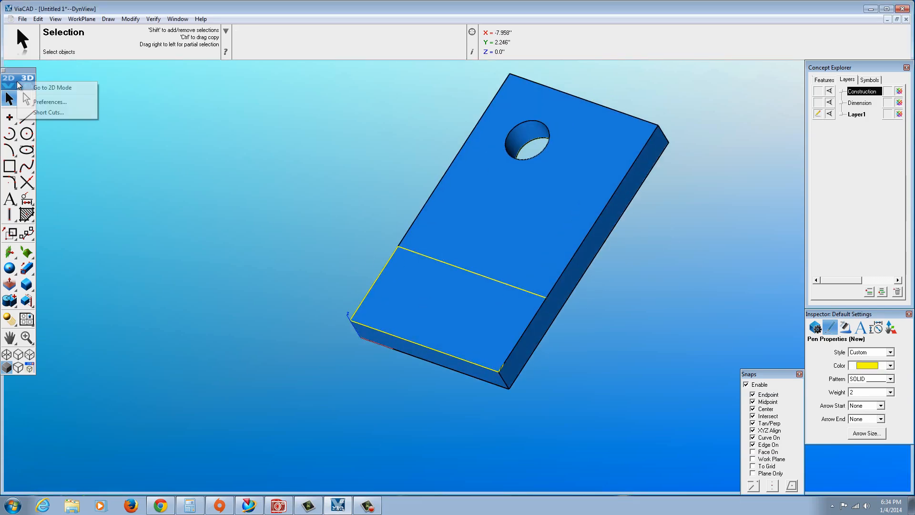
left_click(56, 101)
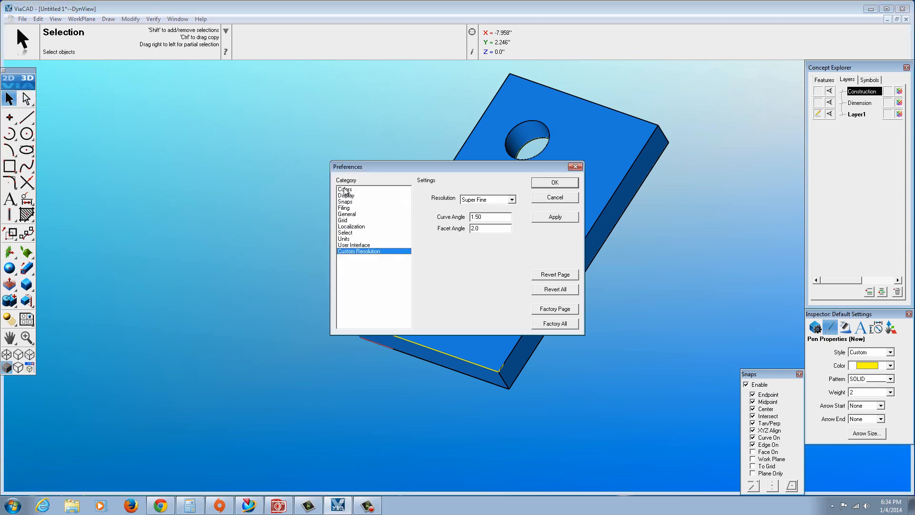
left_click(345, 189)
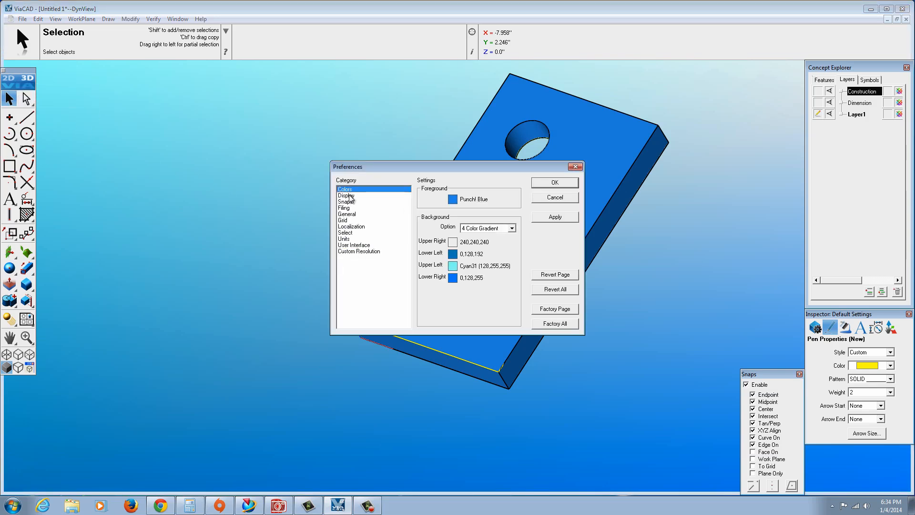
left_click(346, 195)
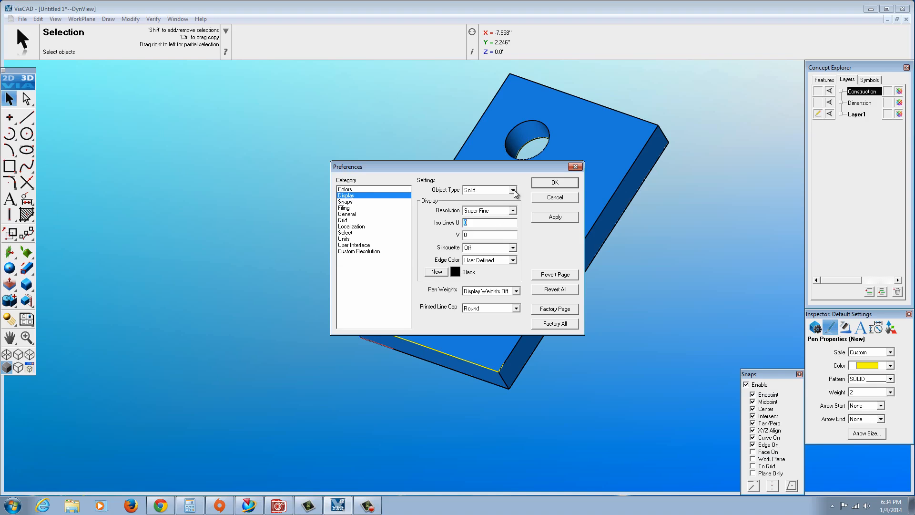
left_click(512, 190)
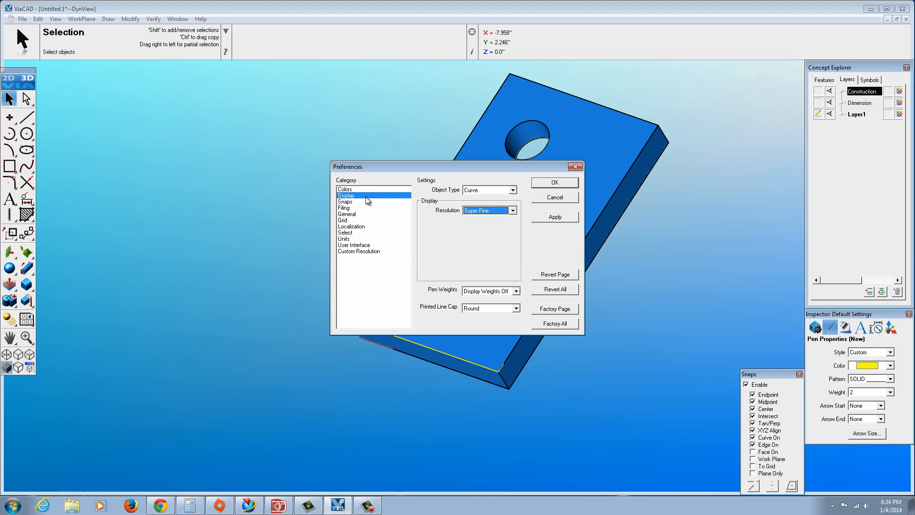
left_click(344, 188)
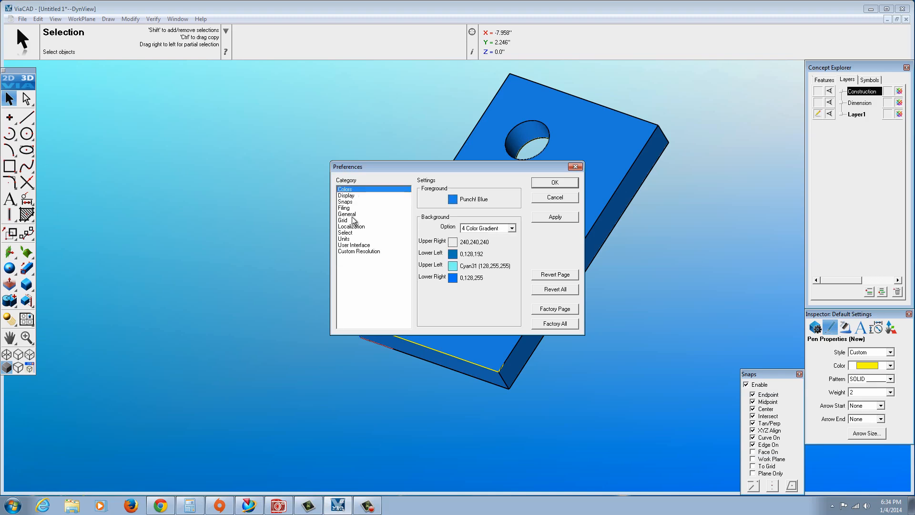
left_click(354, 245)
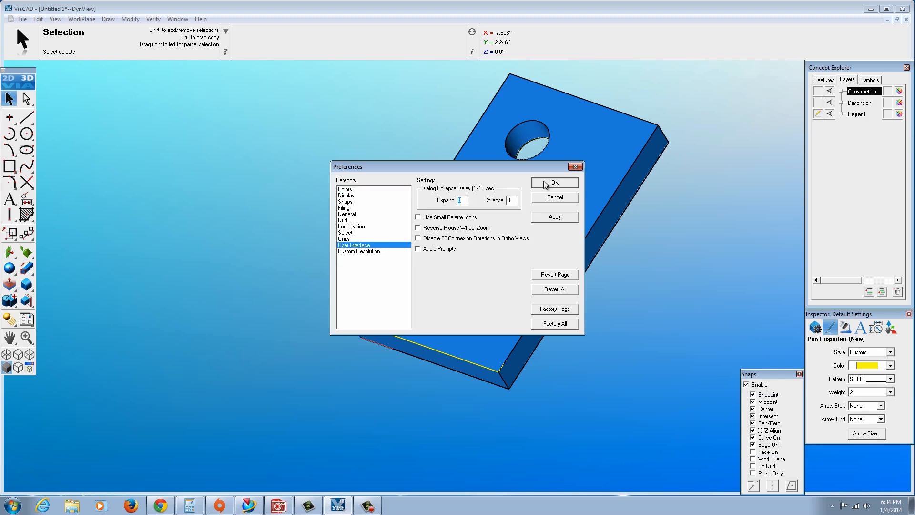
left_click(554, 183)
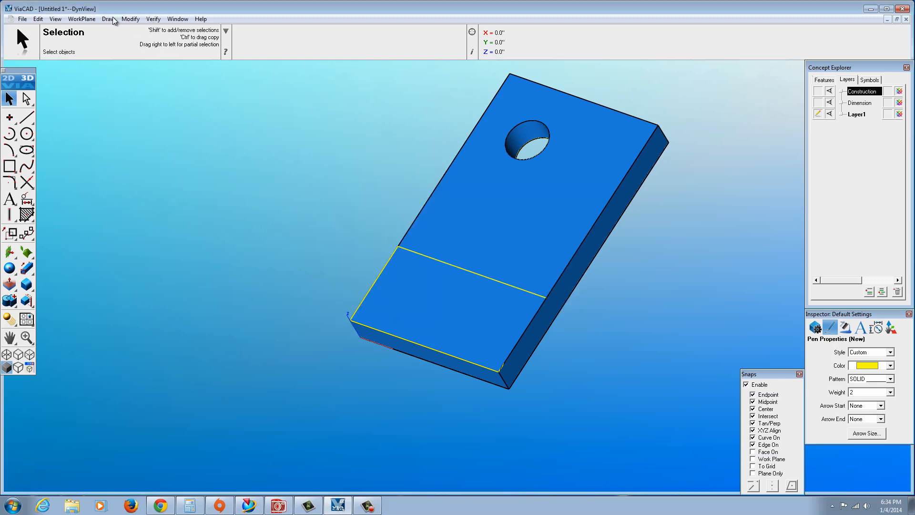
left_click(109, 18)
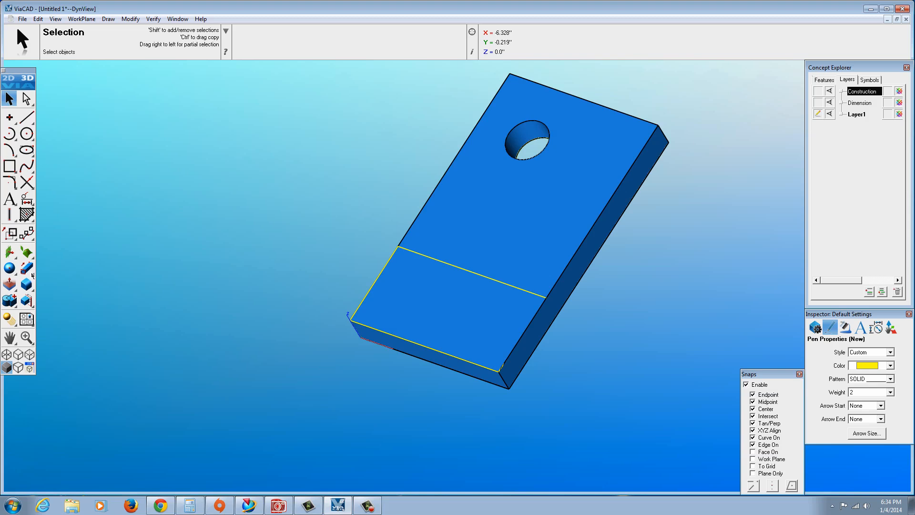
mouse_move(26, 269)
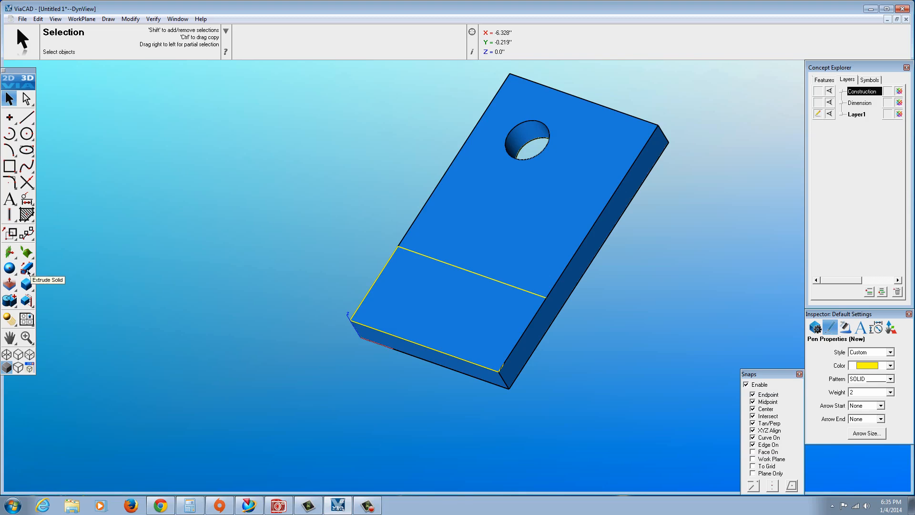
mouse_move(9, 300)
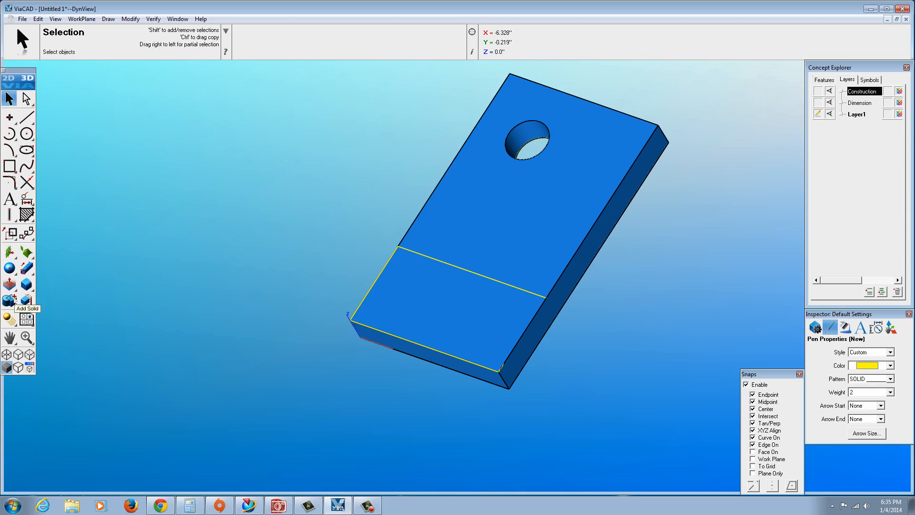
mouse_move(26, 268)
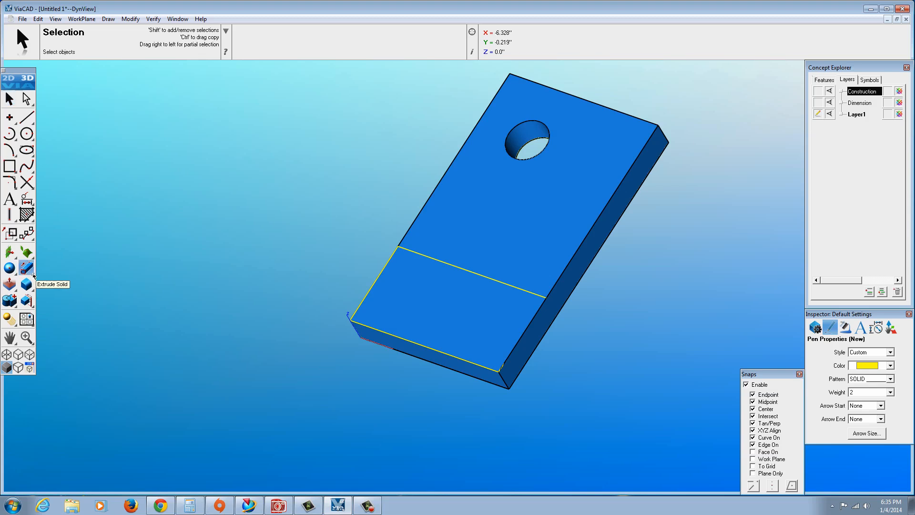
- Start a Protrusion Solid using the Distance method for a 0.50 pad
left_click(26, 268)
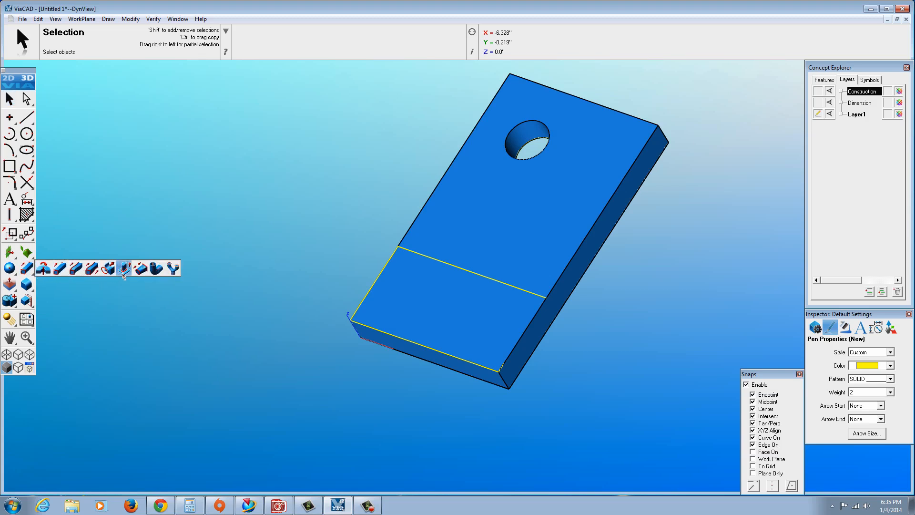
mouse_move(124, 270)
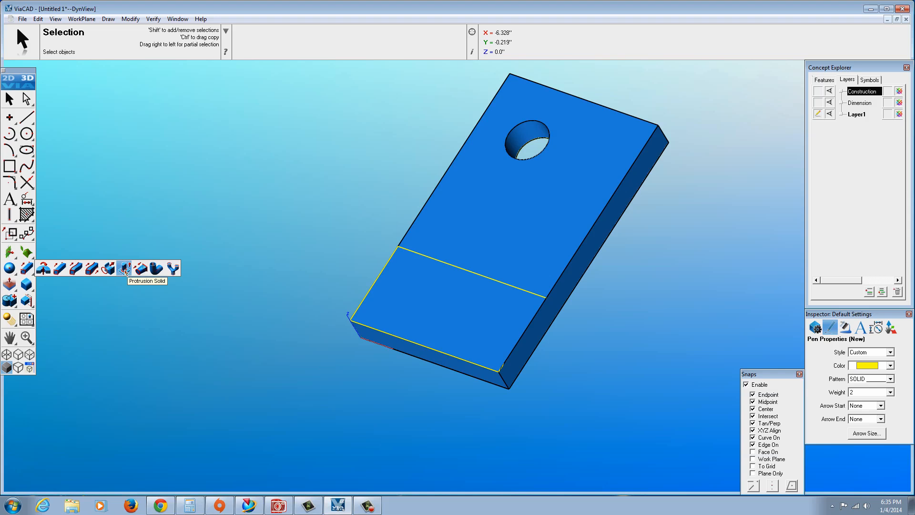
left_click(124, 268)
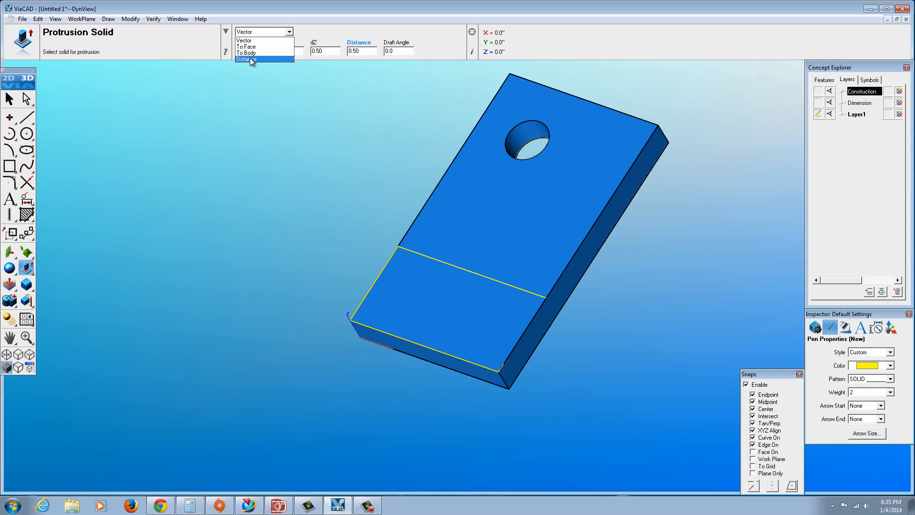
left_click(252, 59)
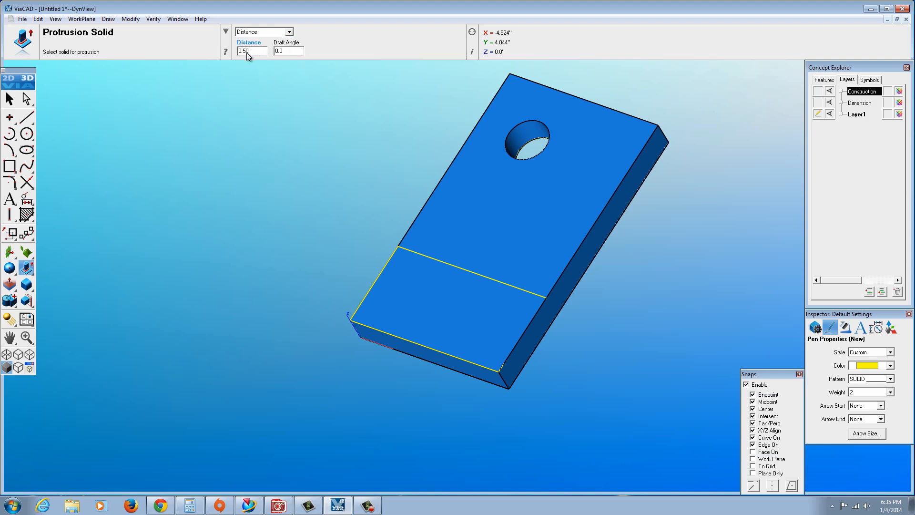
mouse_move(328, 266)
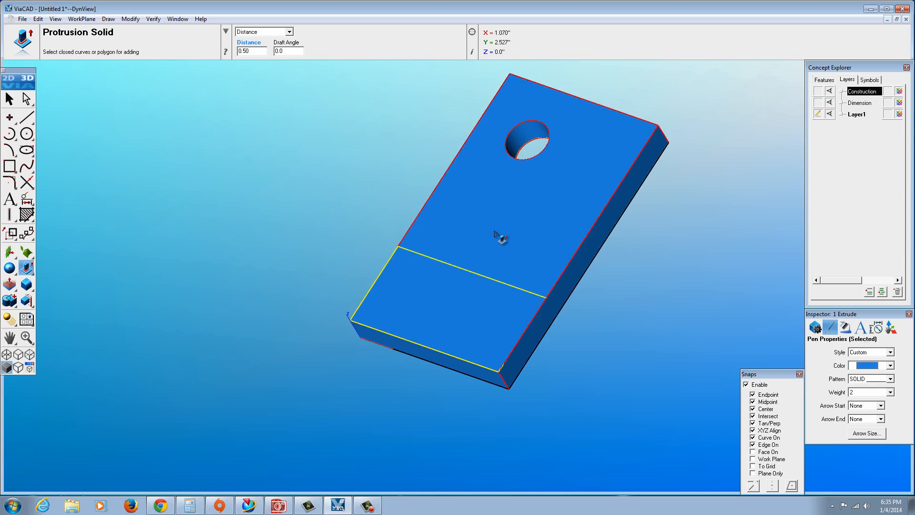
mouse_move(342, 240)
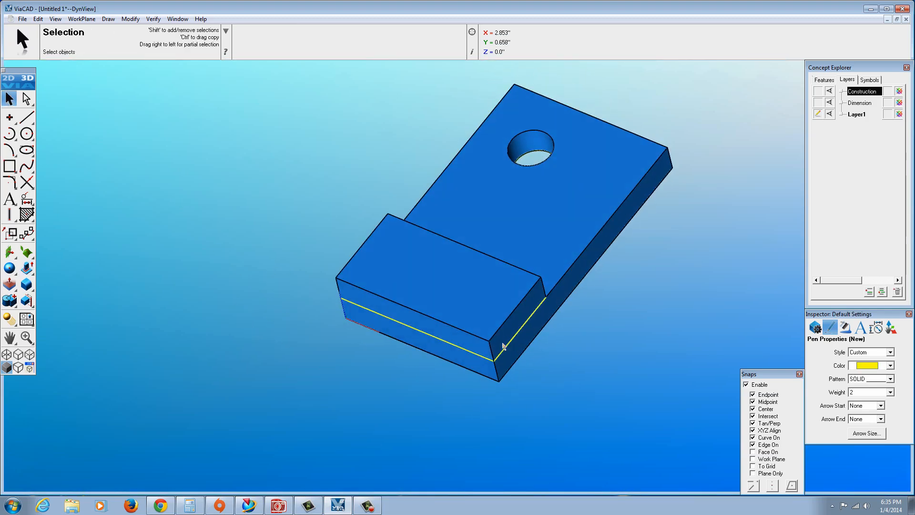
- Hide the yellow sketch line across the block's end and orbit the part
left_click(500, 348)
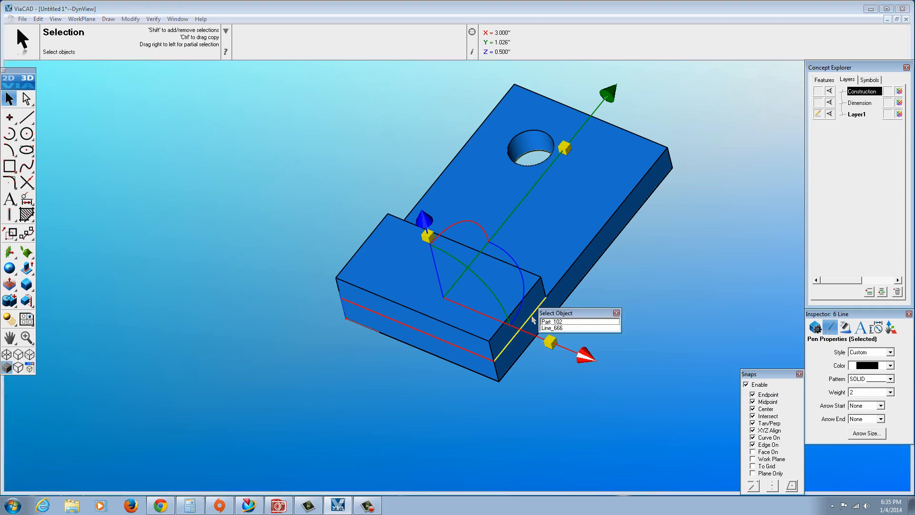
right_click(557, 328)
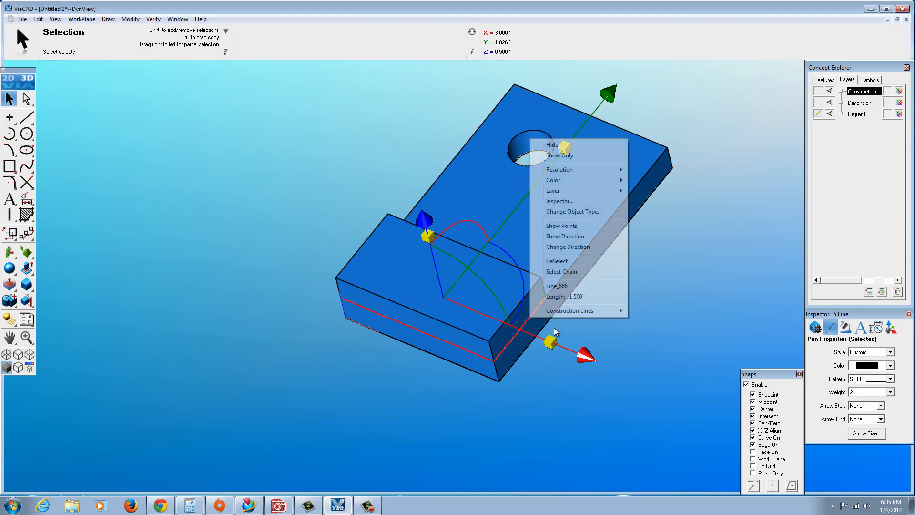
mouse_move(564, 151)
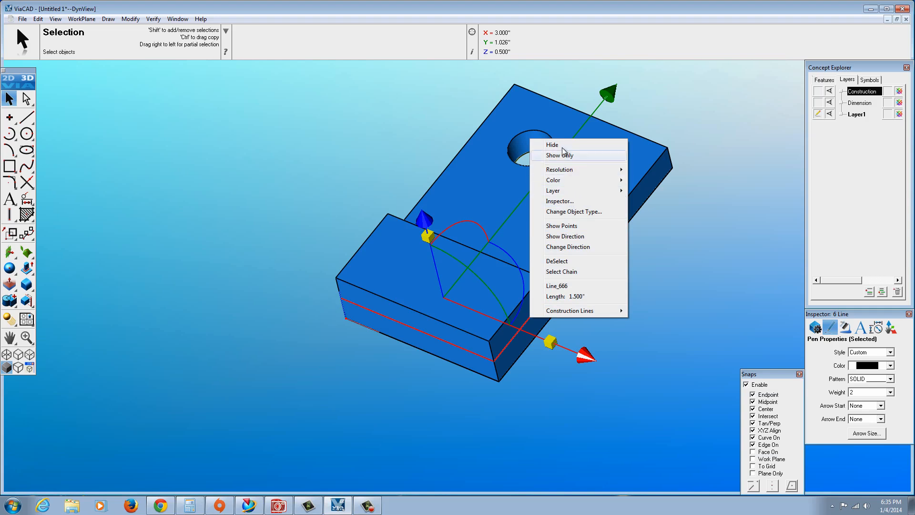
mouse_move(572, 162)
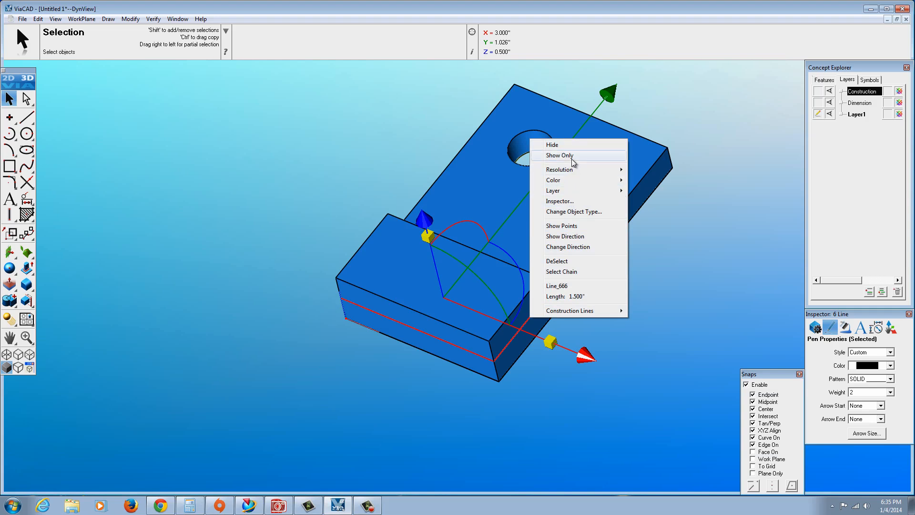
mouse_move(573, 200)
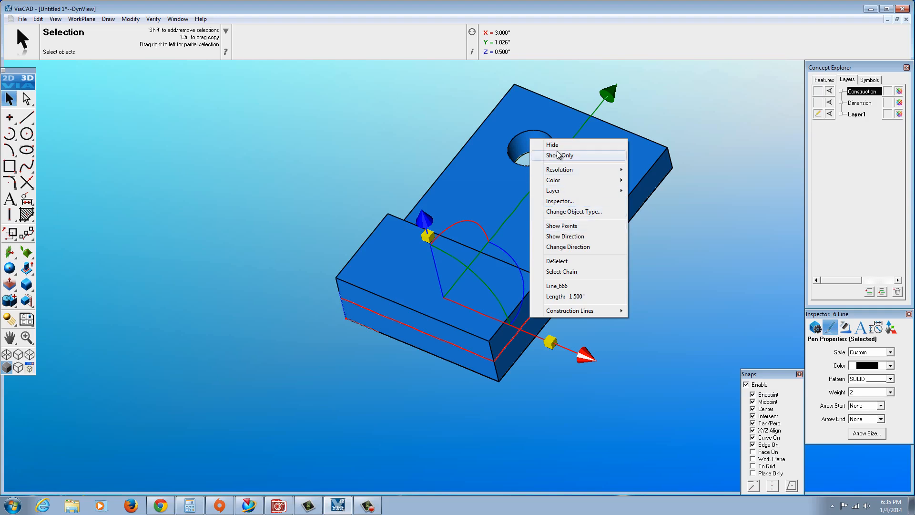
left_click(552, 144)
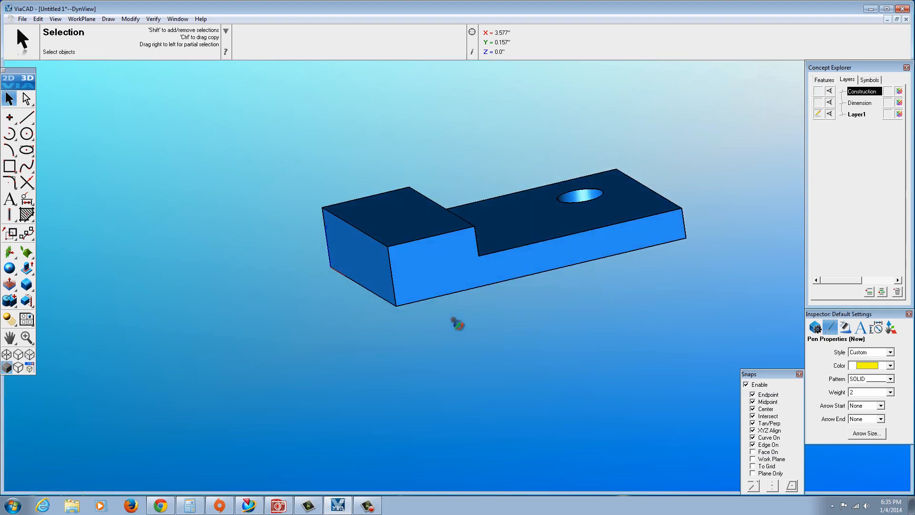
left_click_drag(457, 324, 527, 406)
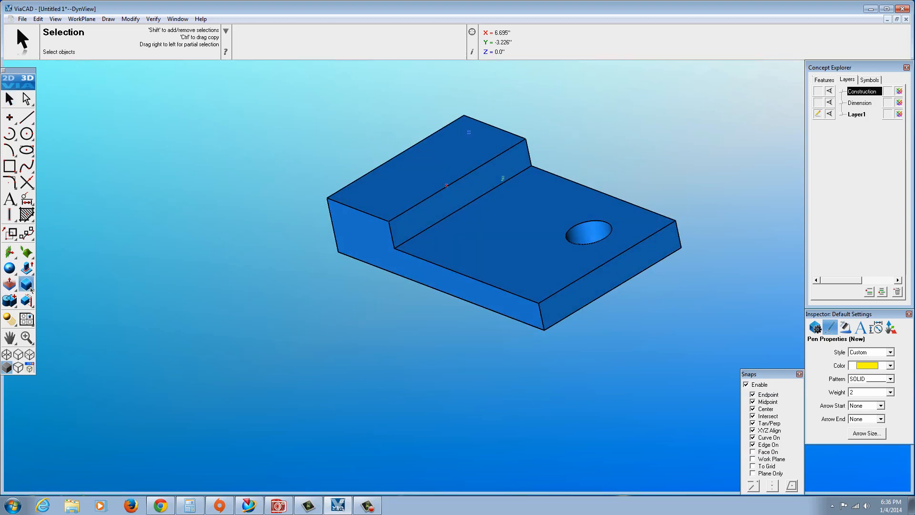
- Round two corner edges with 0.50 constant blends and select the leftover lines for hiding
left_click(26, 284)
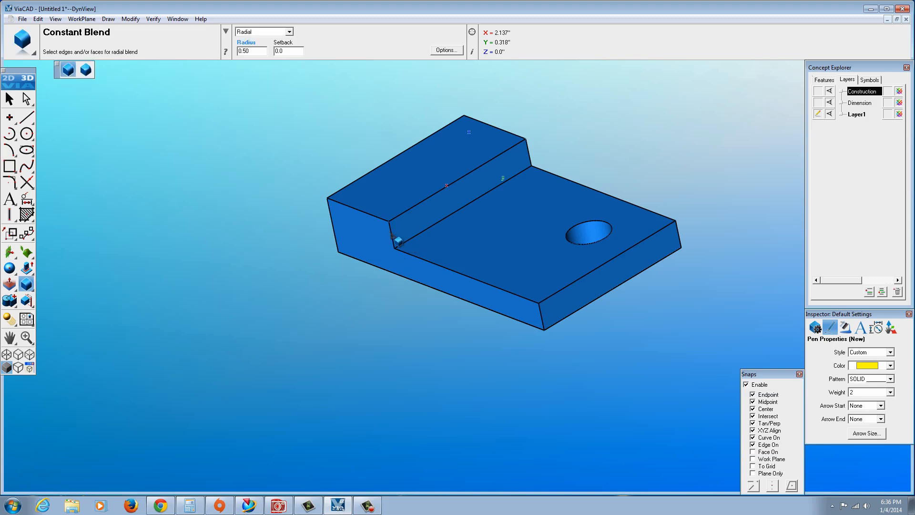
left_click(396, 241)
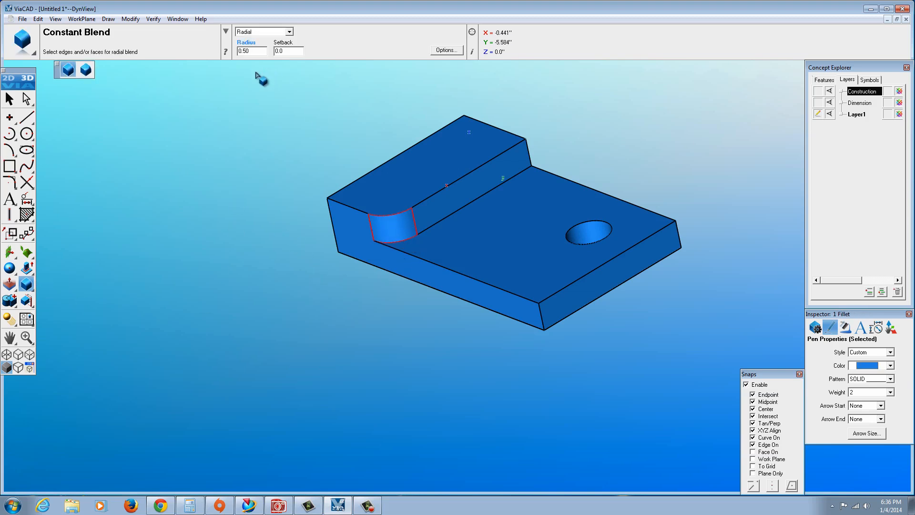
left_click(251, 51)
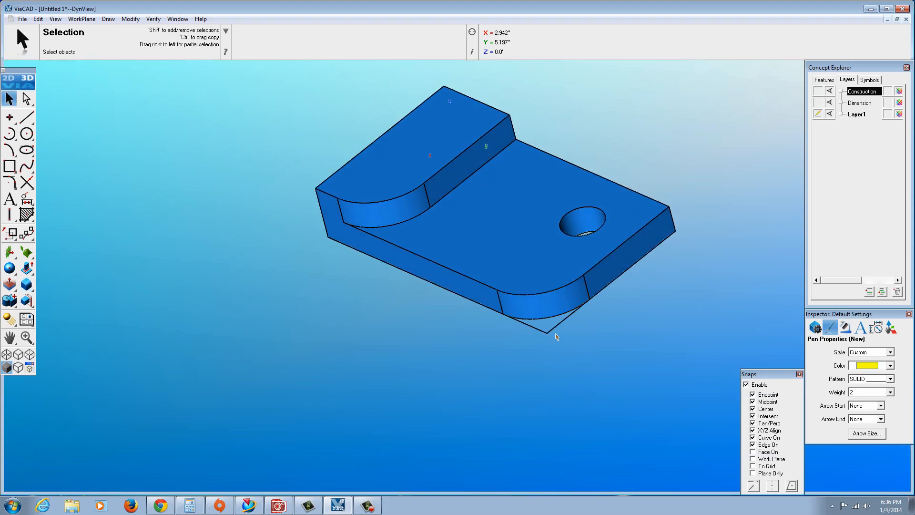
left_click(532, 325)
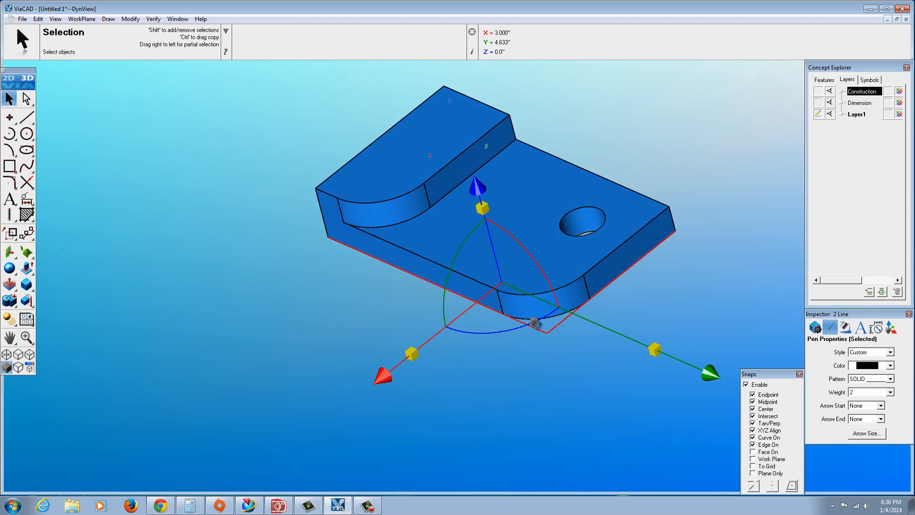
right_click(535, 326)
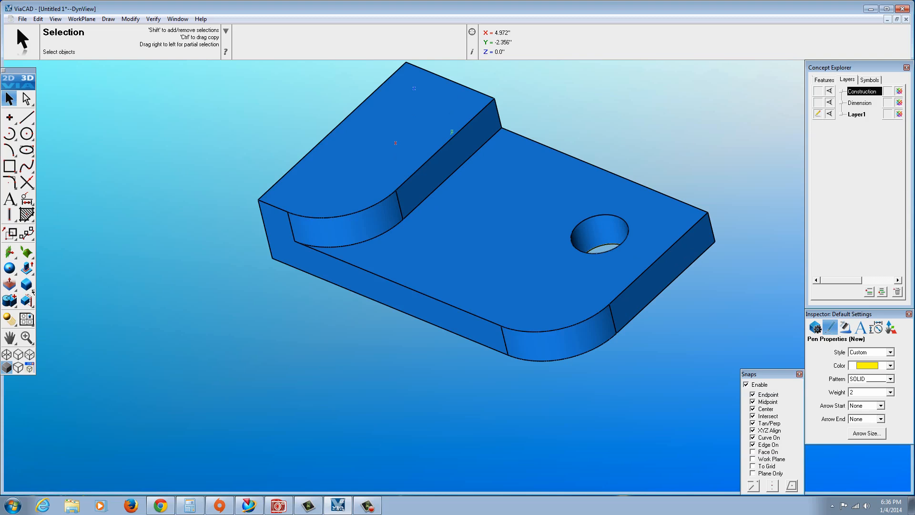
- Apply a 0.250 constant chamfer to the picked edge of the block
left_click(26, 284)
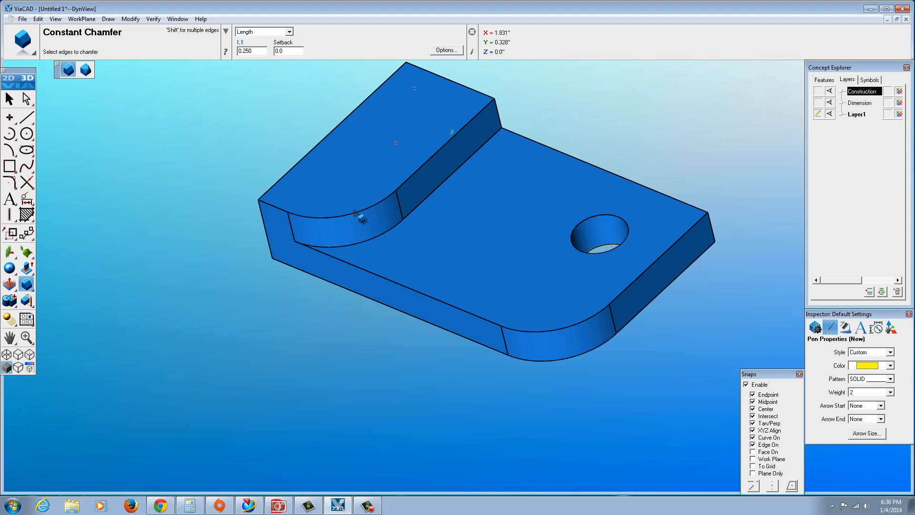
left_click(360, 223)
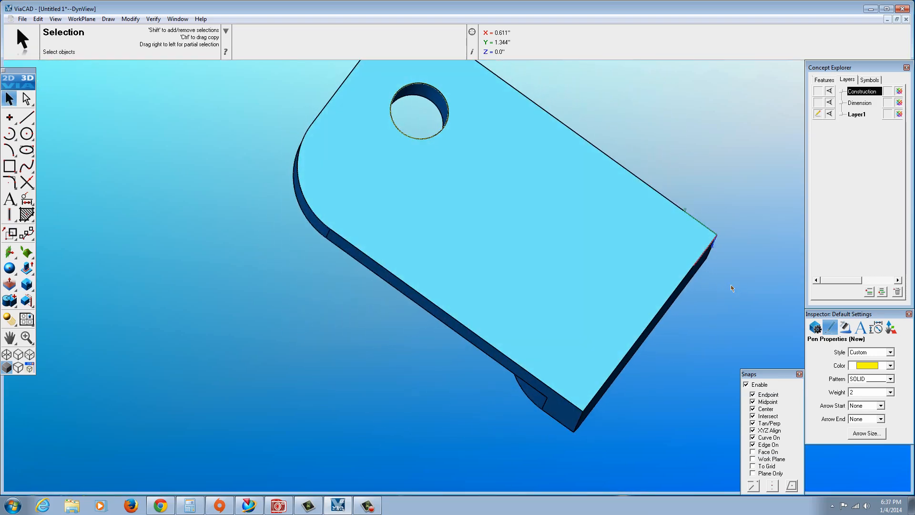
- Shell the block into a thin-walled part with its top face left open
left_click_drag(731, 288, 408, 310)
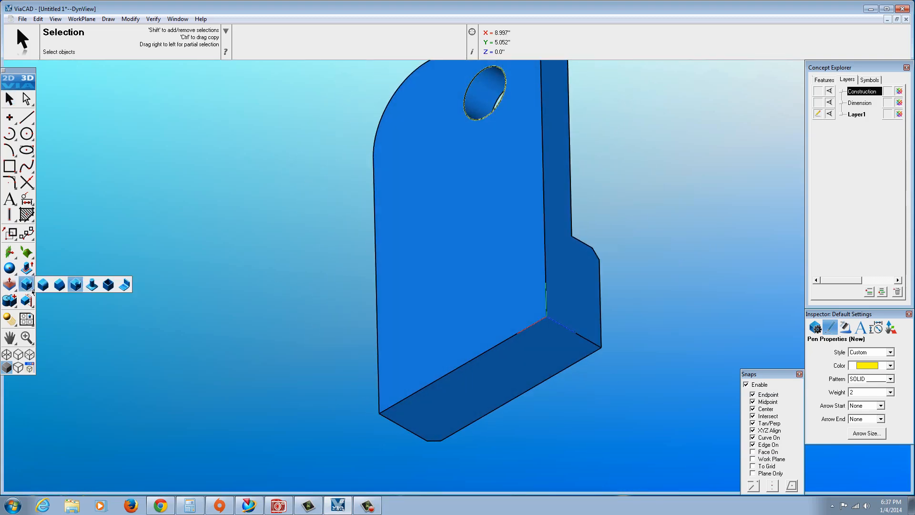
mouse_move(108, 284)
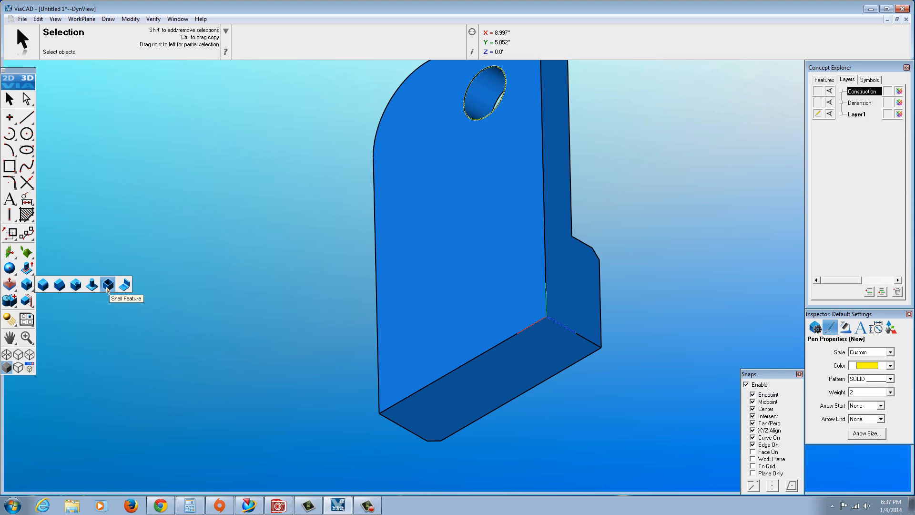
left_click(108, 284)
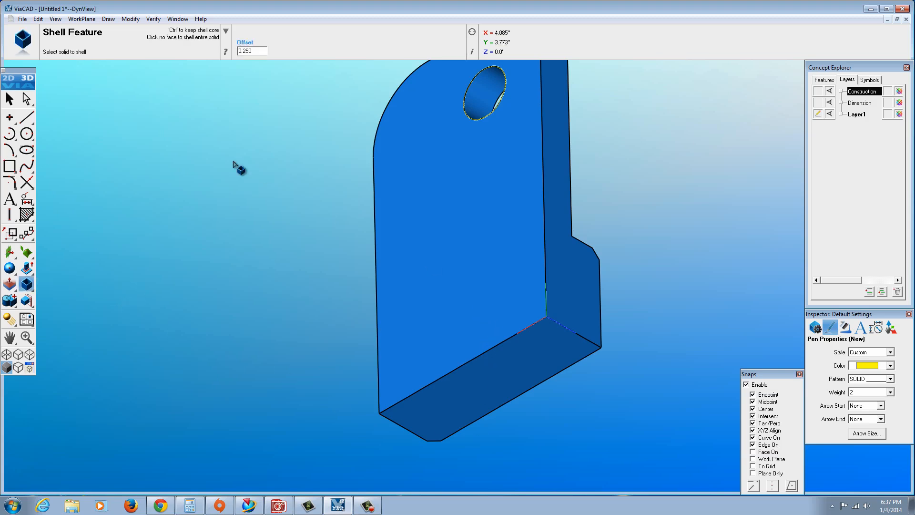
left_click(251, 51)
type(".1")
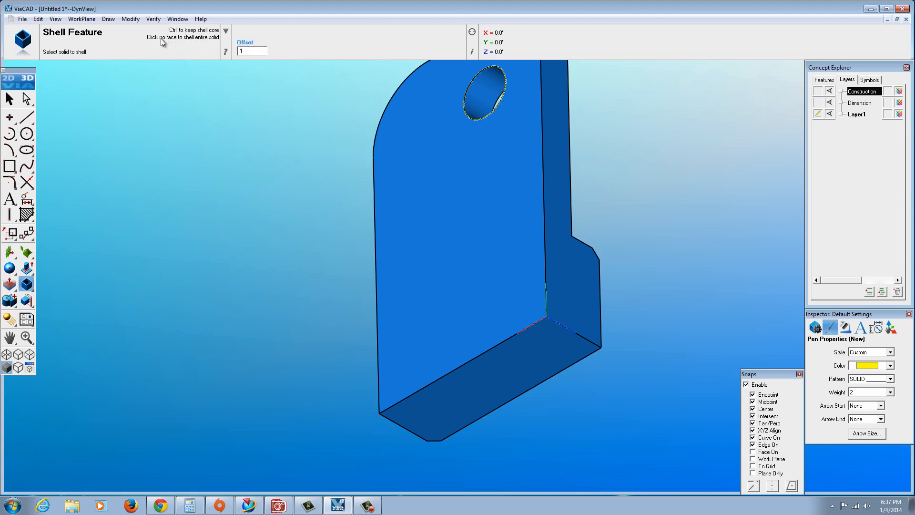
mouse_move(367, 175)
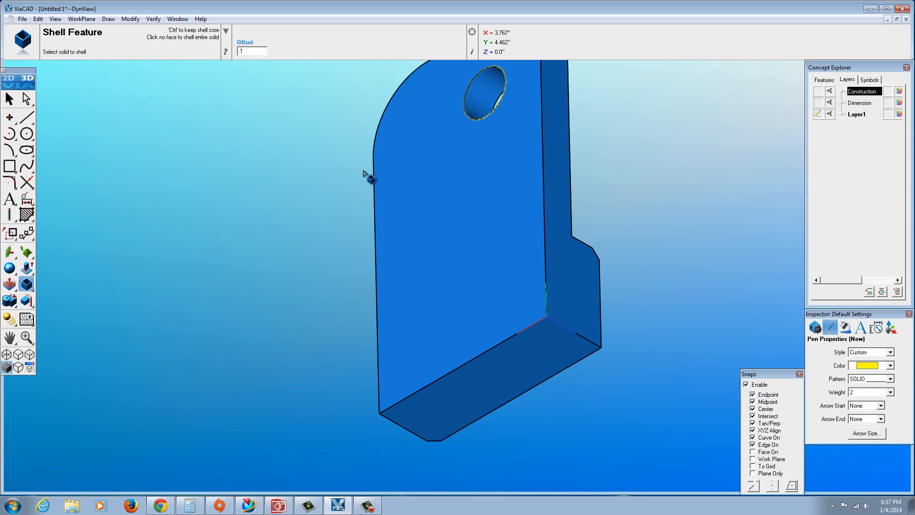
mouse_move(485, 365)
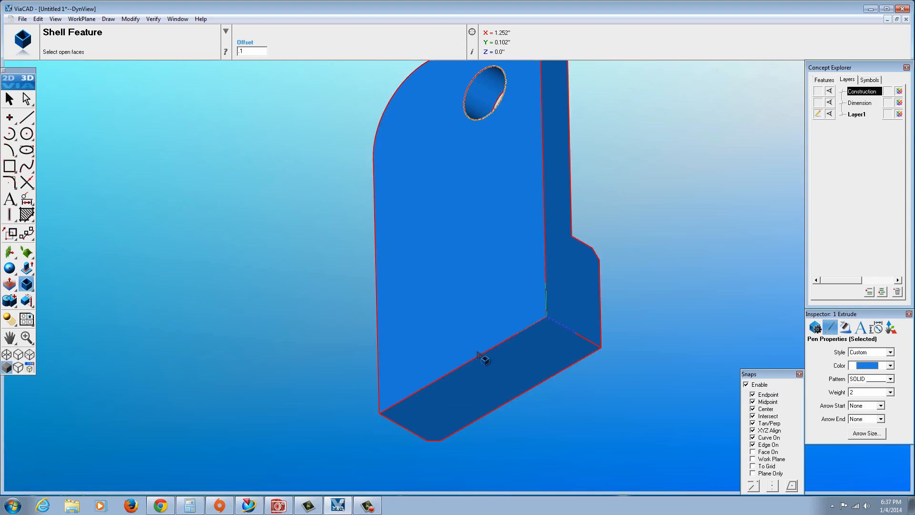
mouse_move(471, 326)
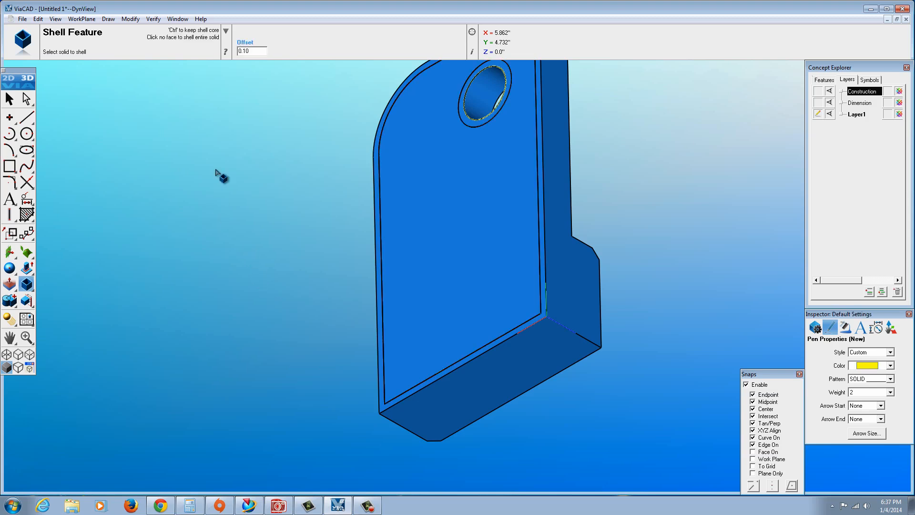
left_click(38, 19)
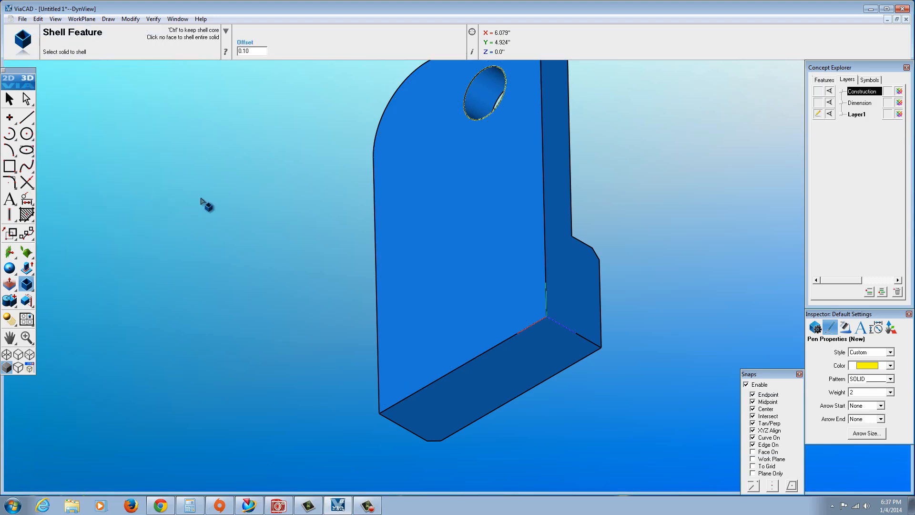
left_click(510, 323)
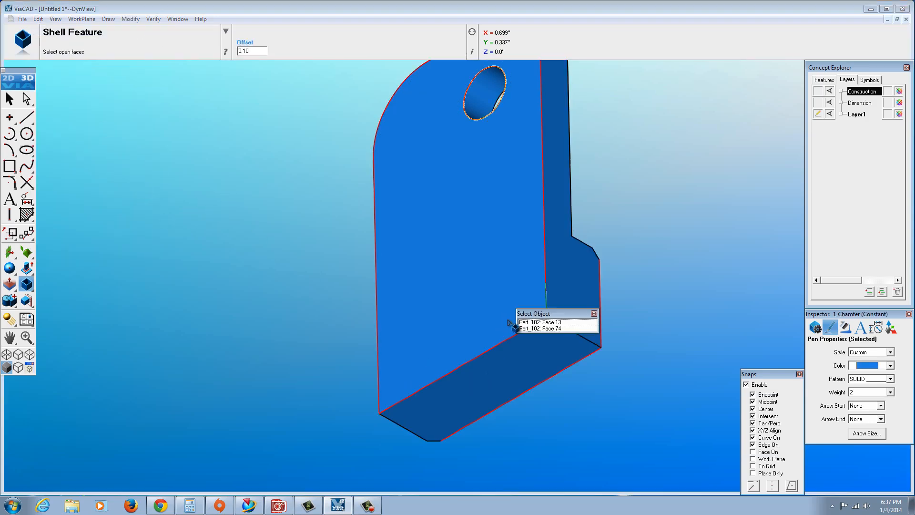
left_click(539, 322)
type("0.060")
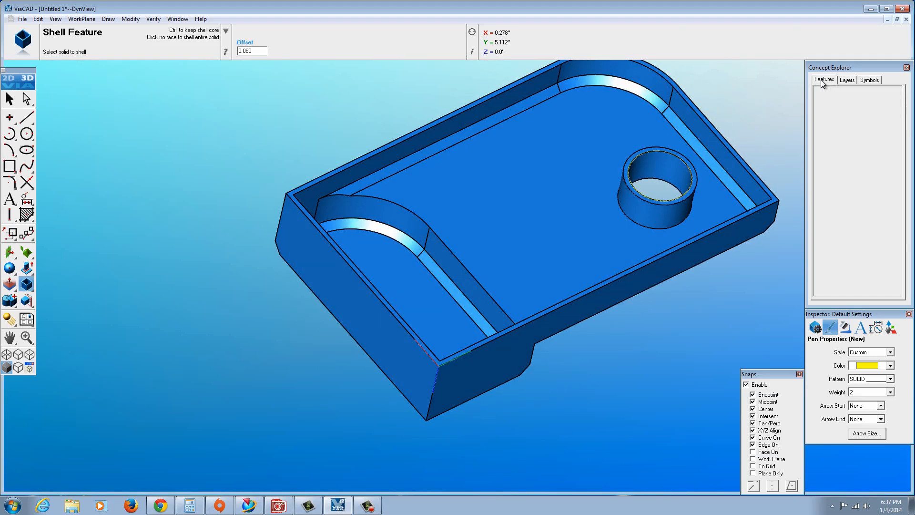
mouse_move(712, 212)
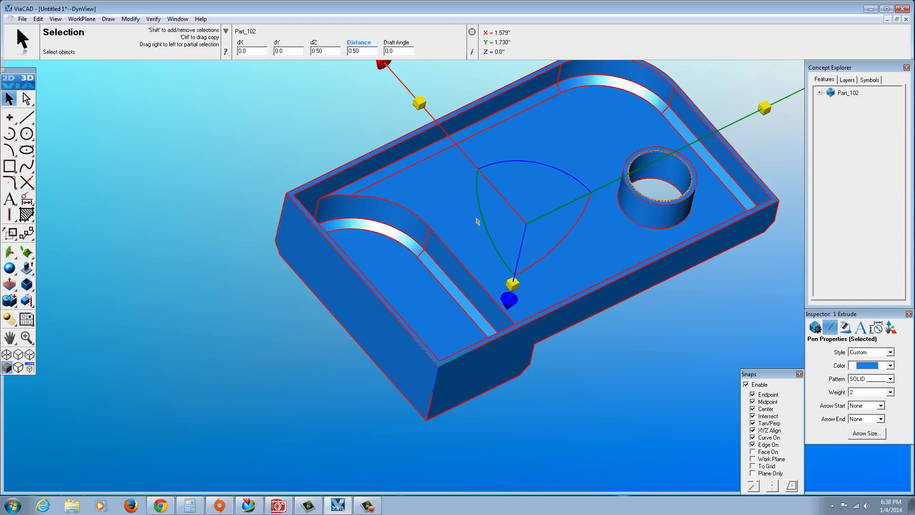
- Remove the existing Shell_1181 feature from the part's feature history
left_click(818, 93)
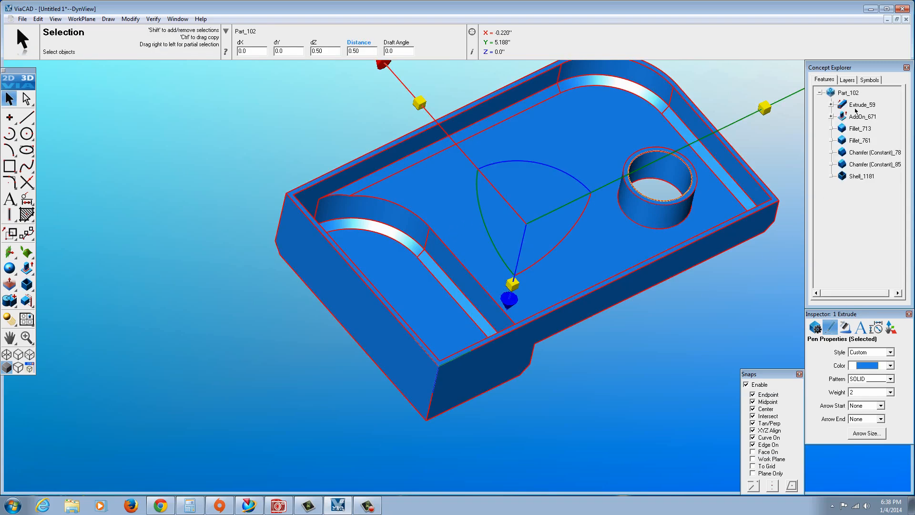
mouse_move(850, 153)
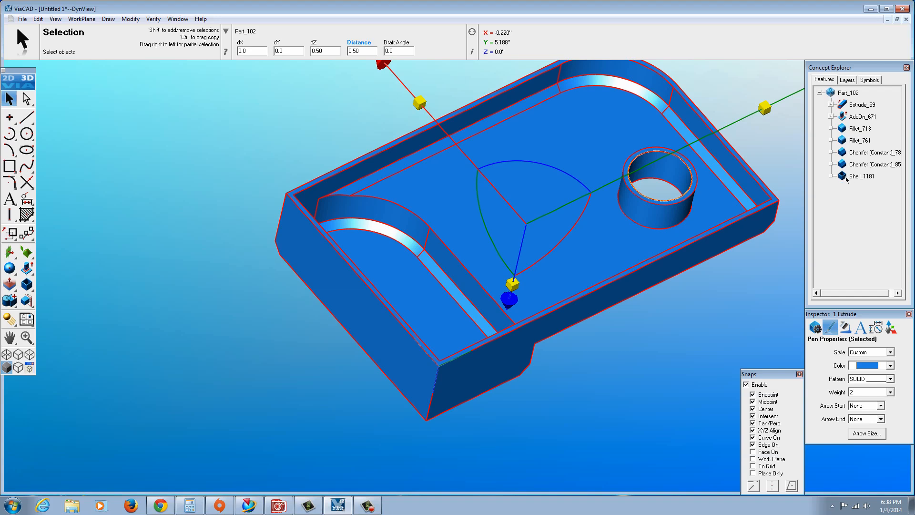
right_click(867, 176)
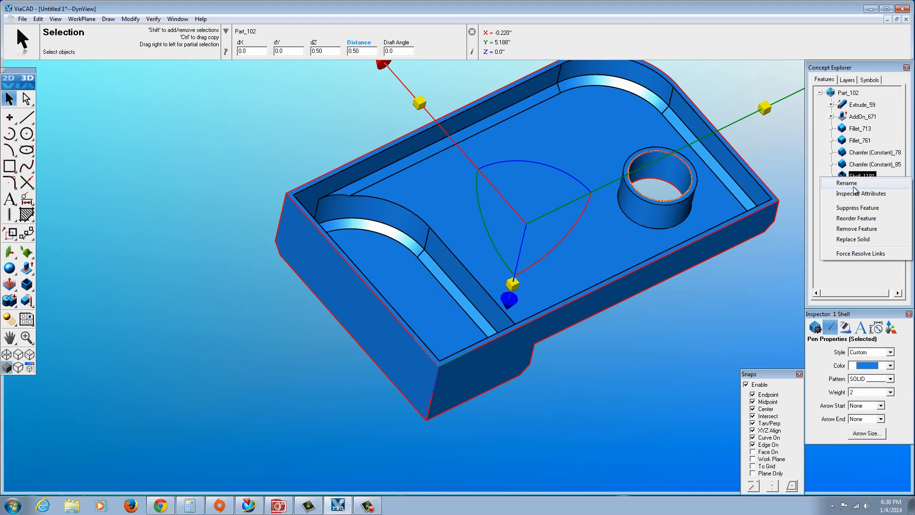
left_click(846, 183)
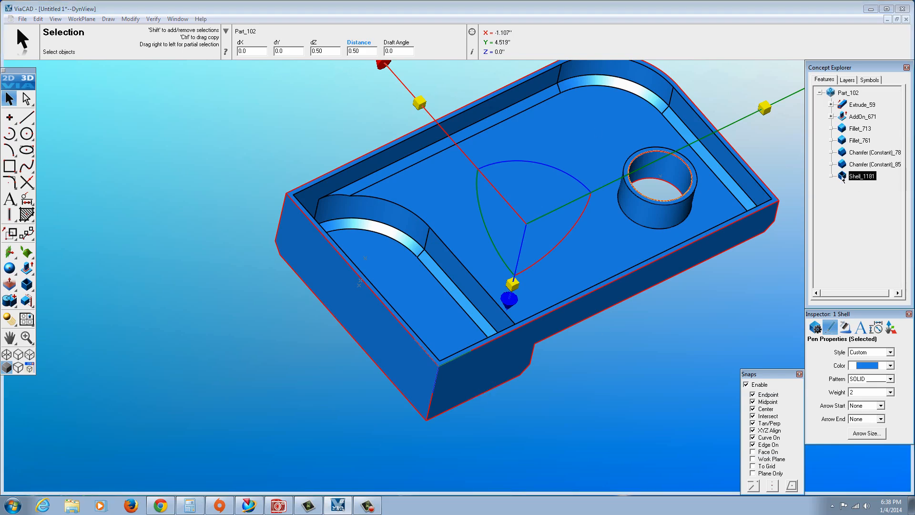
right_click(862, 176)
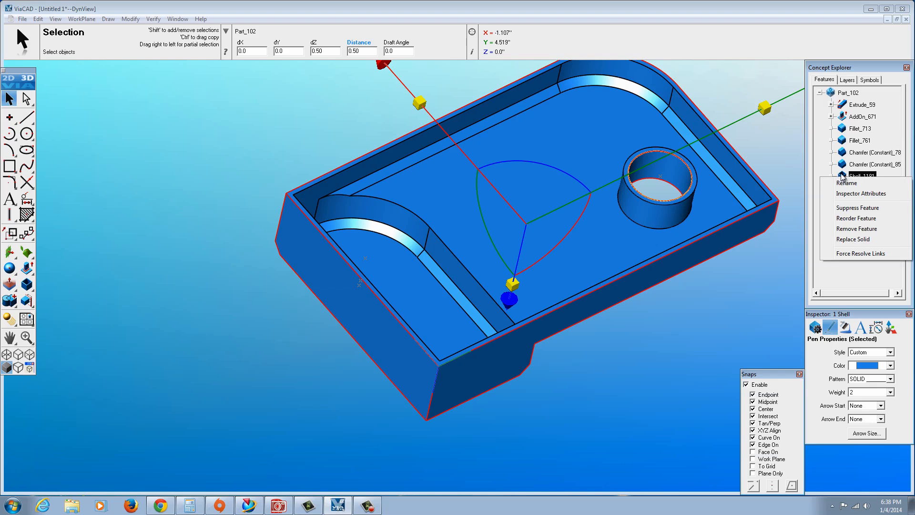
left_click(847, 182)
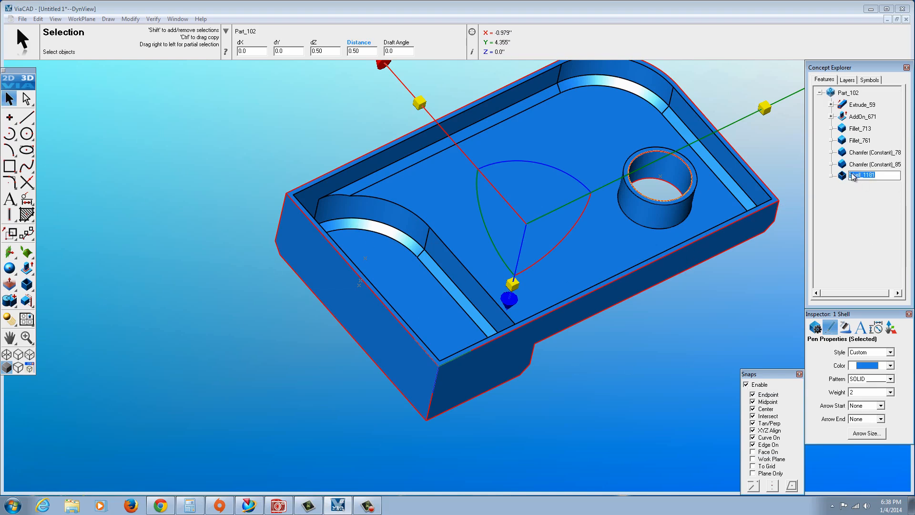
right_click(864, 176)
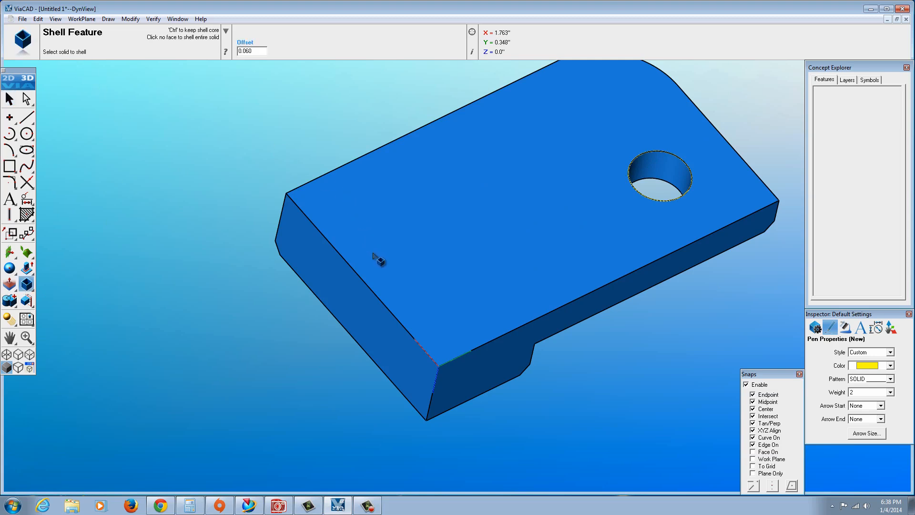
mouse_move(377, 262)
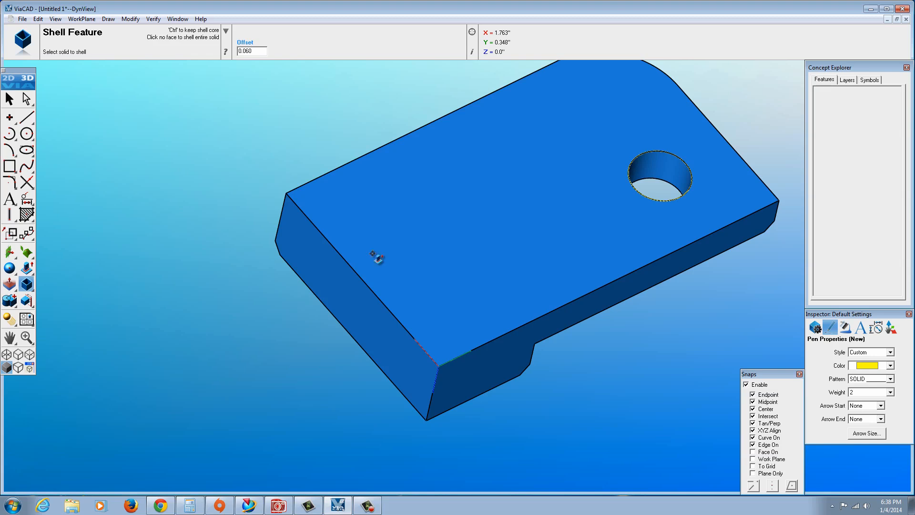
- Re-shell the part with 0.060 walls, leaving the top face open
left_click(375, 259)
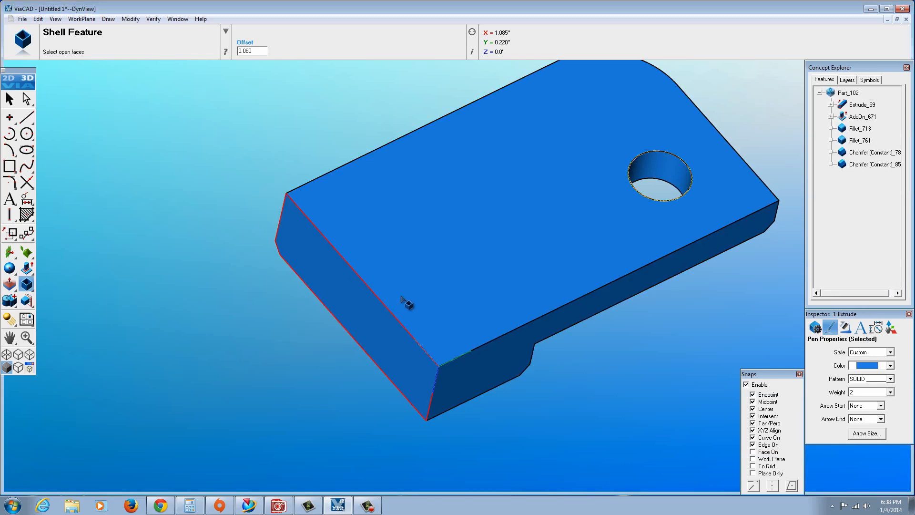
left_click(470, 388)
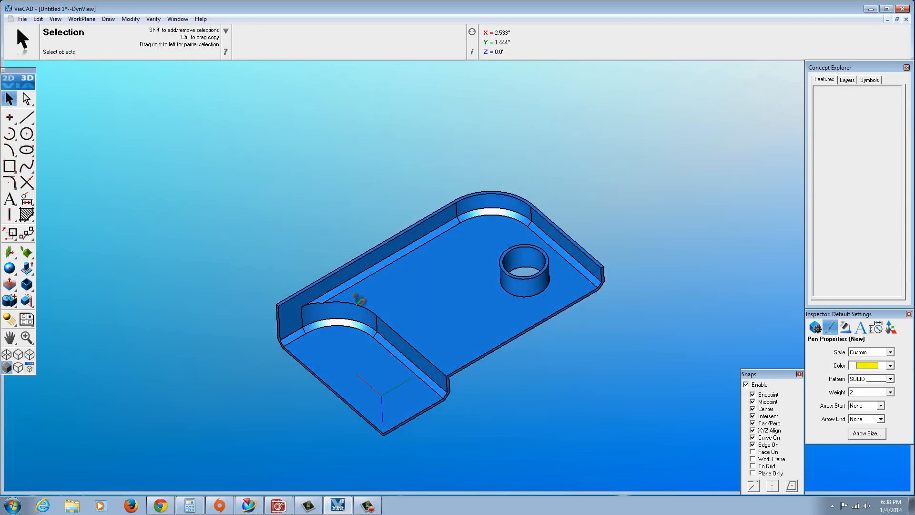
left_click(522, 268)
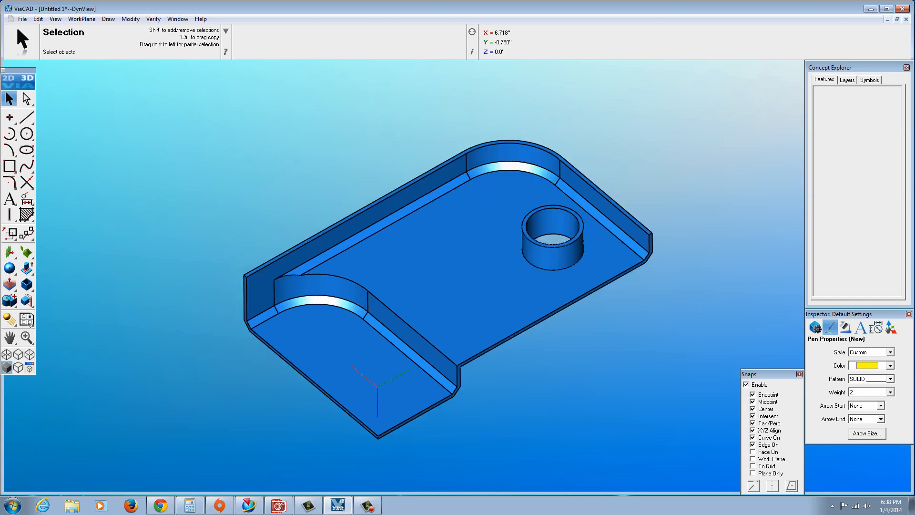
left_click(26, 319)
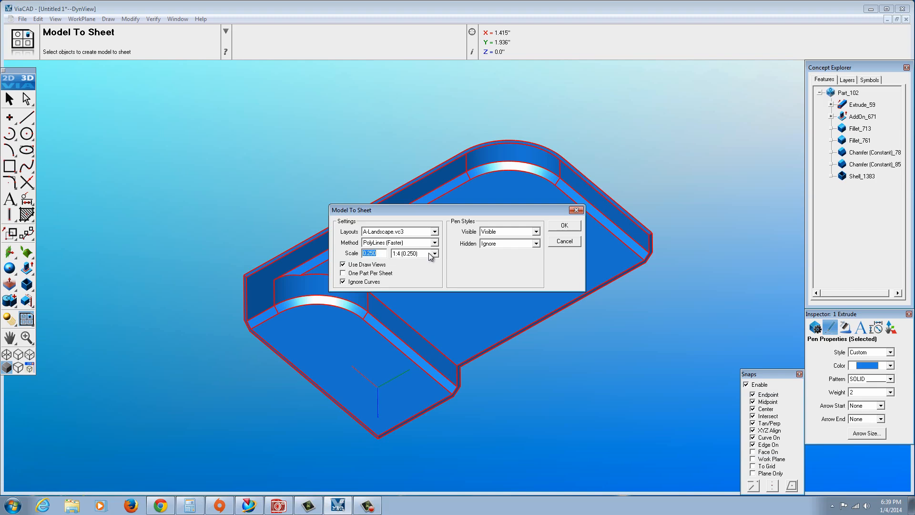
- Create a 1:2 drawing sheet with the A-Landscape.vc3 layout and PolyLines method
left_click(433, 253)
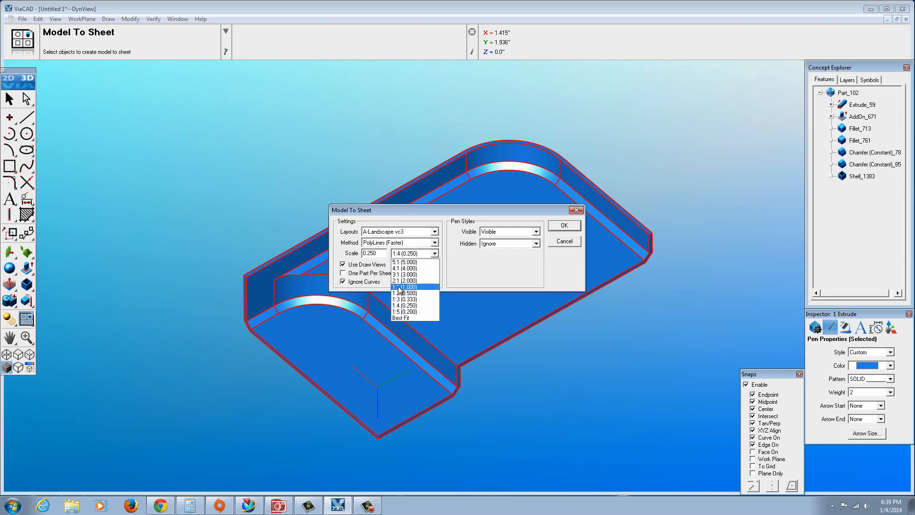
left_click(408, 293)
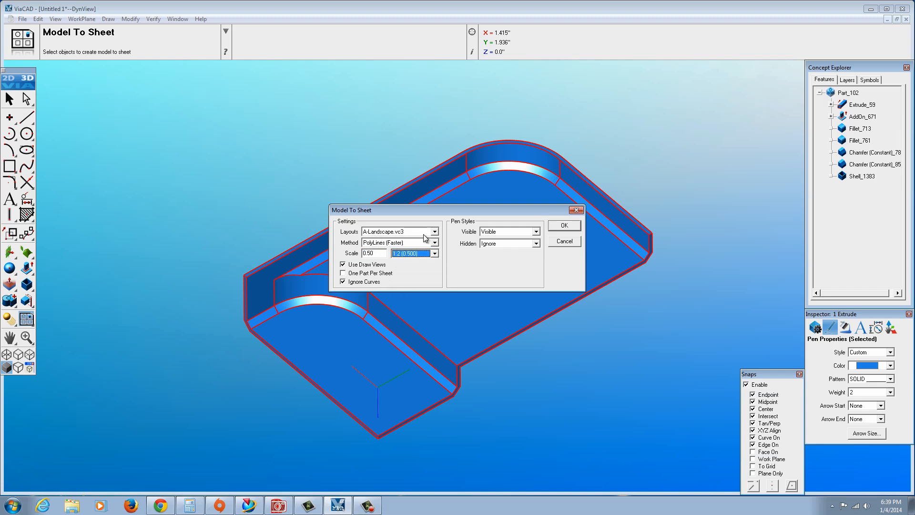
left_click(434, 231)
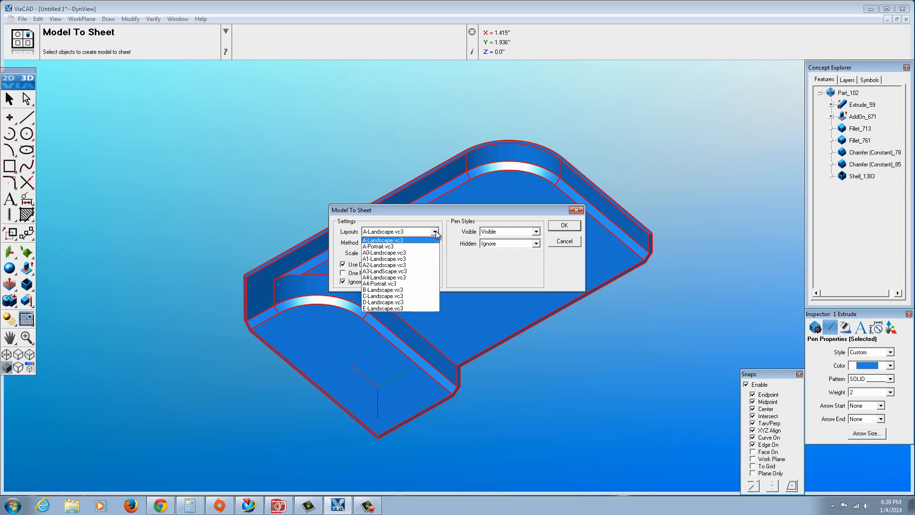
left_click(382, 240)
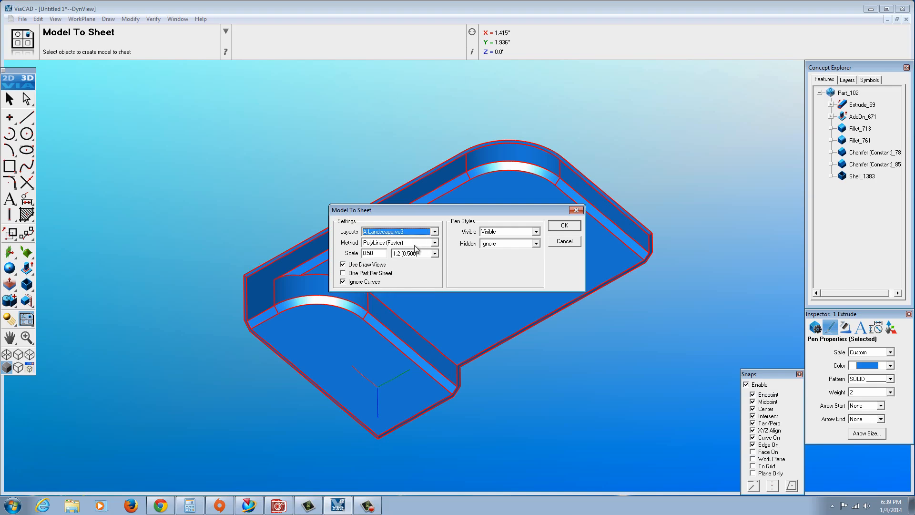
left_click(435, 242)
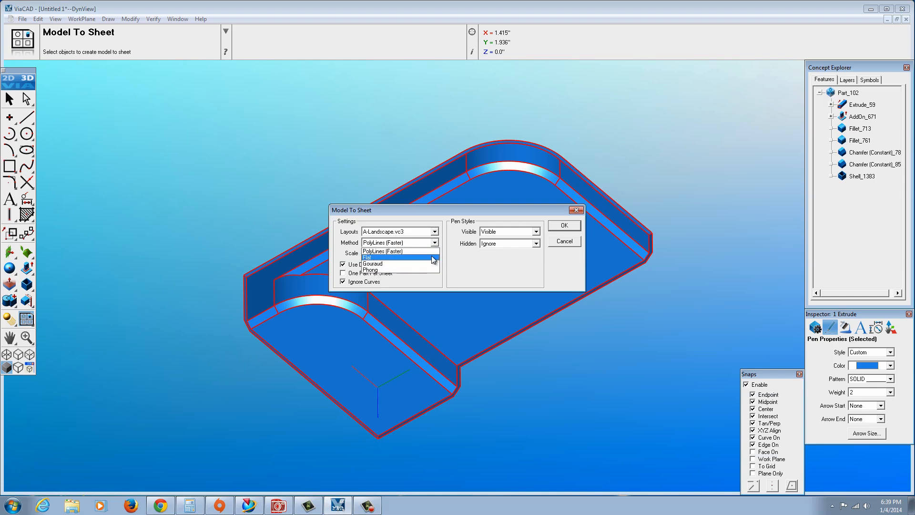
left_click(397, 251)
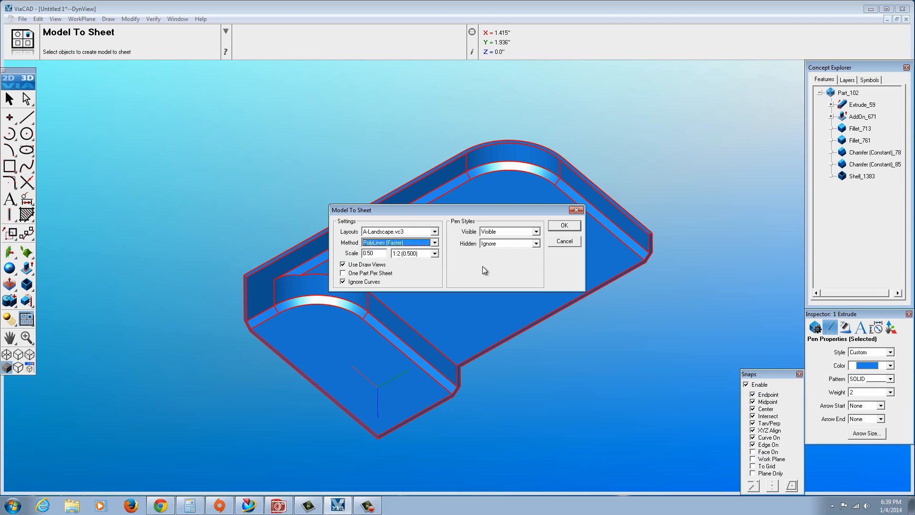
mouse_move(561, 227)
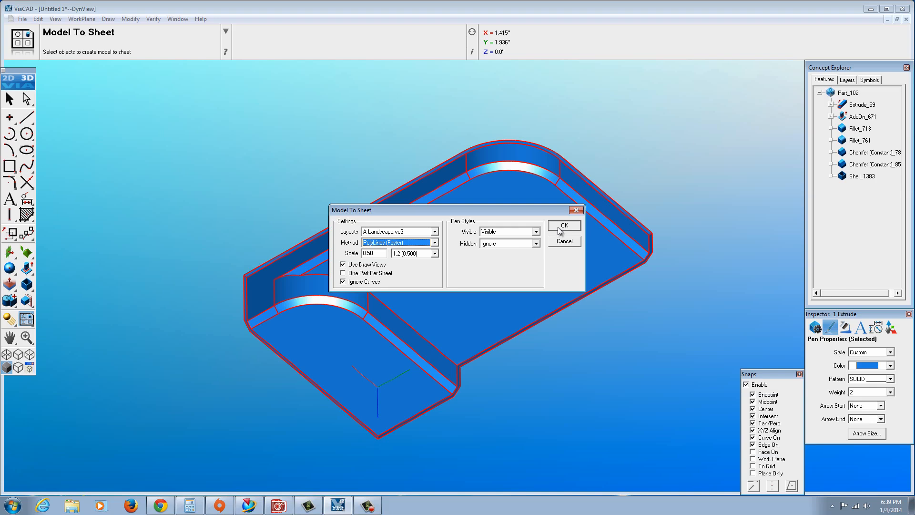
mouse_move(569, 232)
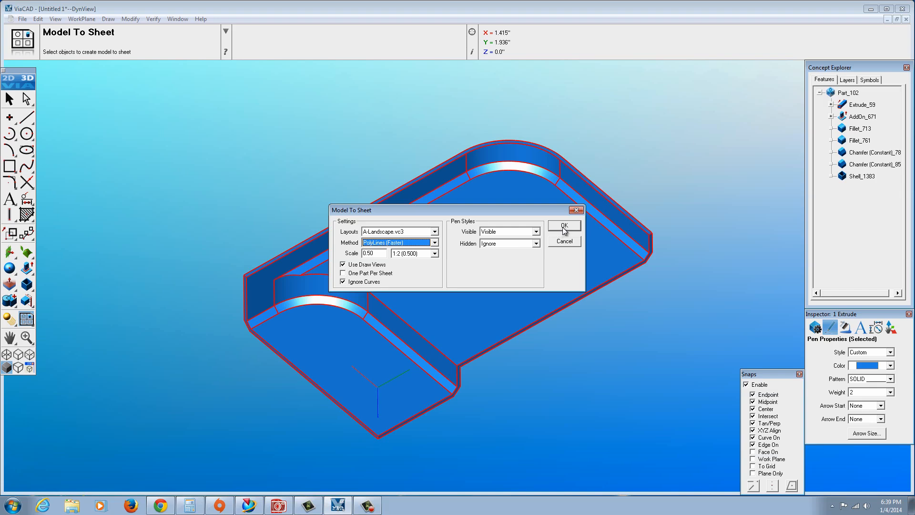
left_click(564, 225)
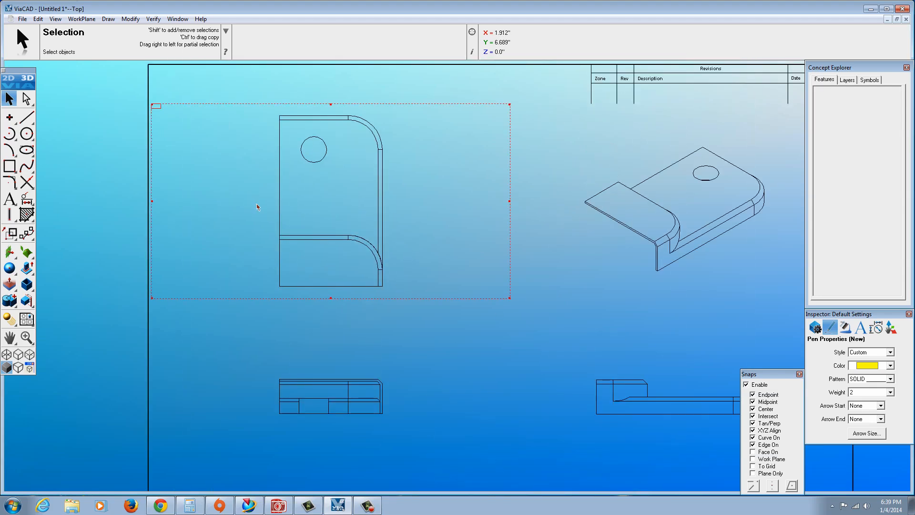
mouse_move(507, 201)
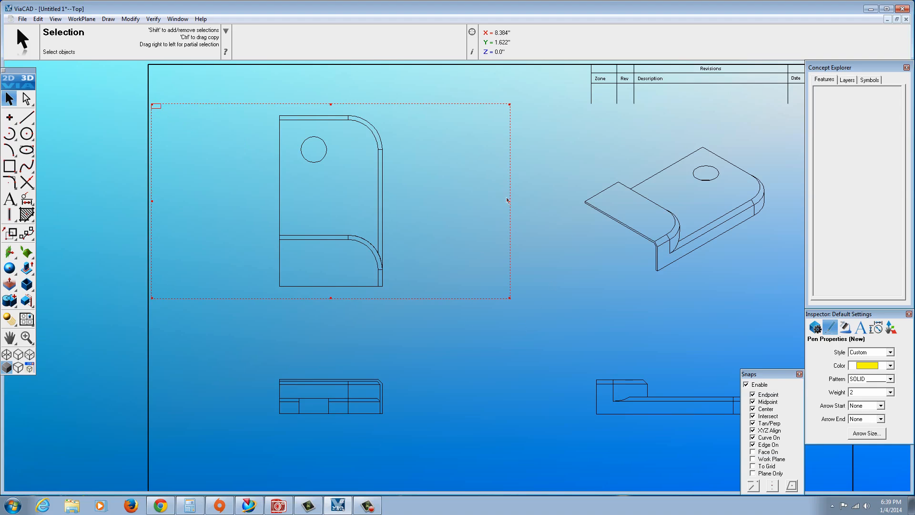
mouse_move(55, 217)
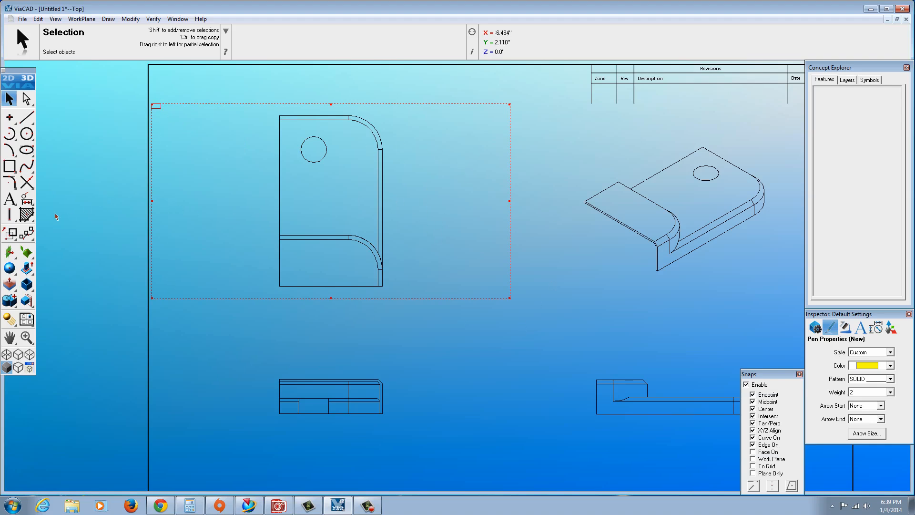
- Choose the Vertical Dimension tool from the 2D toolbox's dimension flyout
left_click(24, 199)
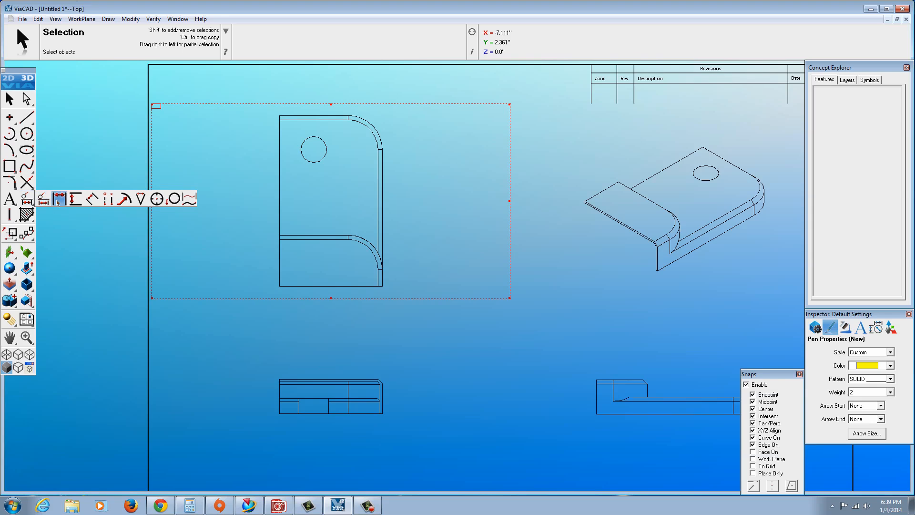
mouse_move(74, 198)
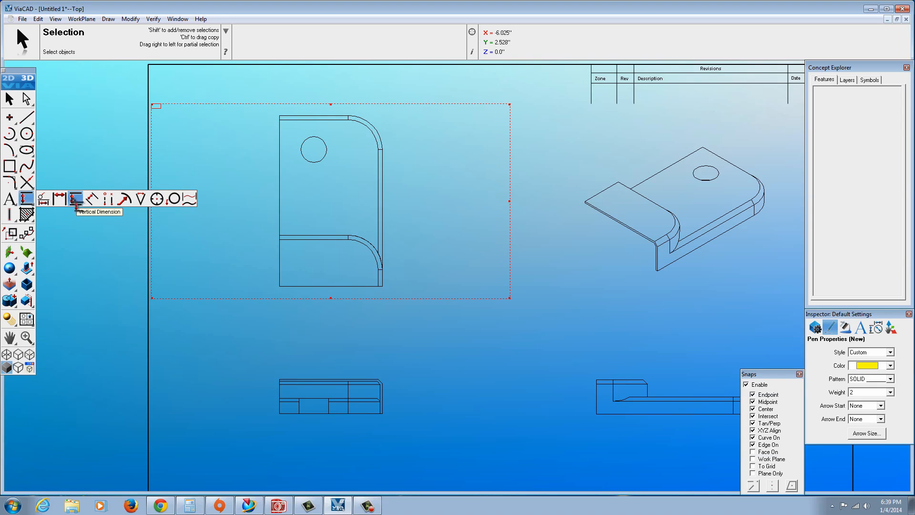
left_click(74, 199)
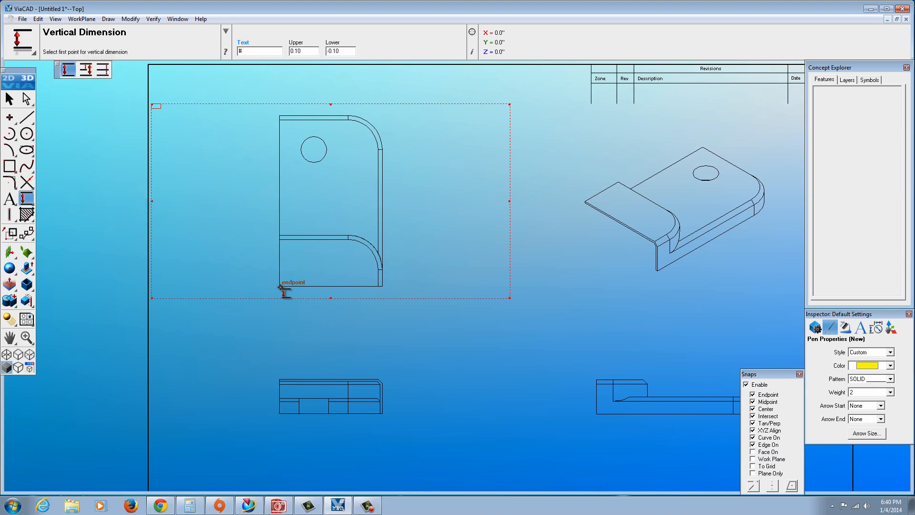
- Place the 5. height dimension on the top view and browse its Inspector pages
left_click(281, 293)
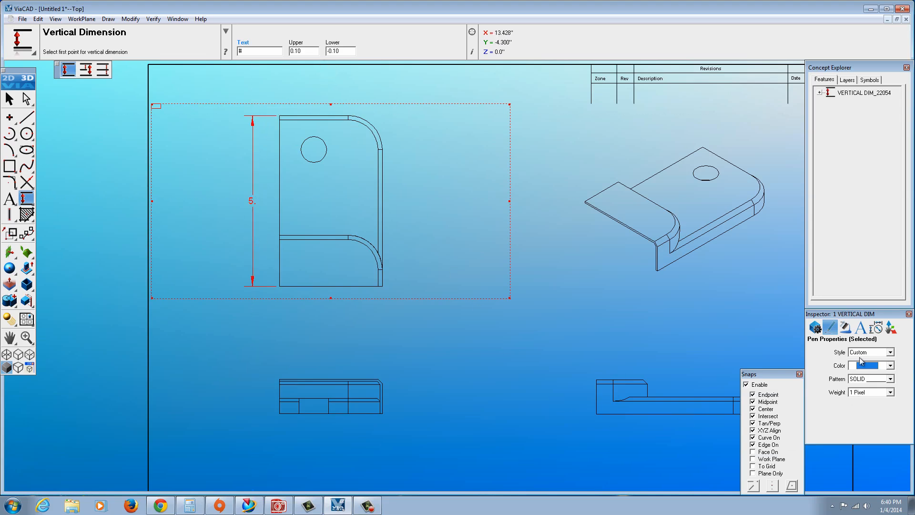
left_click(815, 328)
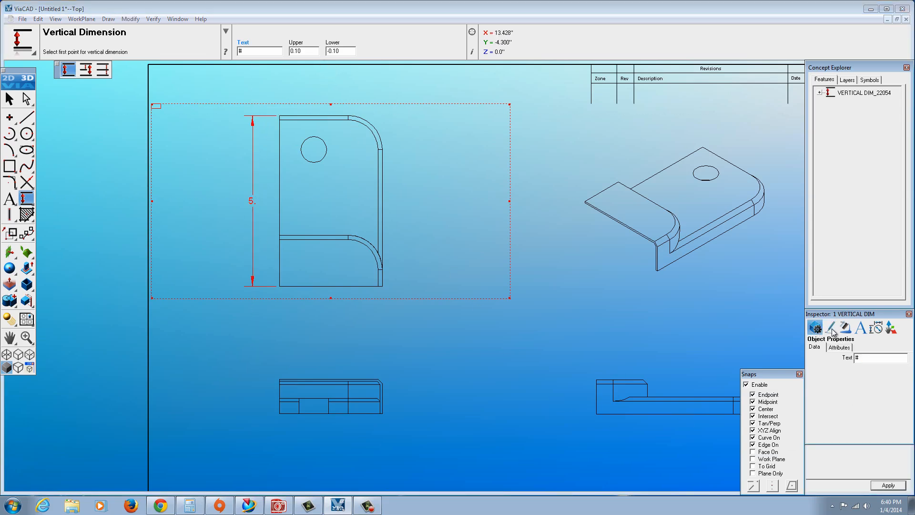
left_click(877, 329)
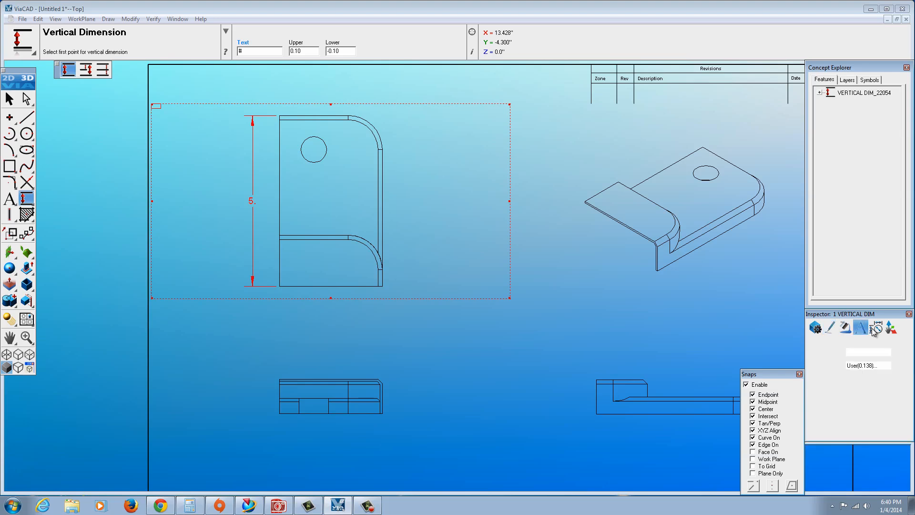
left_click(891, 329)
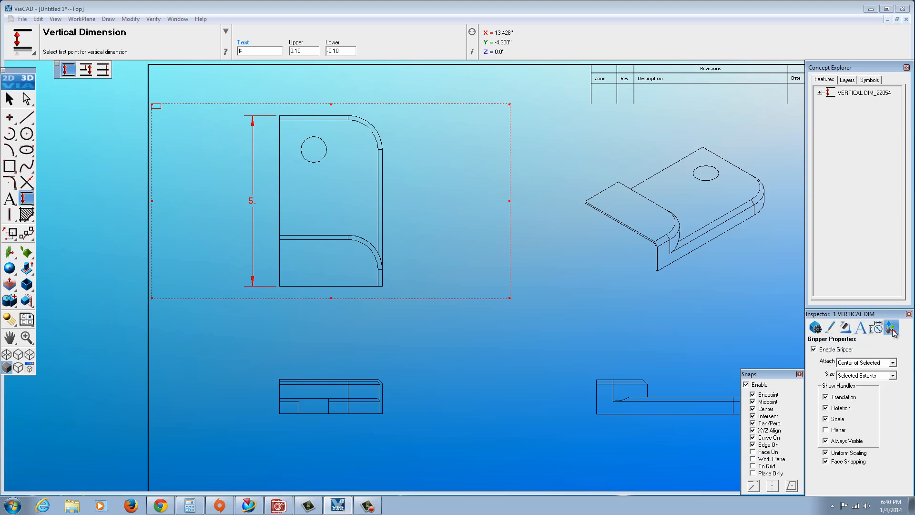
left_click(815, 329)
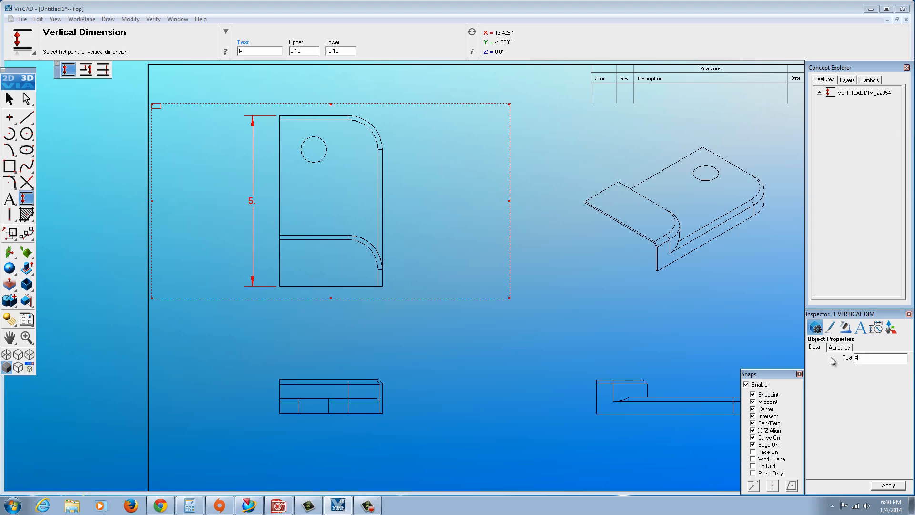
left_click(839, 347)
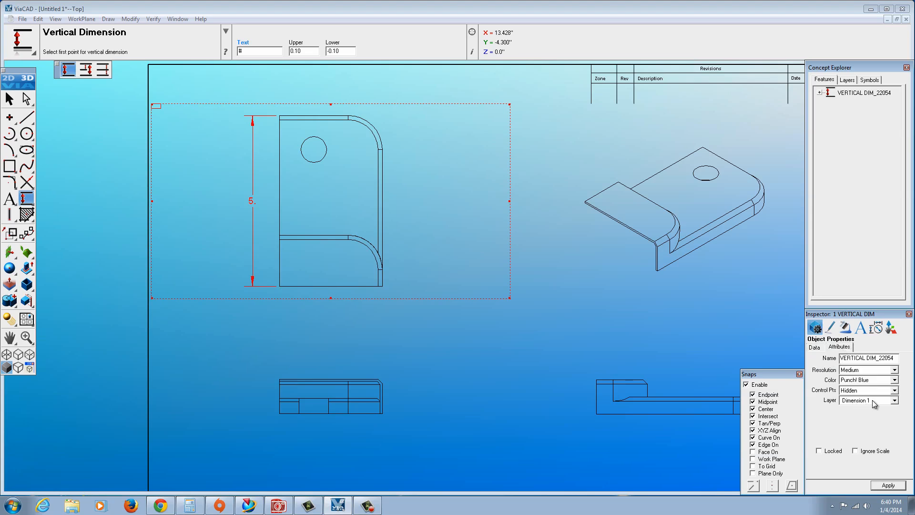
mouse_move(883, 406)
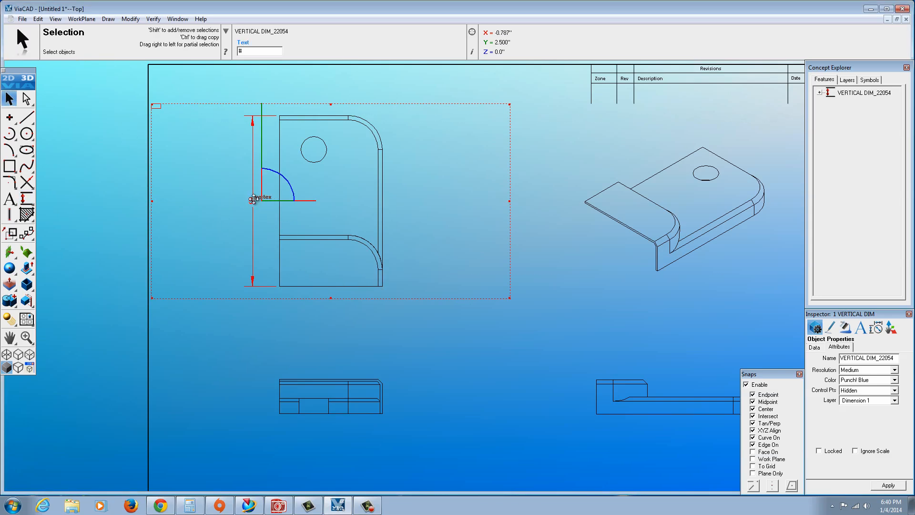
left_click(814, 347)
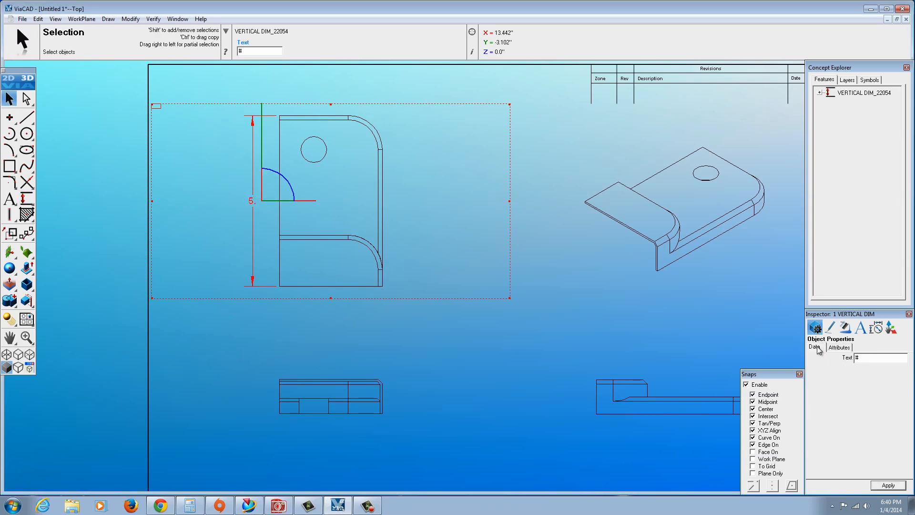
left_click(876, 328)
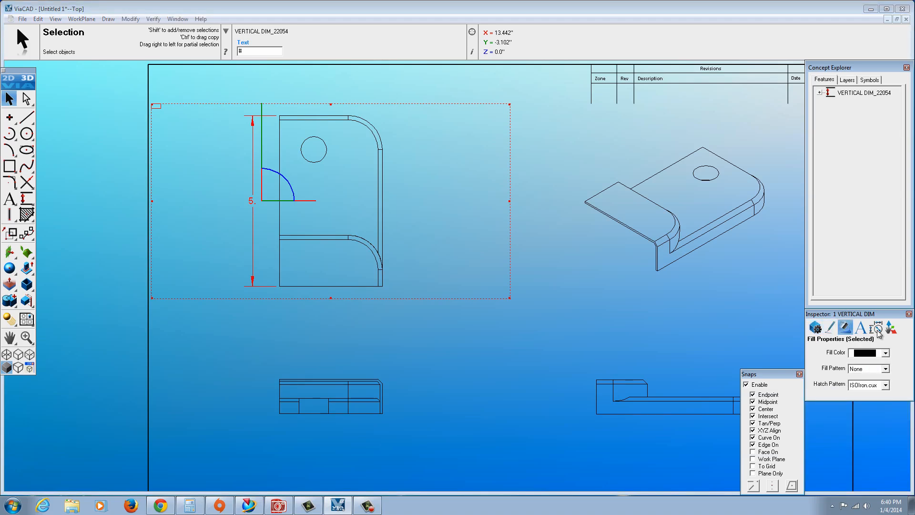
left_click(891, 330)
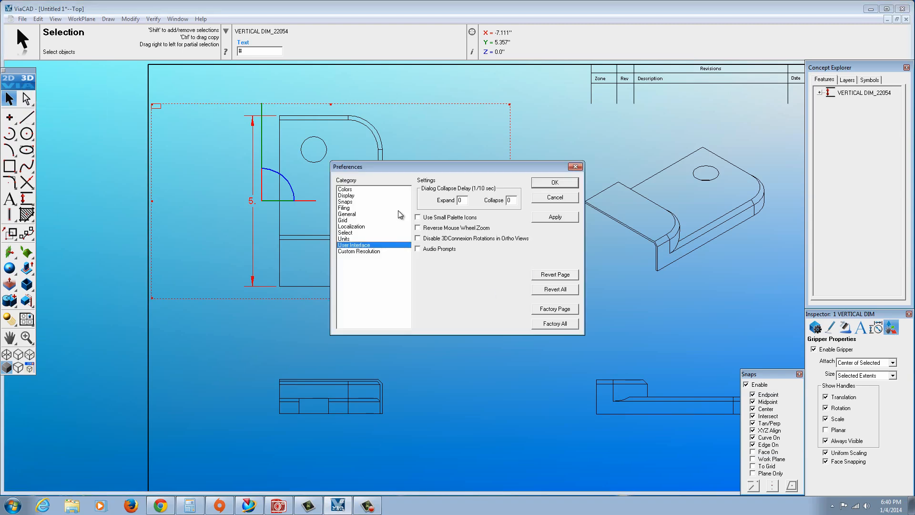
- Turn on Display Value Units in Units preferences, keeping inches at 3 decimals
left_click(343, 238)
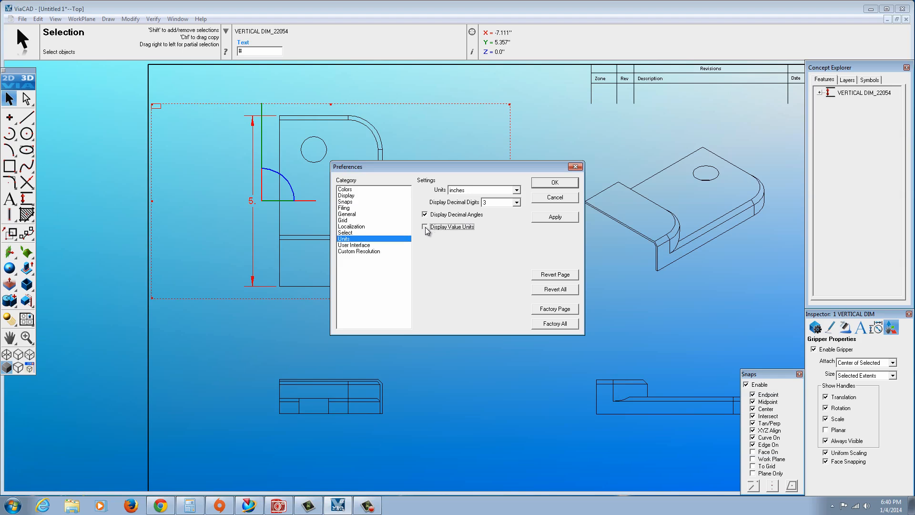
left_click(425, 227)
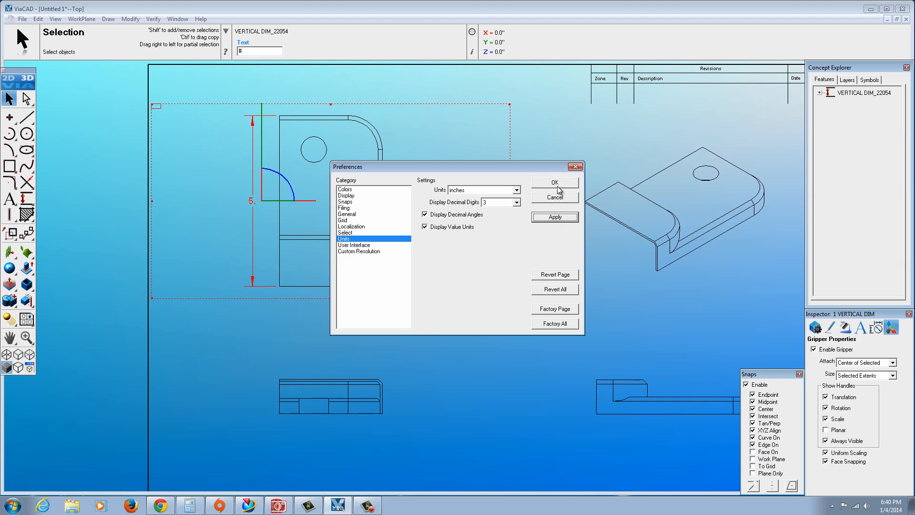
left_click(555, 182)
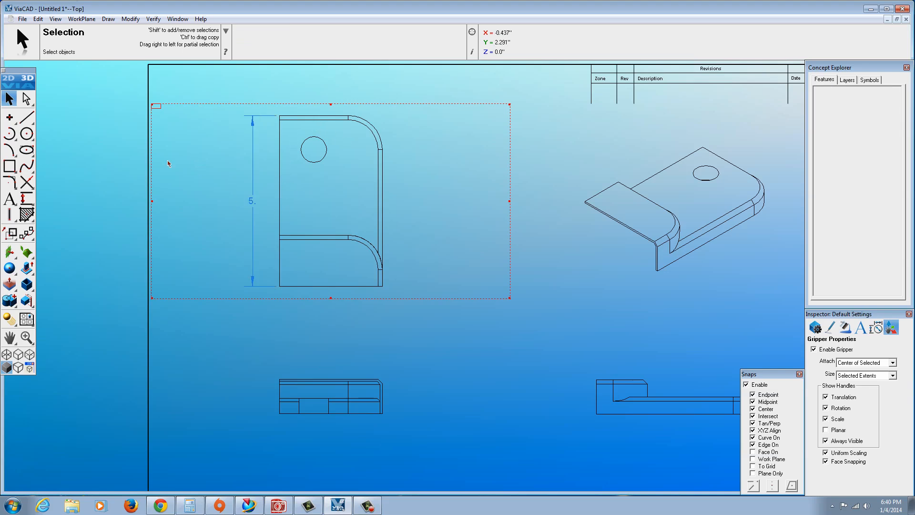
- Dimension the 1.5 height from the ledge line to the view's bottom edge
left_click(21, 212)
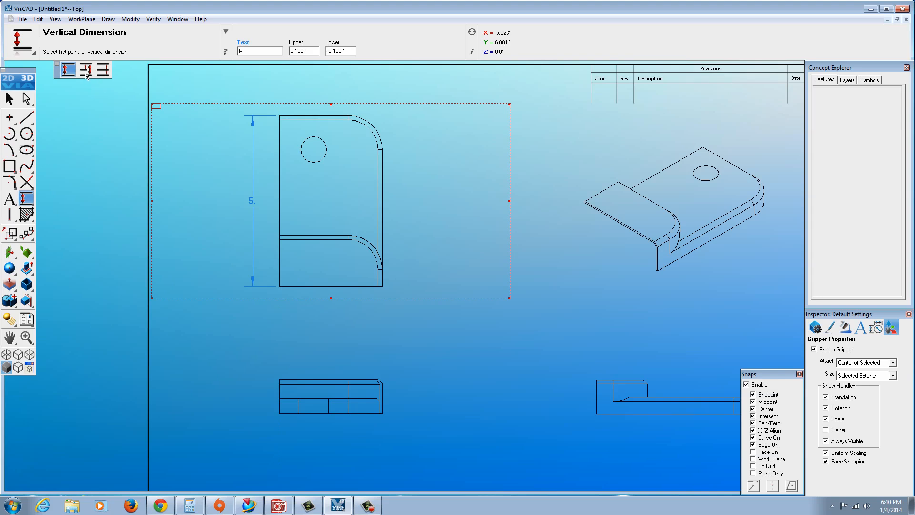
mouse_move(102, 70)
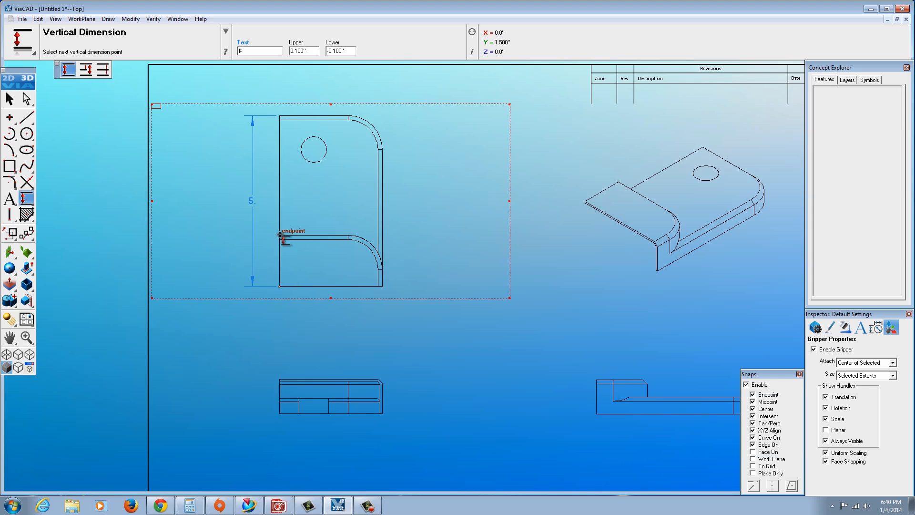
left_click(280, 239)
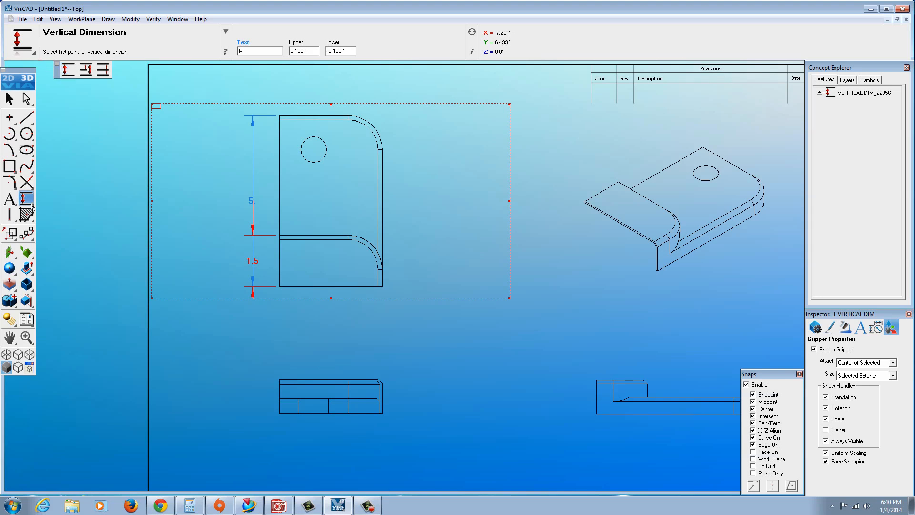
left_click(26, 198)
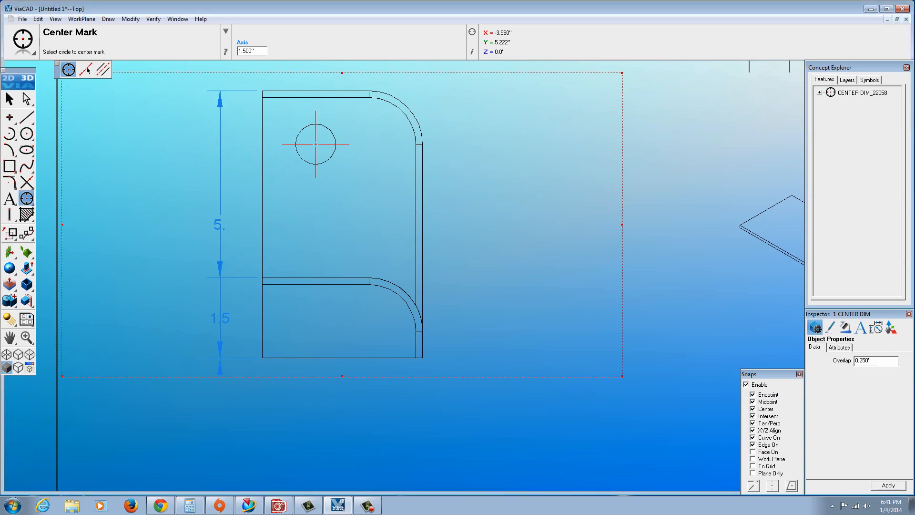
mouse_move(102, 74)
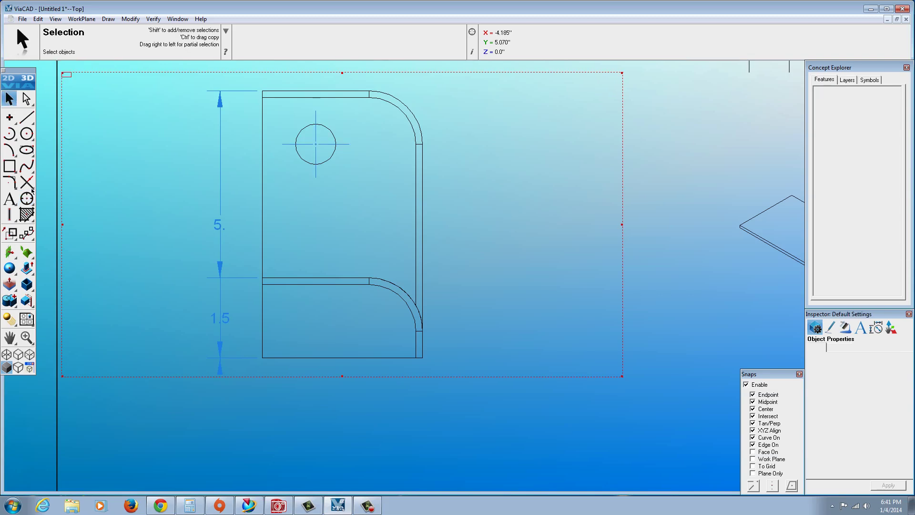
- With the hole's center mark placed, activate the Diameter In Dimension tool
left_click(9, 198)
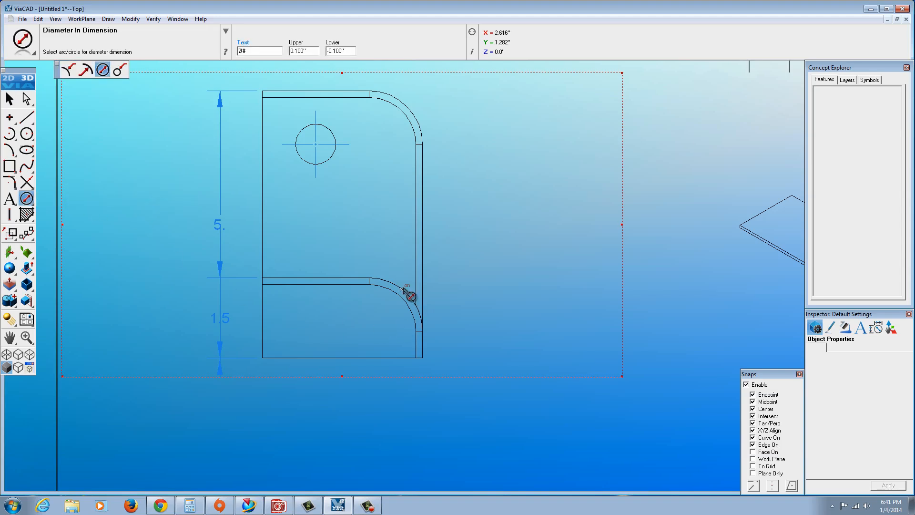
- Add the Ø2. diameter dimension to the lower rounded corner in the top view
left_click(410, 295)
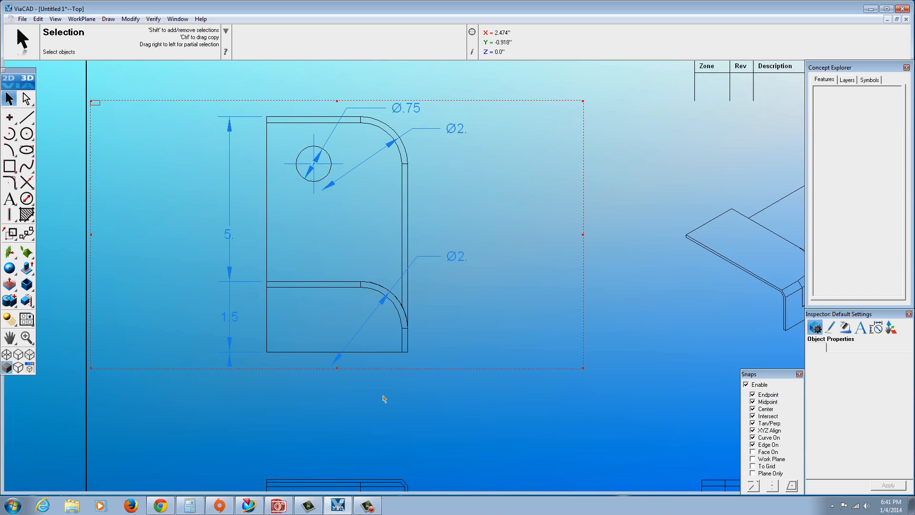
- Select VERTICAL DIM_22056 from the stacked dimensions and review its font and gripper settings
left_click(228, 237)
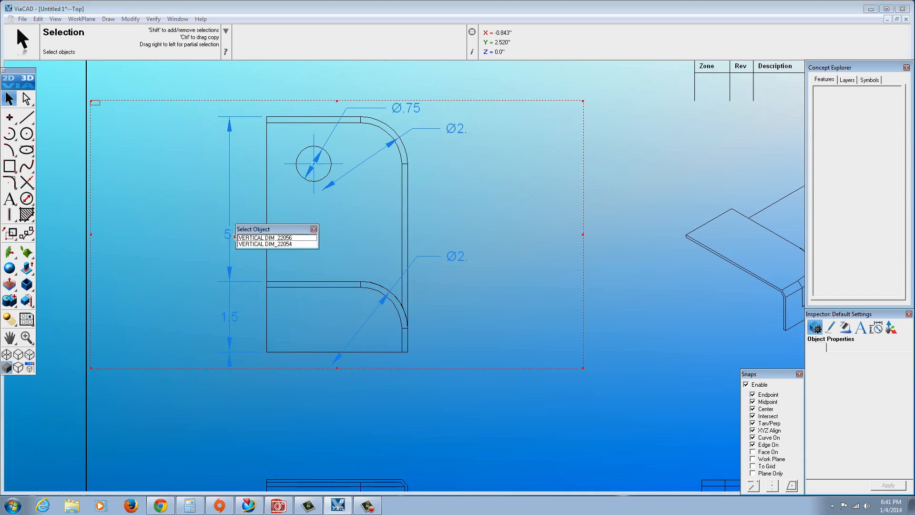
left_click(266, 238)
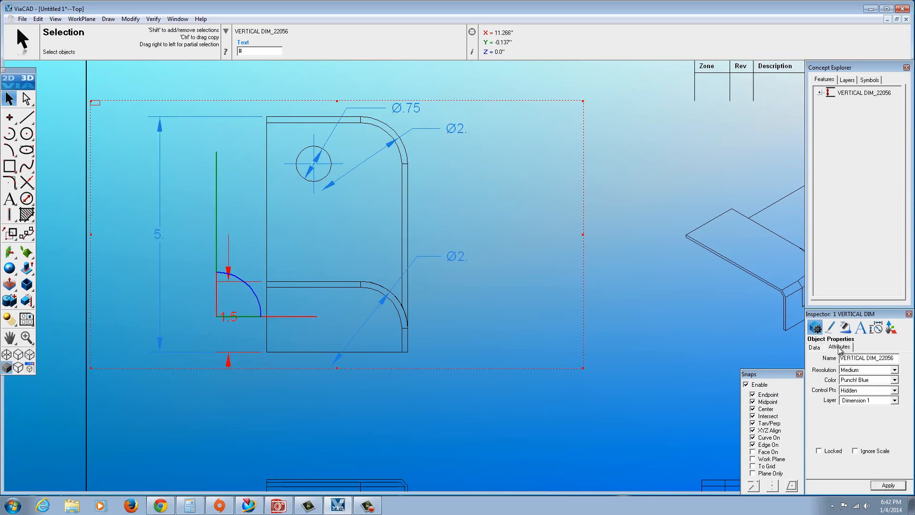
left_click(839, 328)
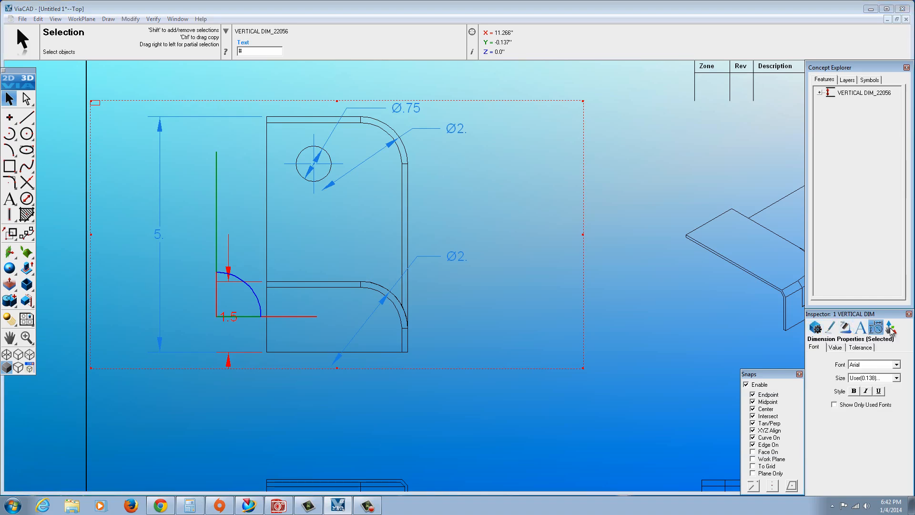
left_click(891, 327)
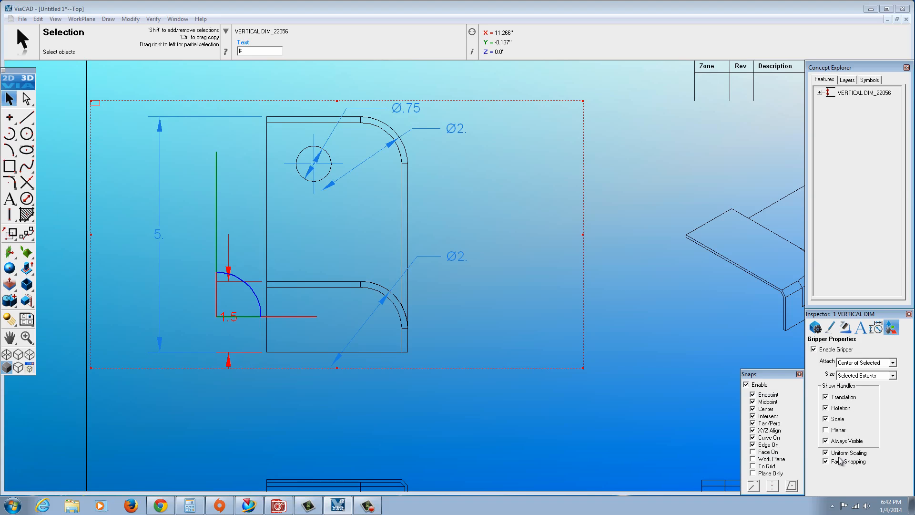